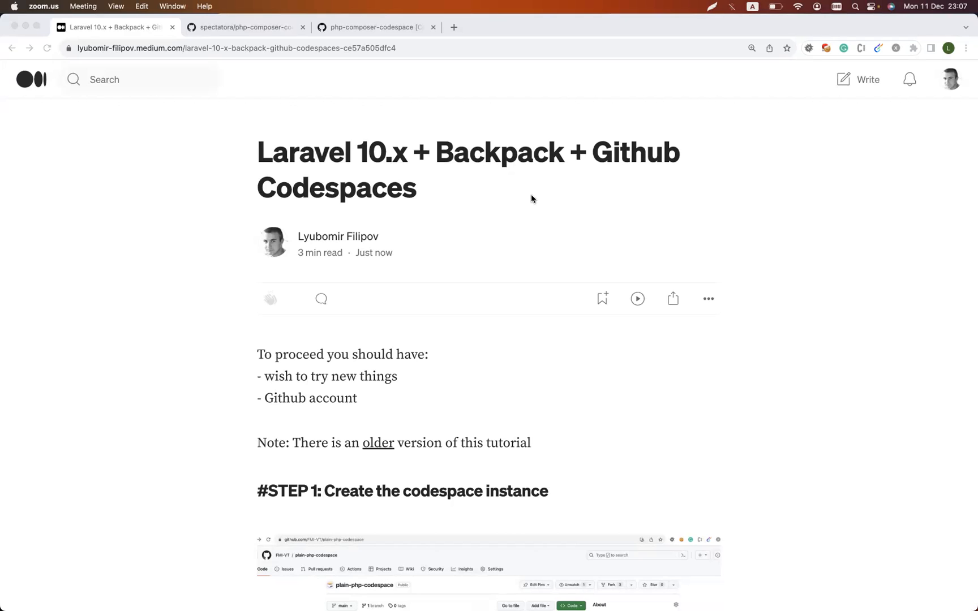
pyautogui.moveTo(452, 27)
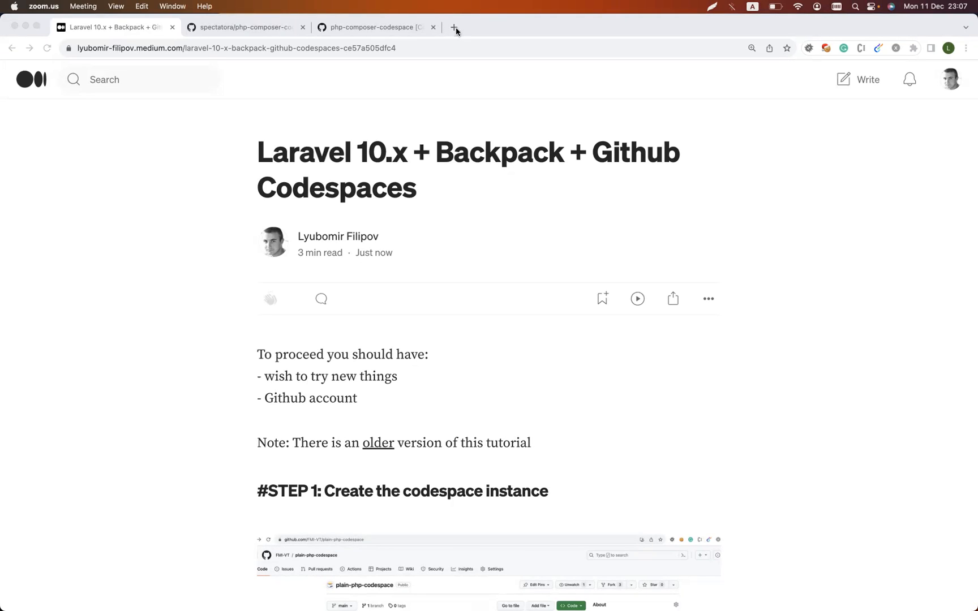
# Search for 'github c' in a new tab to find GitHub Codespaces.
pyautogui.write('github c')
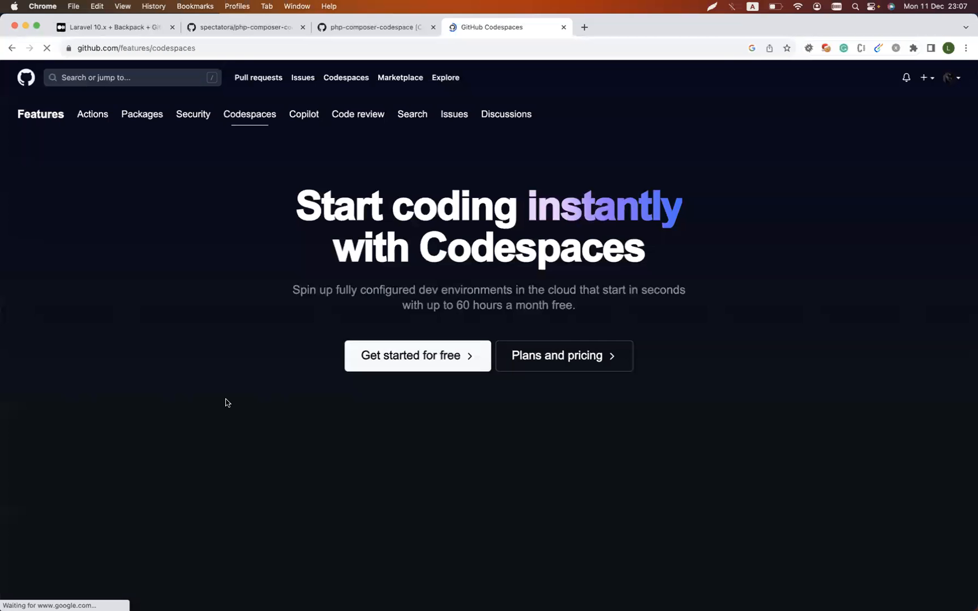
# Scroll through the Codespaces feature page, then close it to return to the tutorial.
pyautogui.scroll(-3)
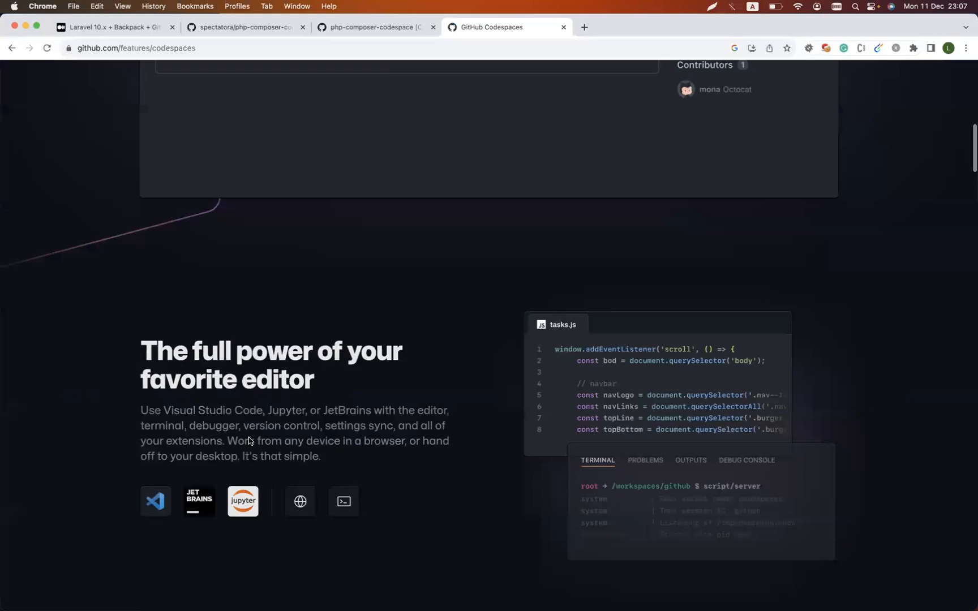
pyautogui.scroll(-3)
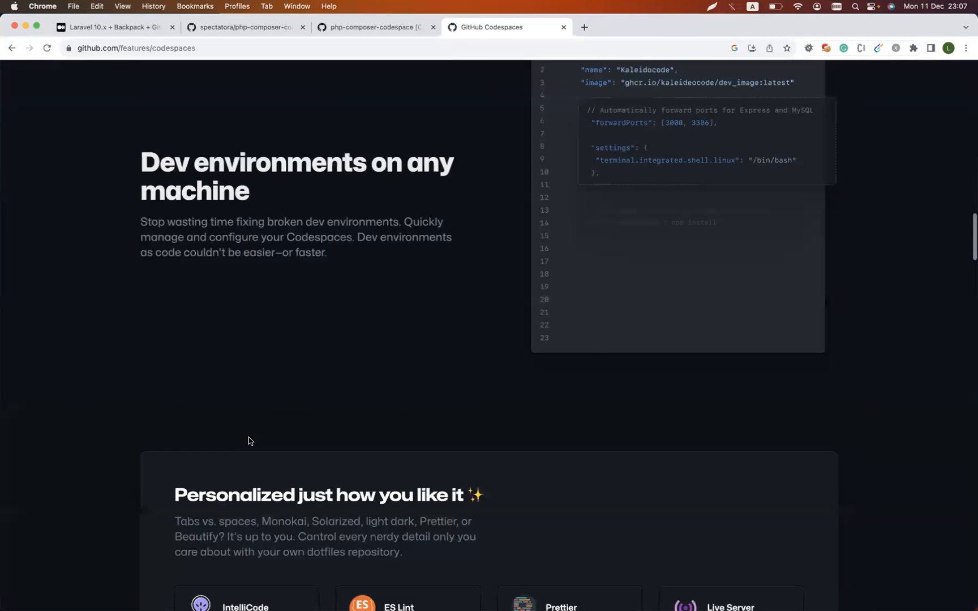
pyautogui.scroll(-3)
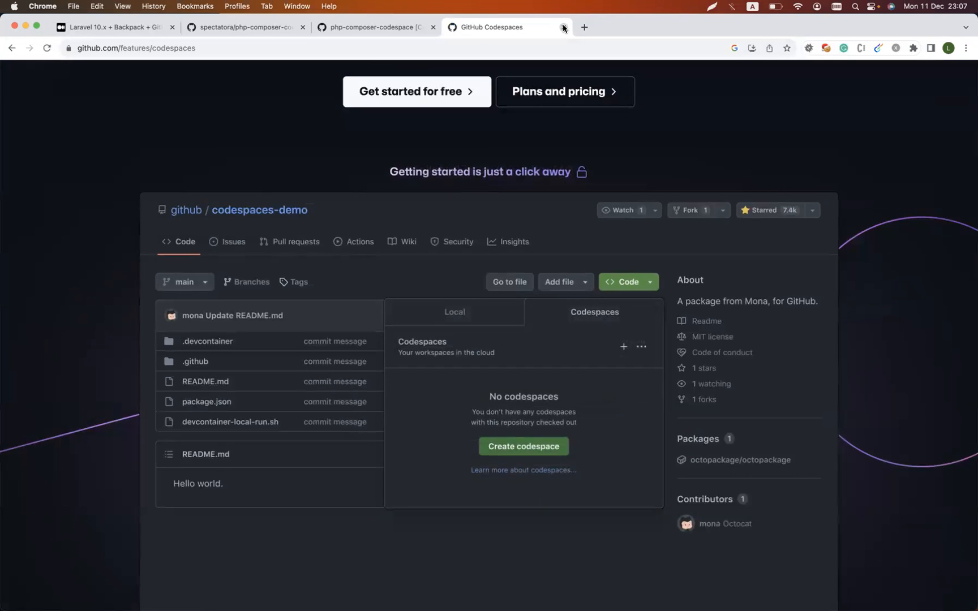
pyautogui.click(563, 27)
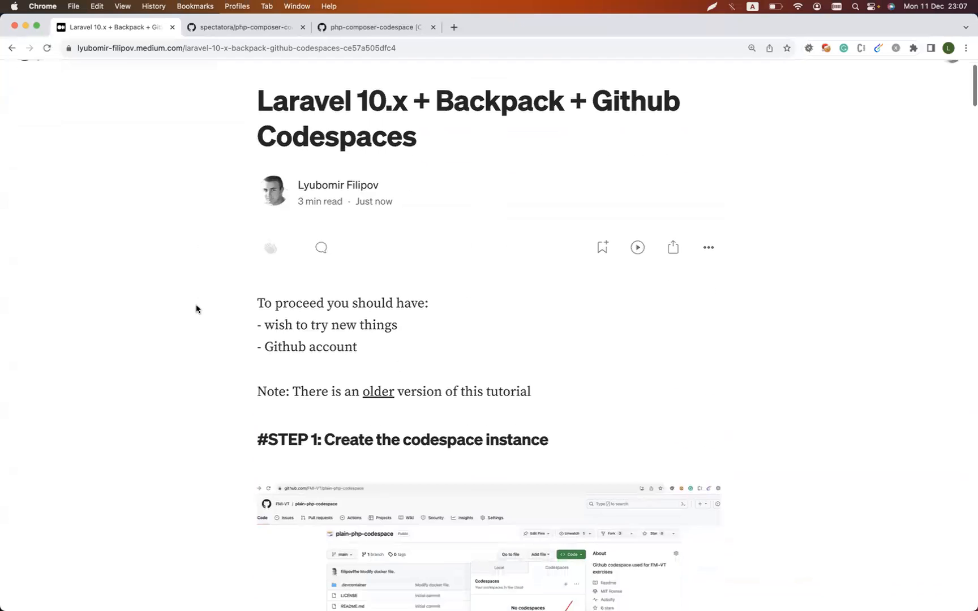
# Read down the tutorial to Step 1 and its plain-php-codespace repository link.
pyautogui.scroll(-3)
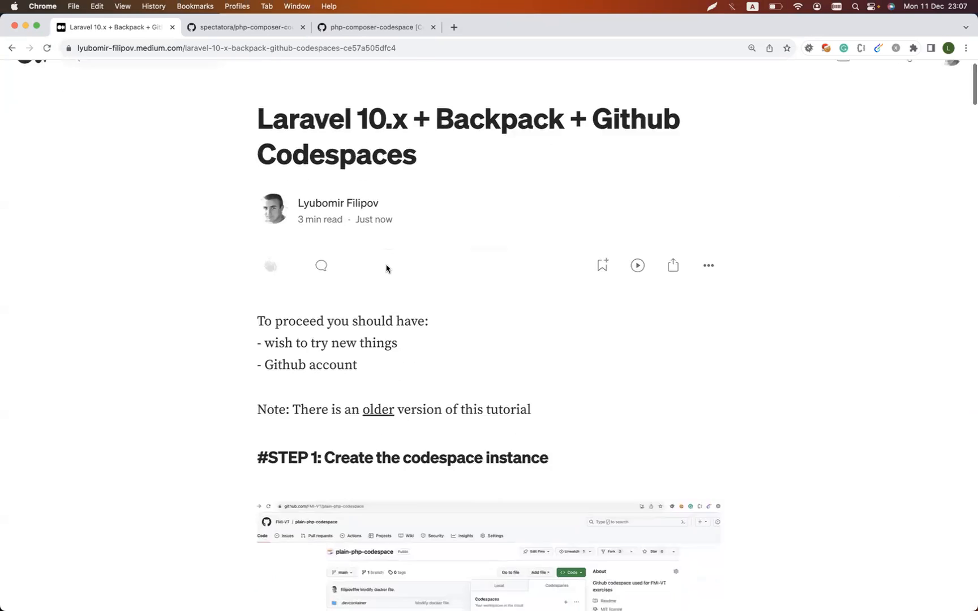
pyautogui.scroll(-3)
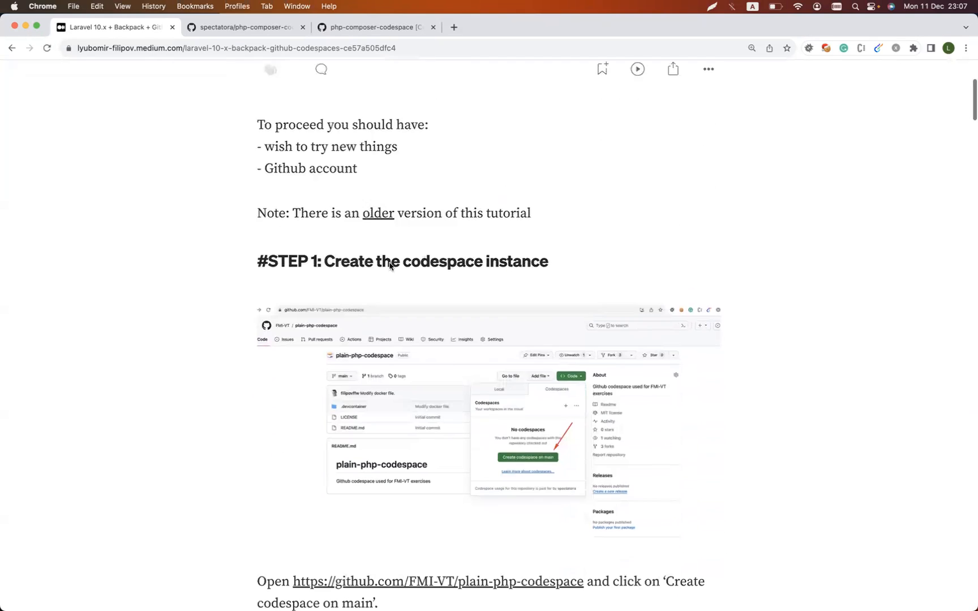
pyautogui.scroll(-3)
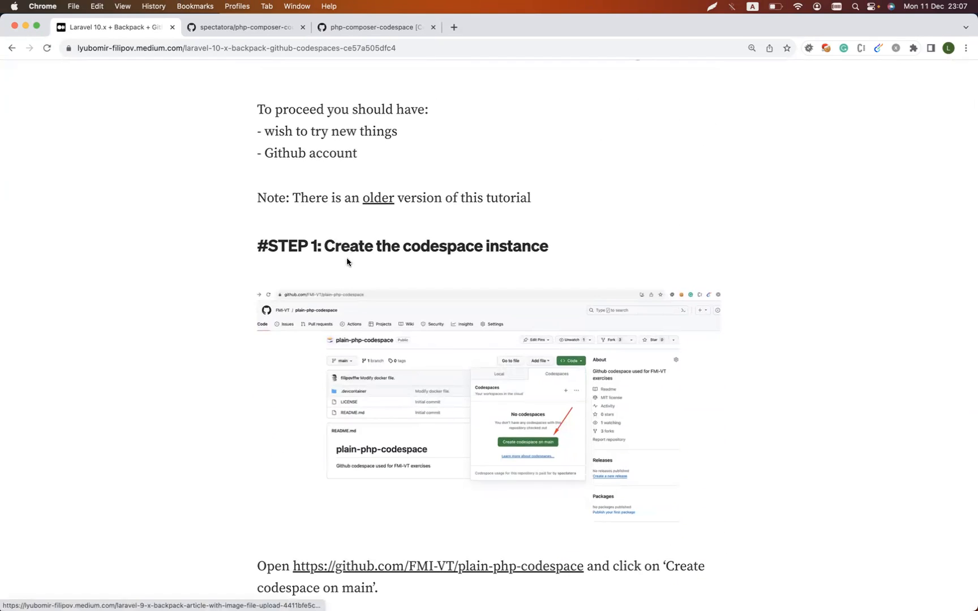
pyautogui.scroll(-3)
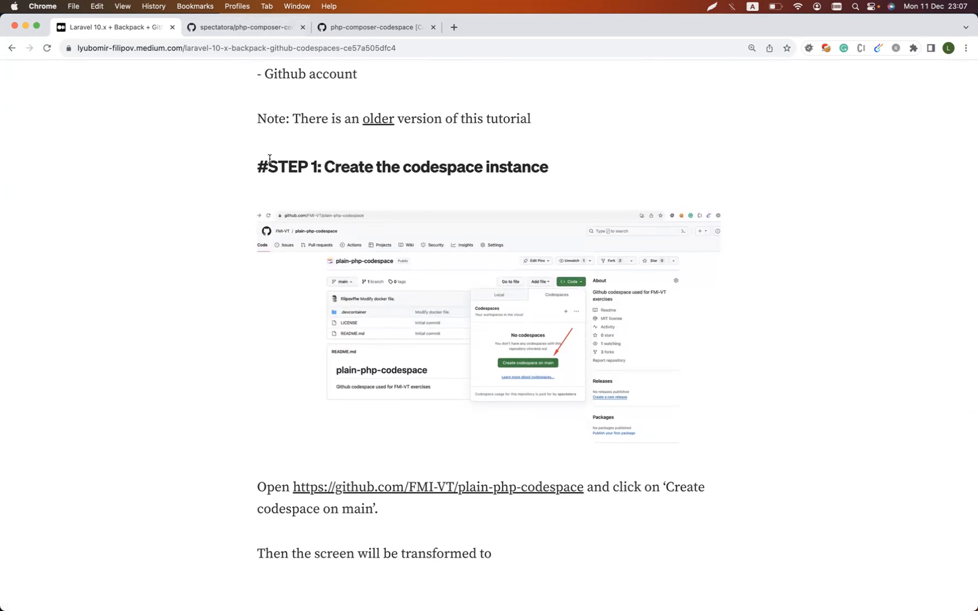
pyautogui.moveTo(267, 194)
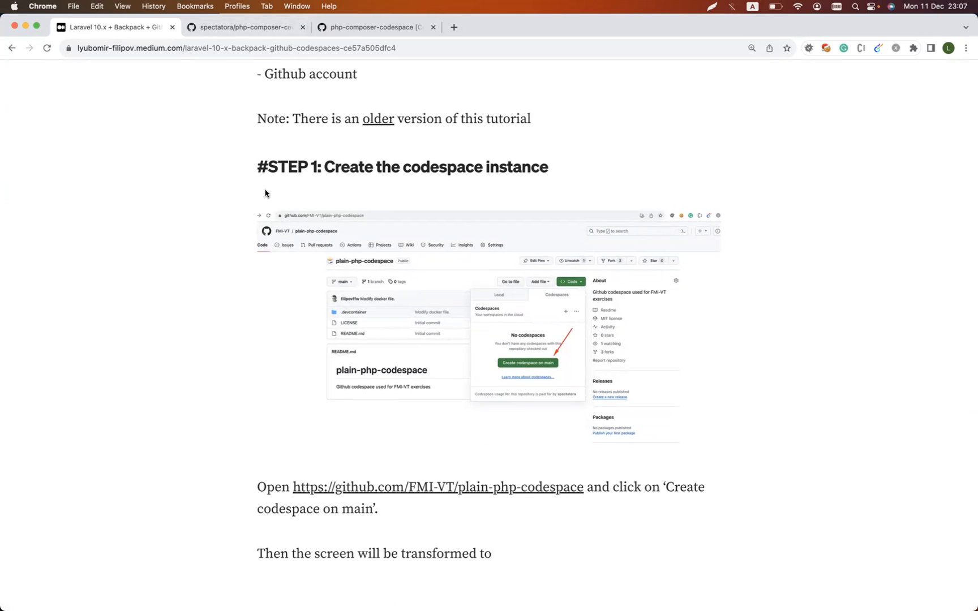
pyautogui.moveTo(301, 28)
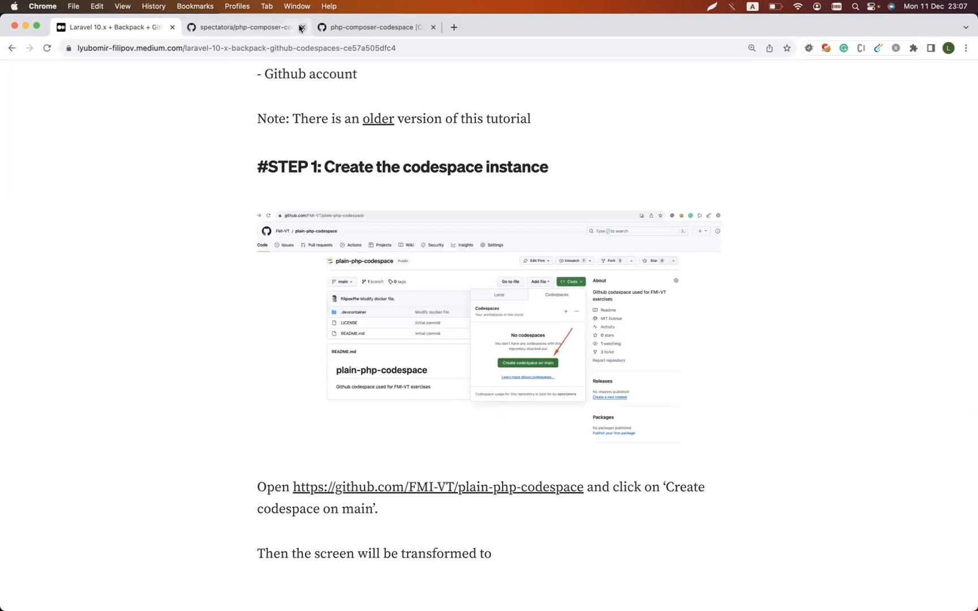
pyautogui.scroll(-3)
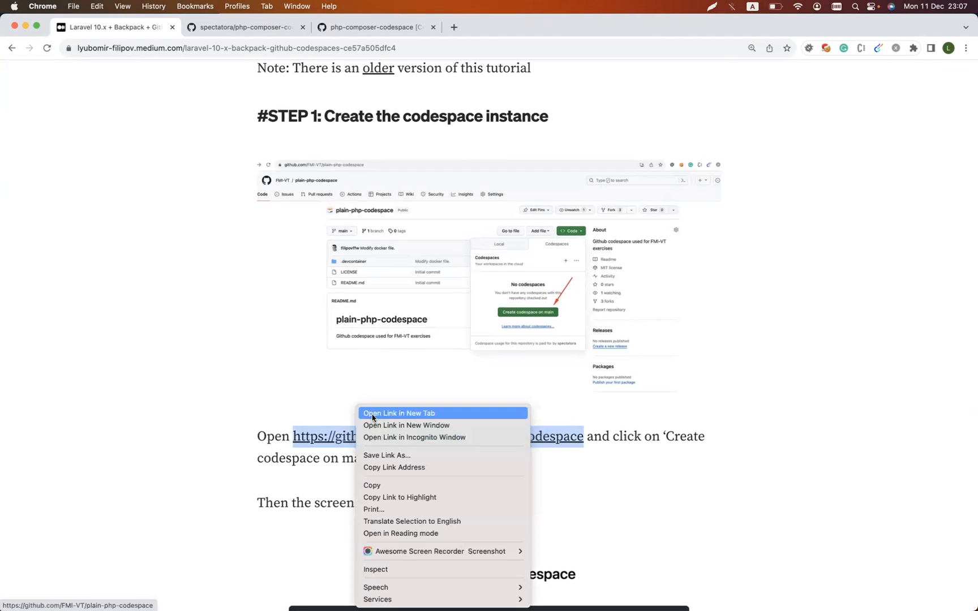
# Open the plain-php-codespace repository, check its codespaces list and close it.
pyautogui.click(400, 413)
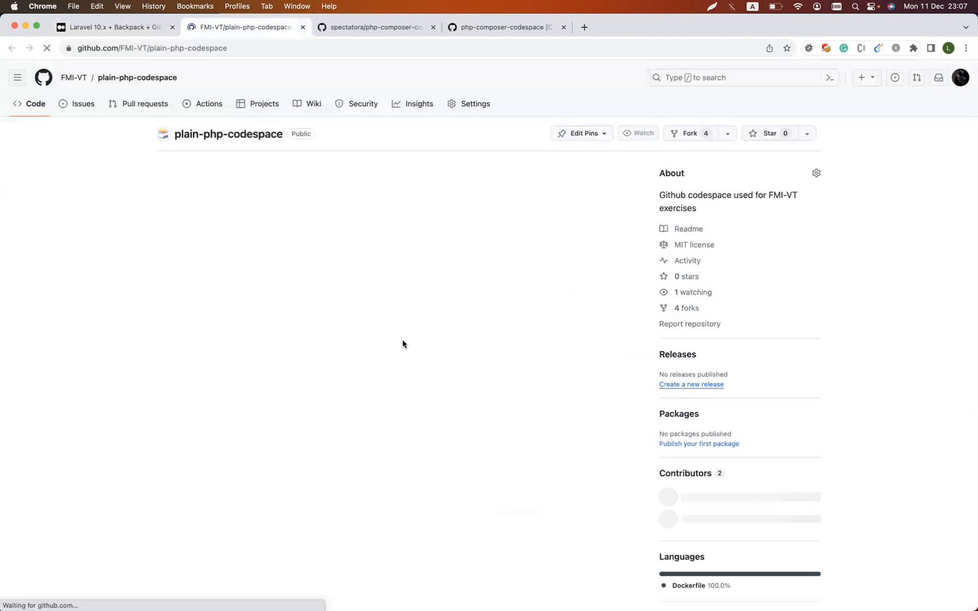
pyautogui.click(612, 173)
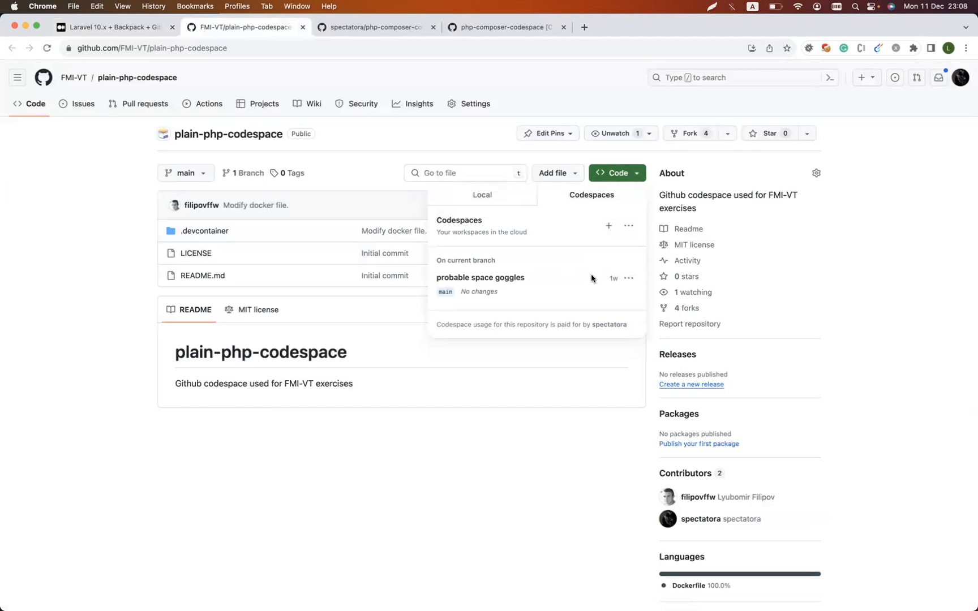
pyautogui.click(629, 278)
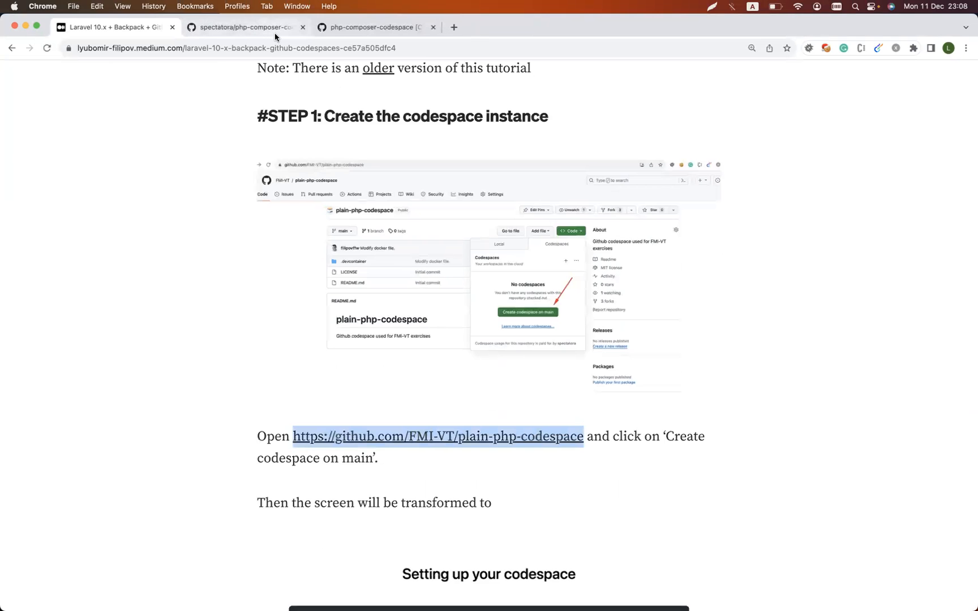
# Show the php-composer-codespace codespaces and the sturdy eureka codespace's actions menu.
pyautogui.click(249, 27)
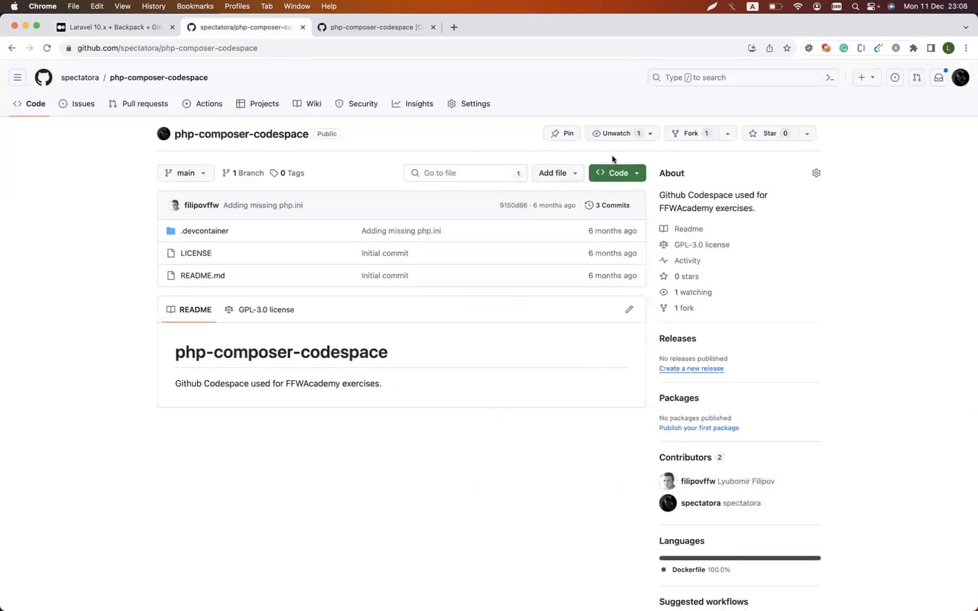
pyautogui.click(617, 173)
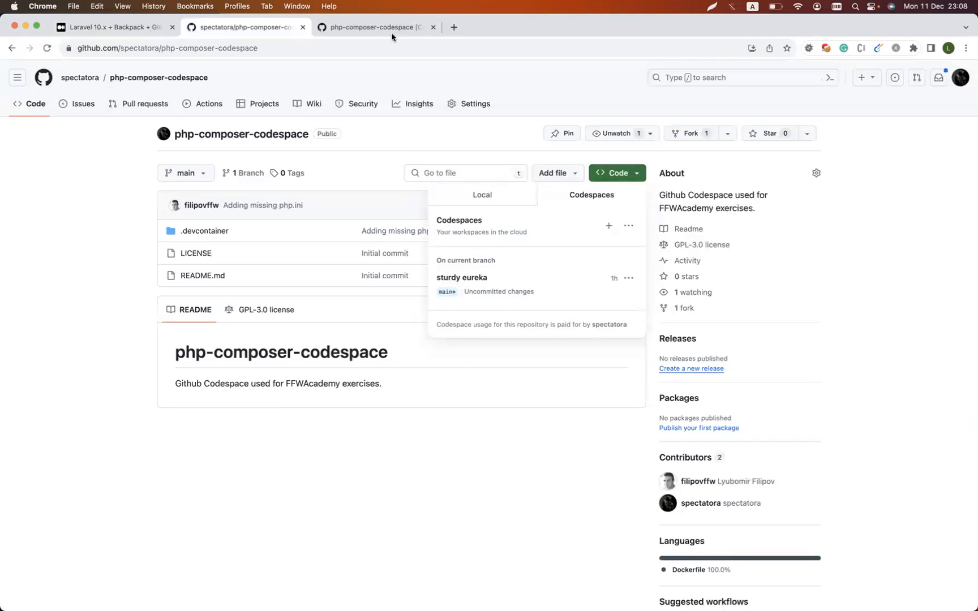
pyautogui.click(376, 27)
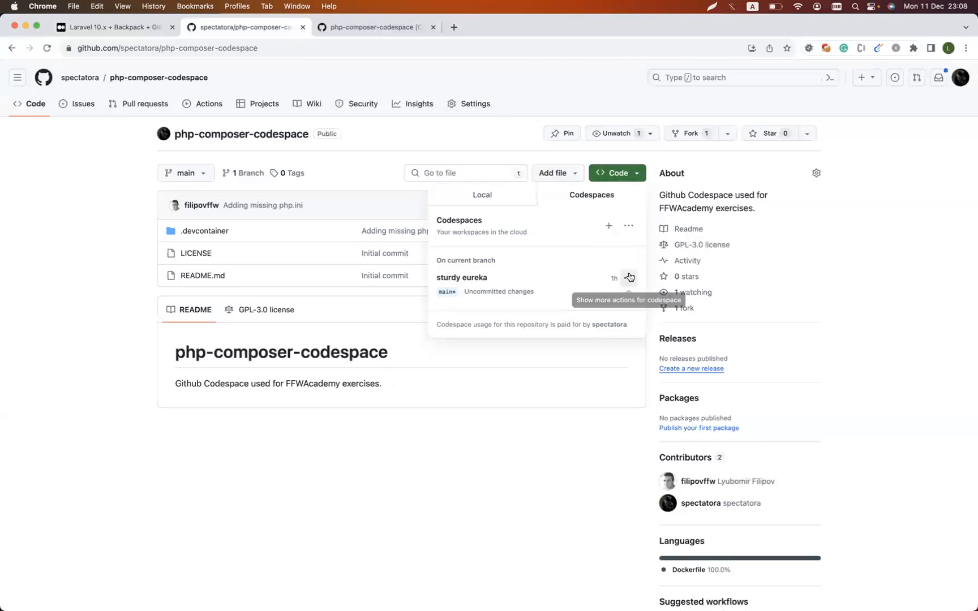
pyautogui.click(630, 277)
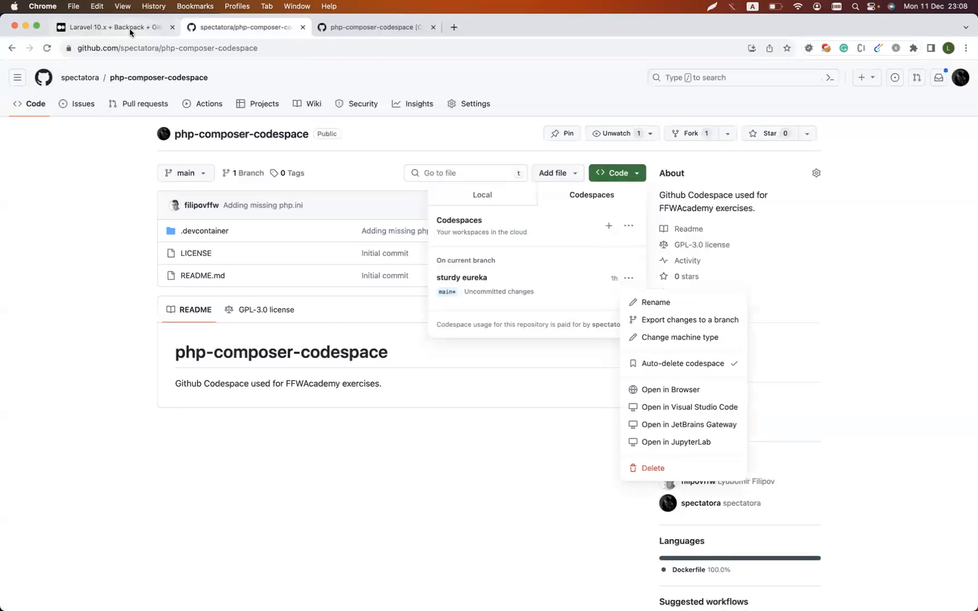
# Read down the tutorial toward Step 2 while the codespace editor loads.
pyautogui.click(118, 26)
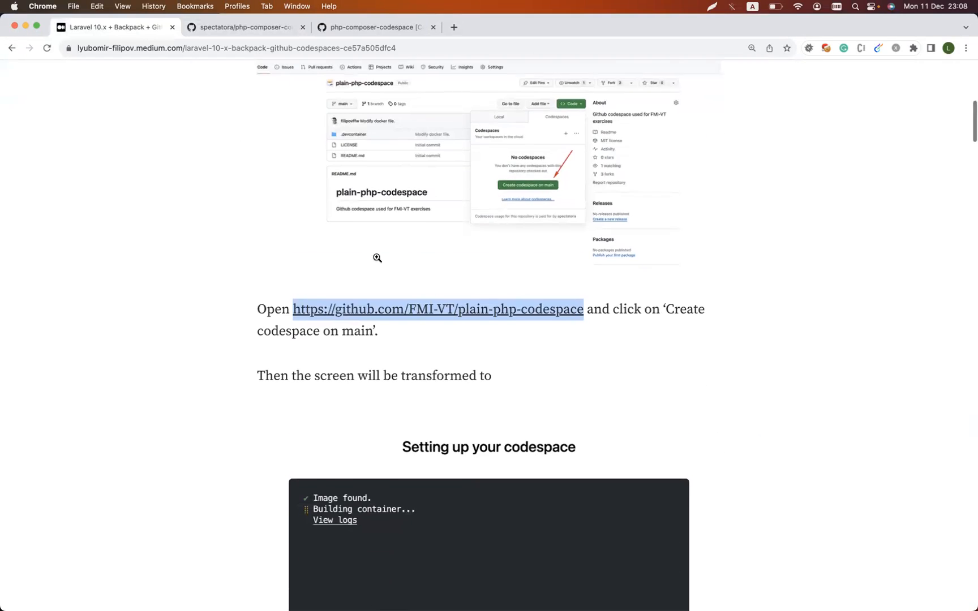
pyautogui.scroll(-3)
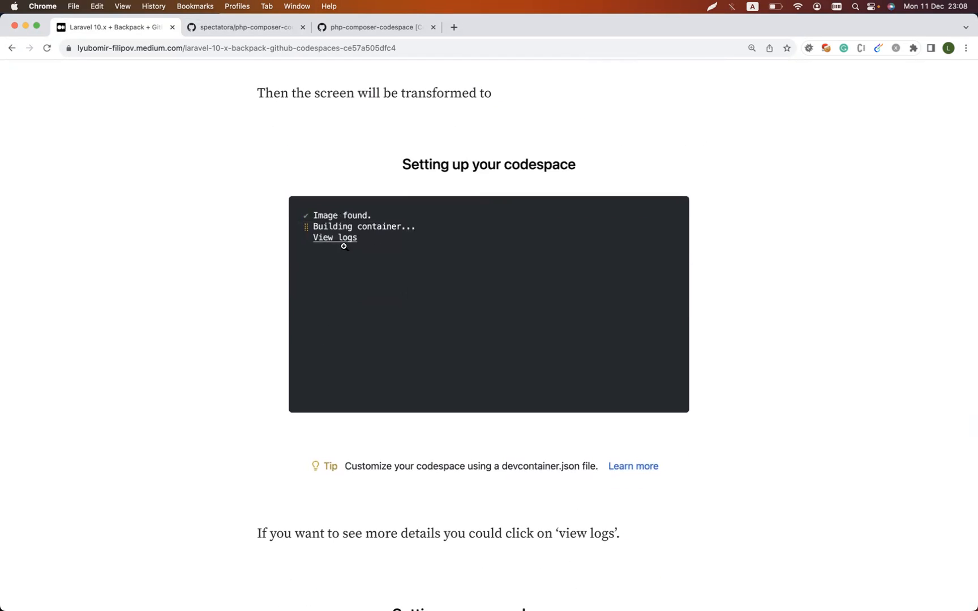
pyautogui.moveTo(297, 316)
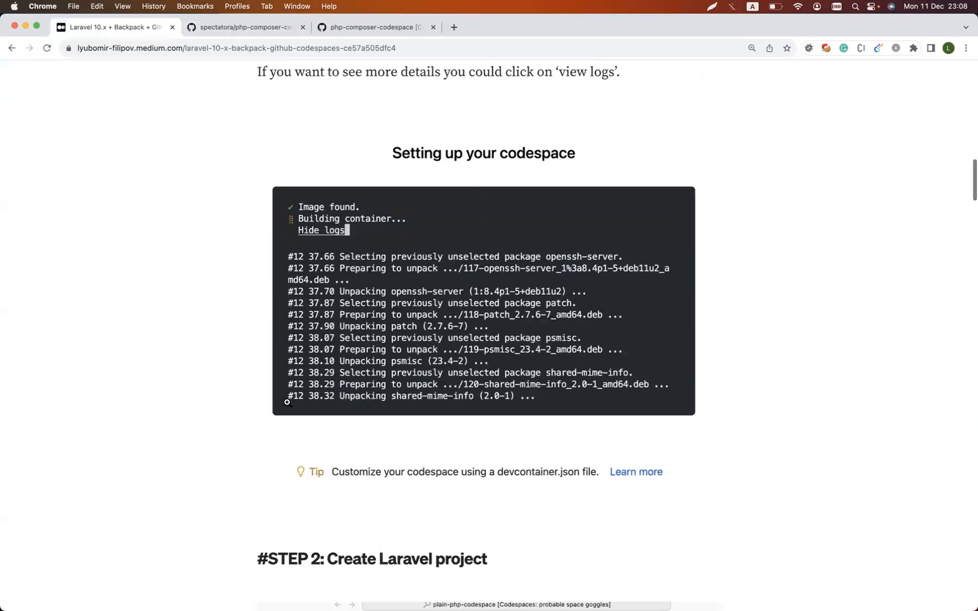
pyautogui.scroll(-3)
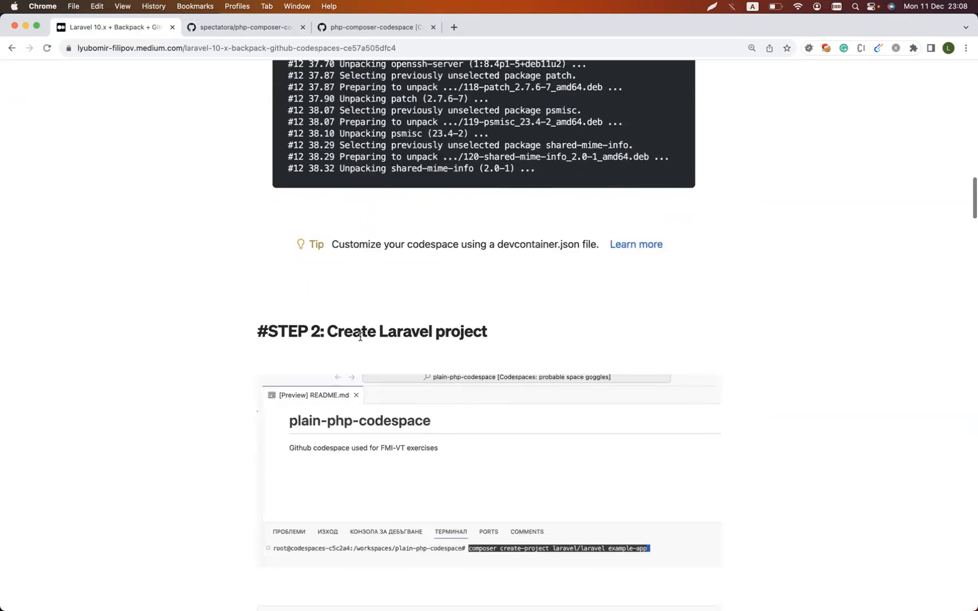
pyautogui.click(372, 27)
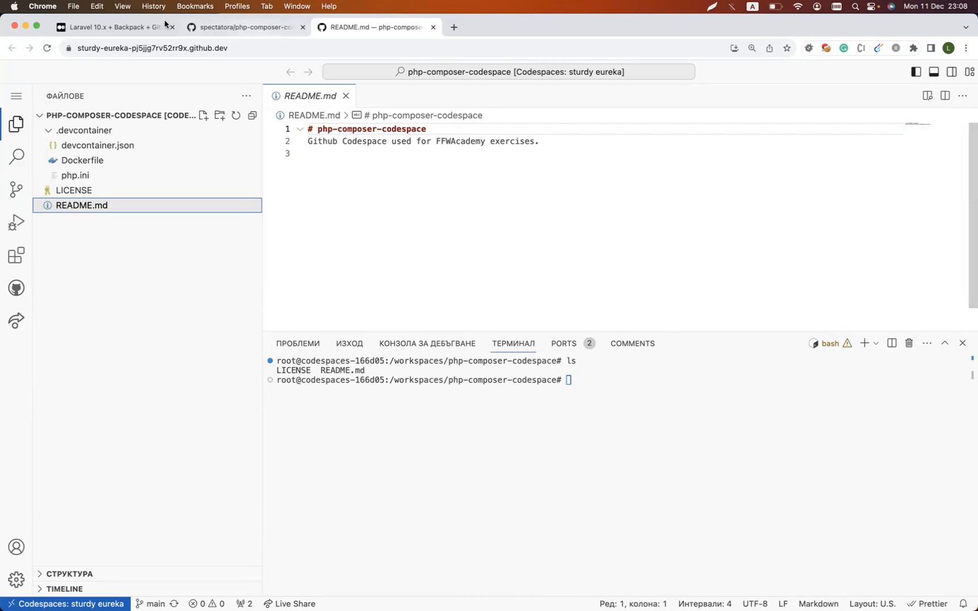
# Alternate between the codespace and the article, reaching the composer create-project command.
pyautogui.click(113, 27)
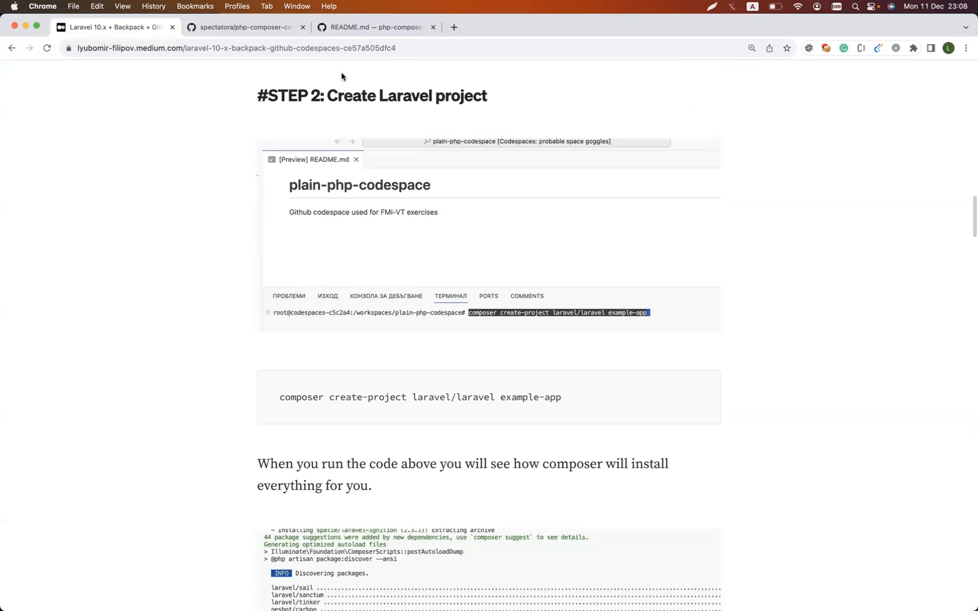
pyautogui.click(378, 27)
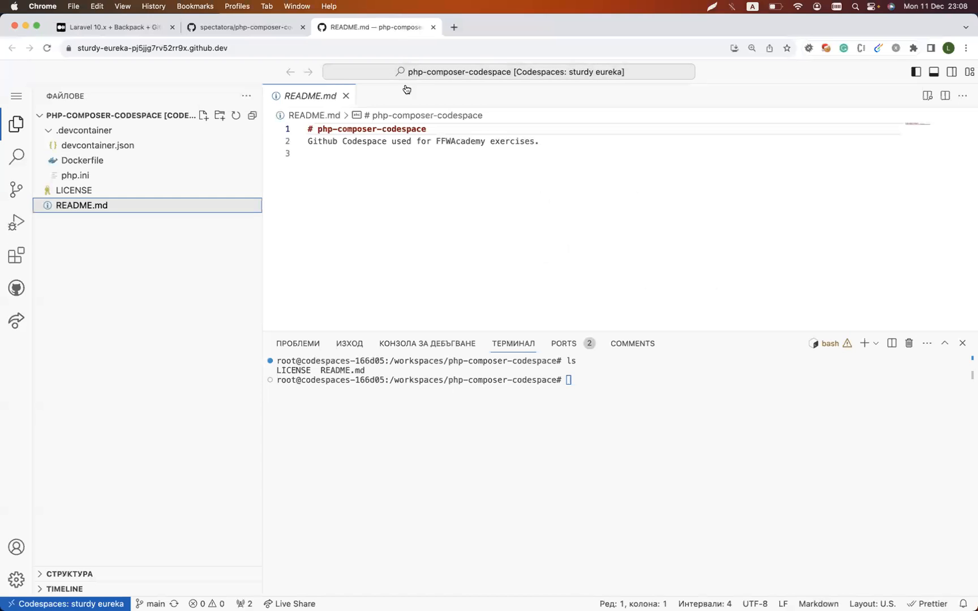
pyautogui.click(113, 27)
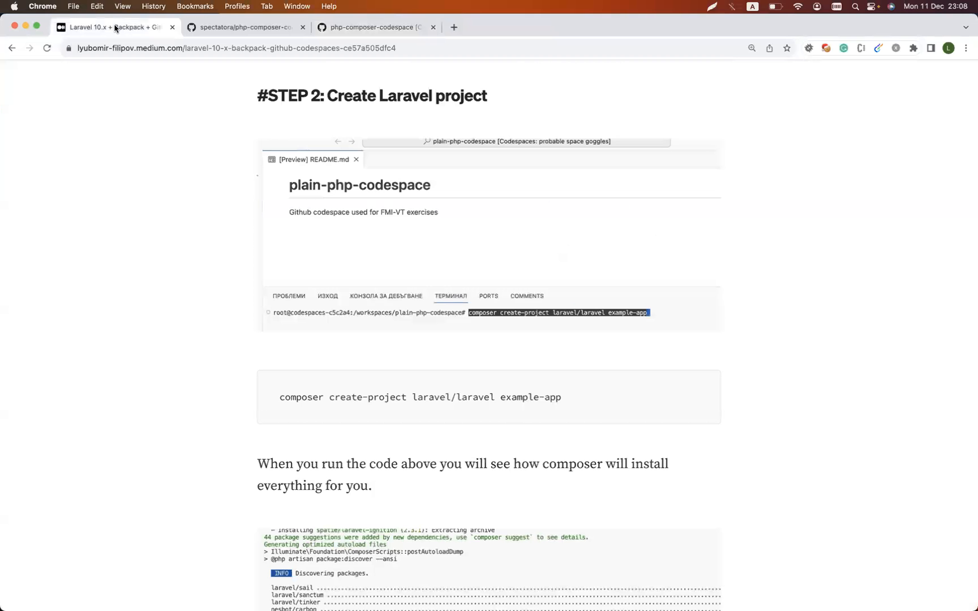
pyautogui.scroll(-3)
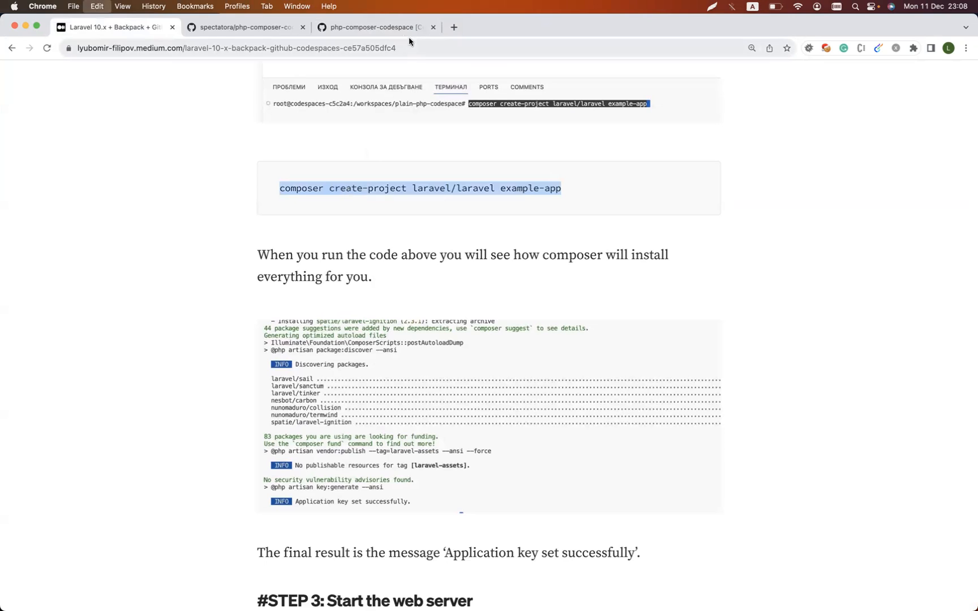
# Run composer create-project laravel/laravel example-app in the codespace terminal.
pyautogui.click(377, 27)
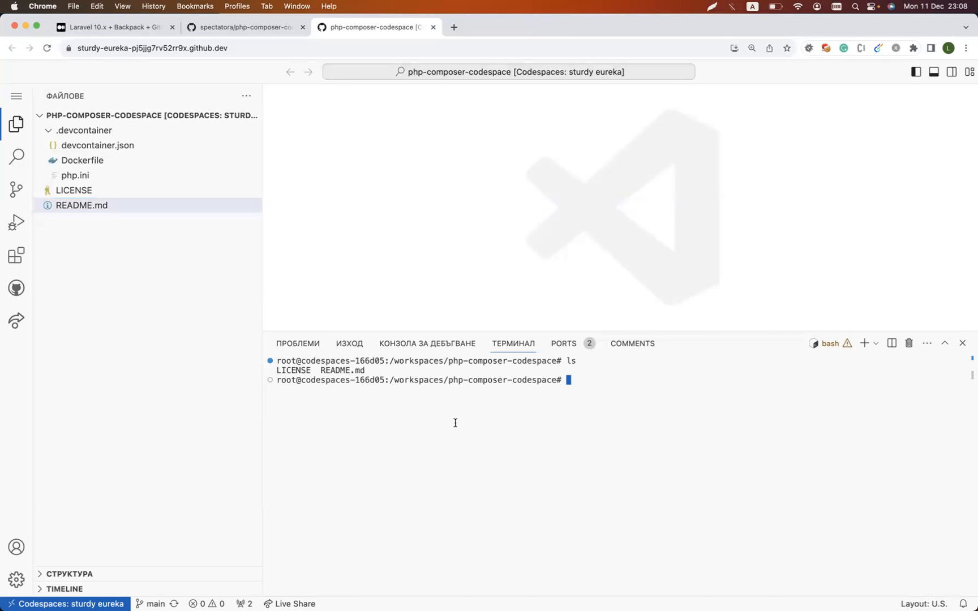
pyautogui.write('composer create-project laravel/laravel example-app')
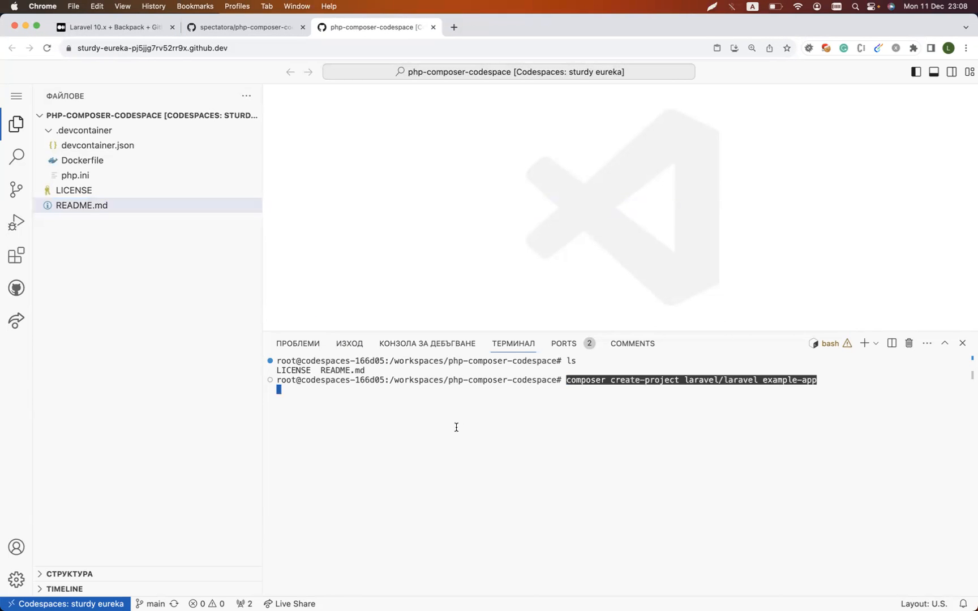
pyautogui.moveTo(480, 422)
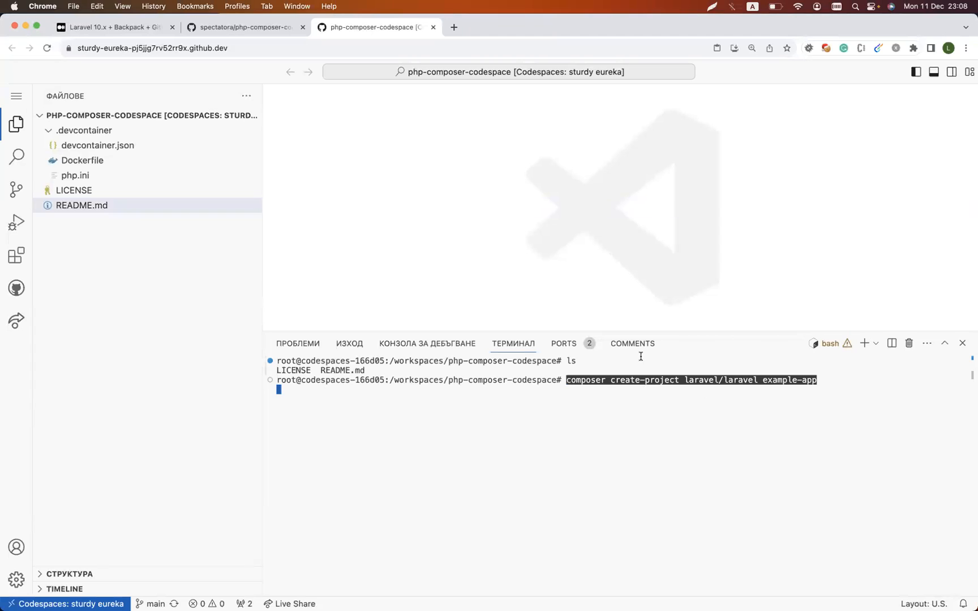
pyautogui.moveTo(823, 381)
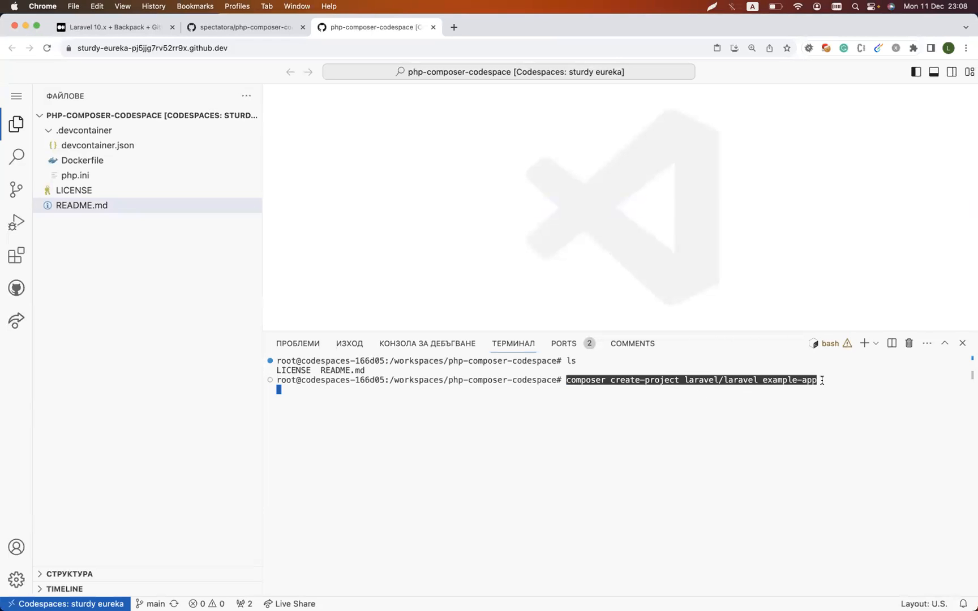
pyautogui.press('Enter')
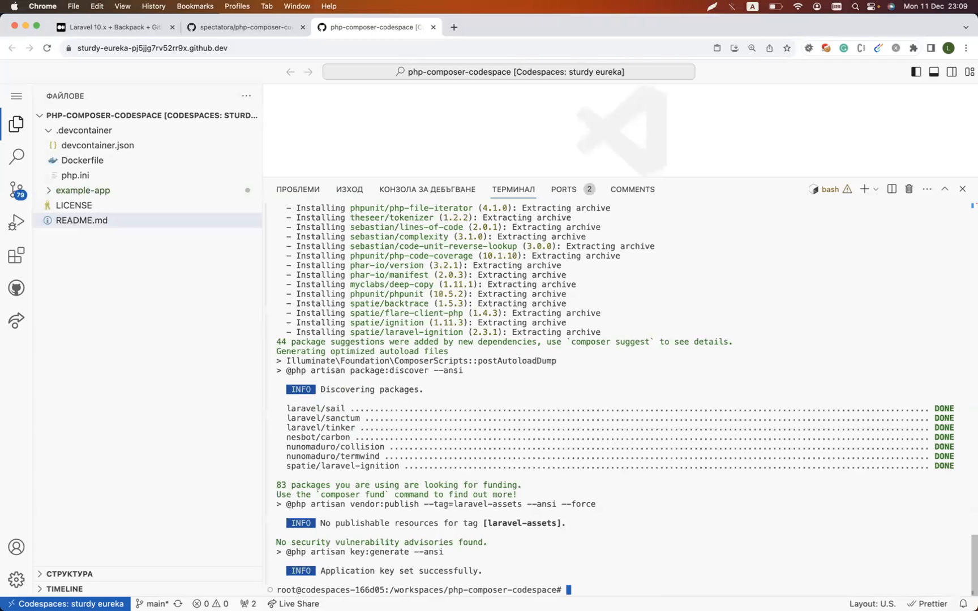
# Start the Laravel server with php artisan serve inside example-app on port 8000.
pyautogui.write('php arti')
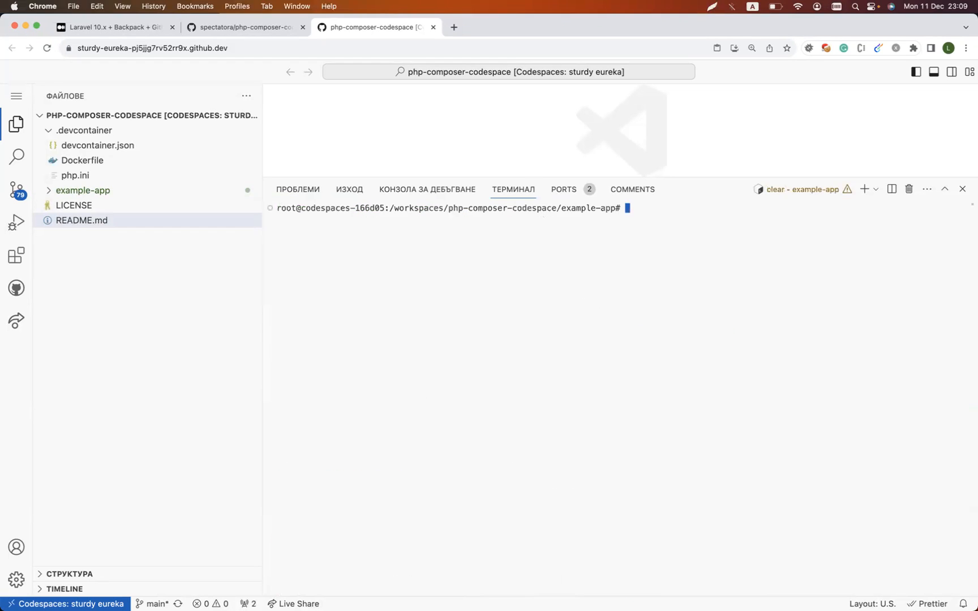
pyautogui.write('php artisan serve')
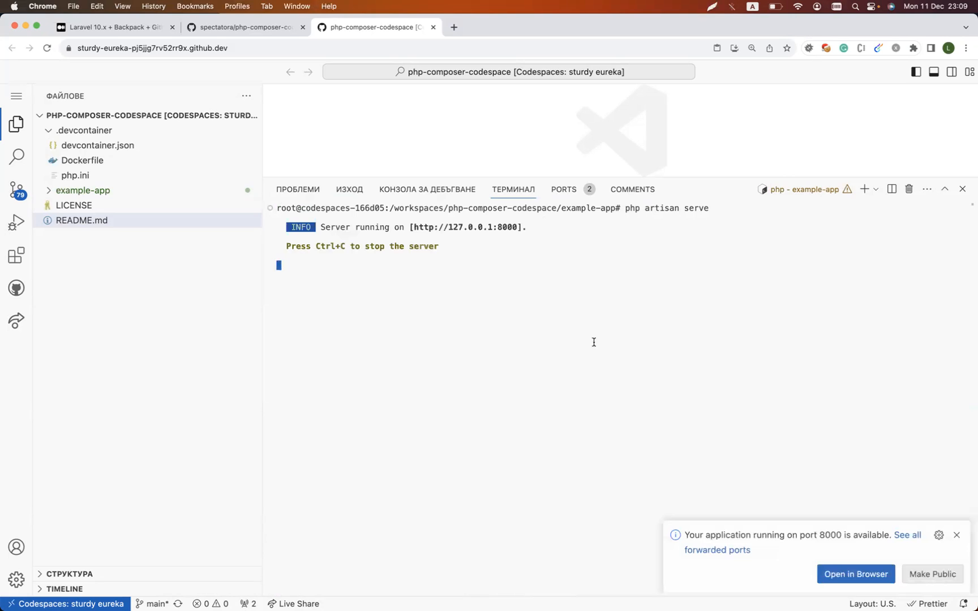
# View the Laravel welcome page from forwarded port 8000, then return to the codespace.
pyautogui.click(856, 574)
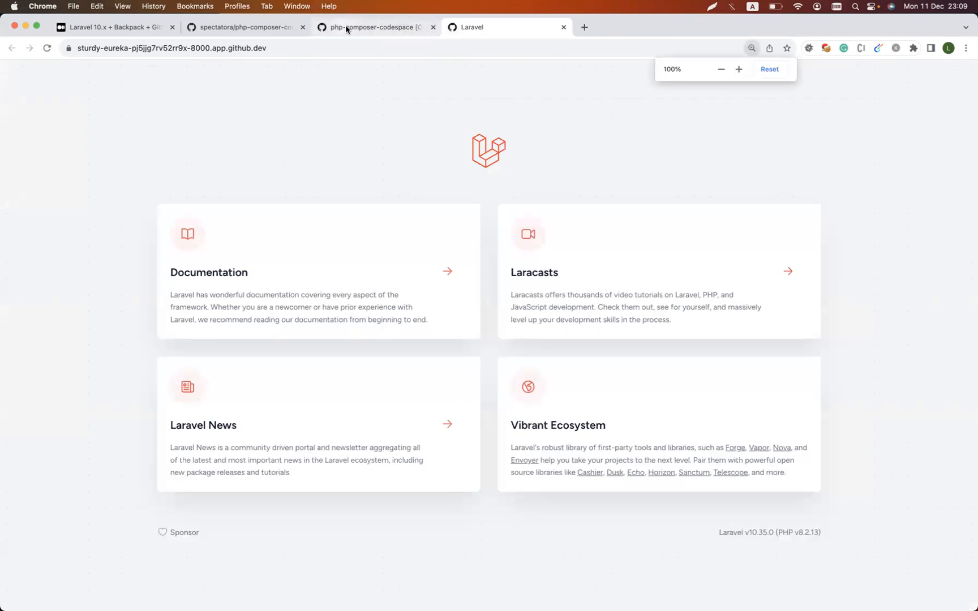
pyautogui.click(365, 27)
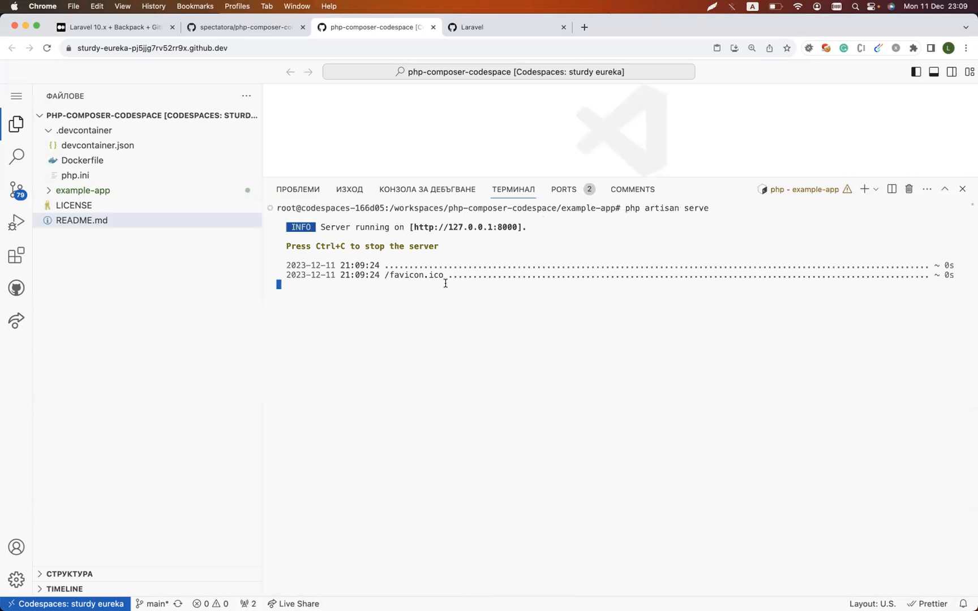
# Clear the terminal after stopping the development server.
pyautogui.write('cl')
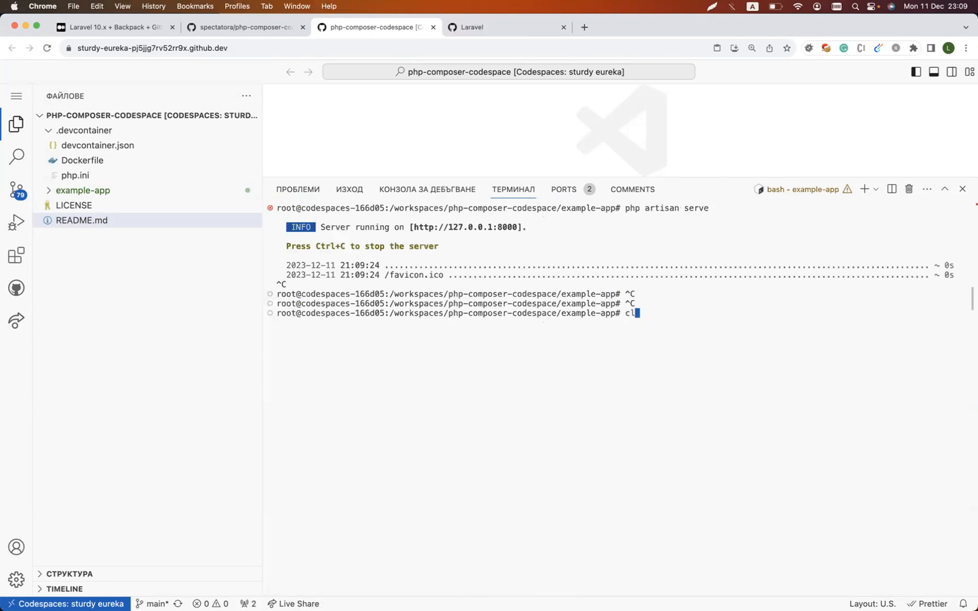
pyautogui.press('Enter')
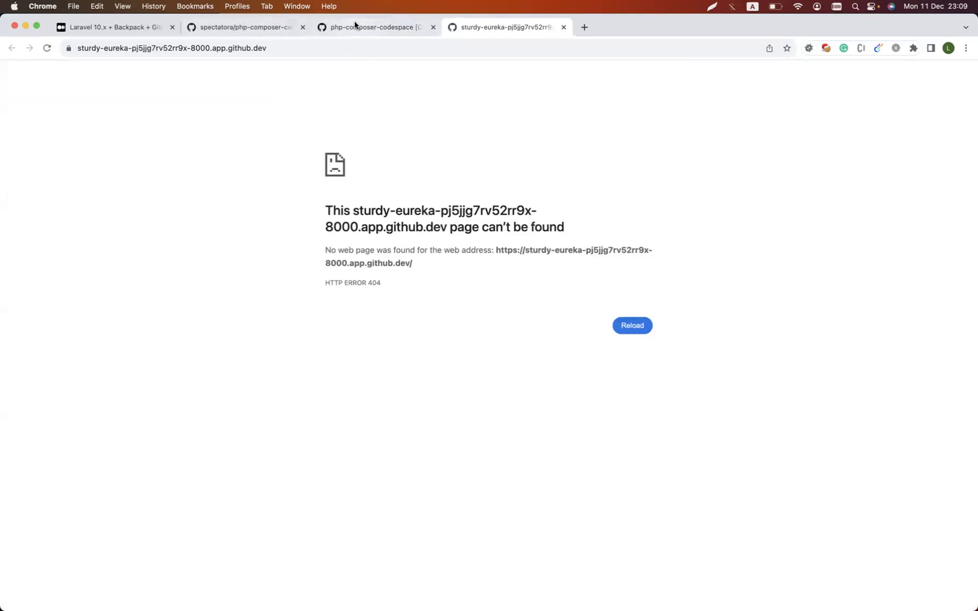
pyautogui.click(372, 27)
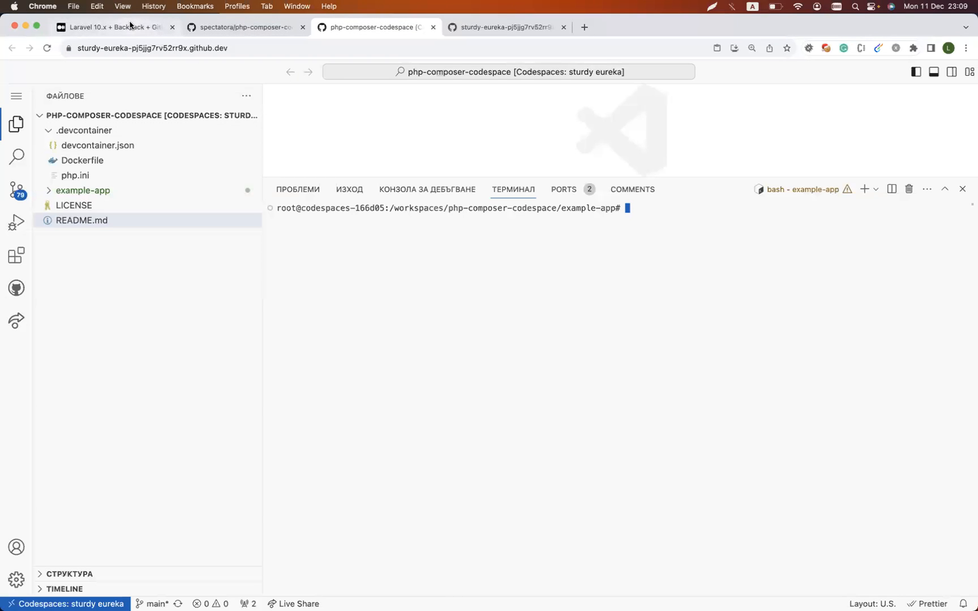
# Consult the tutorial and confirm the app address now returns a 404.
pyautogui.click(113, 27)
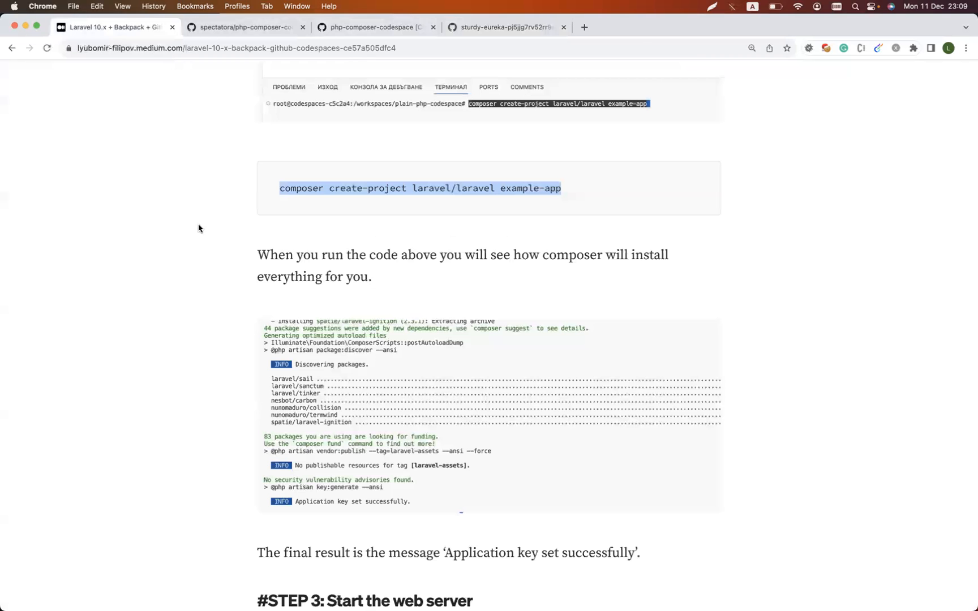
pyautogui.scroll(-3)
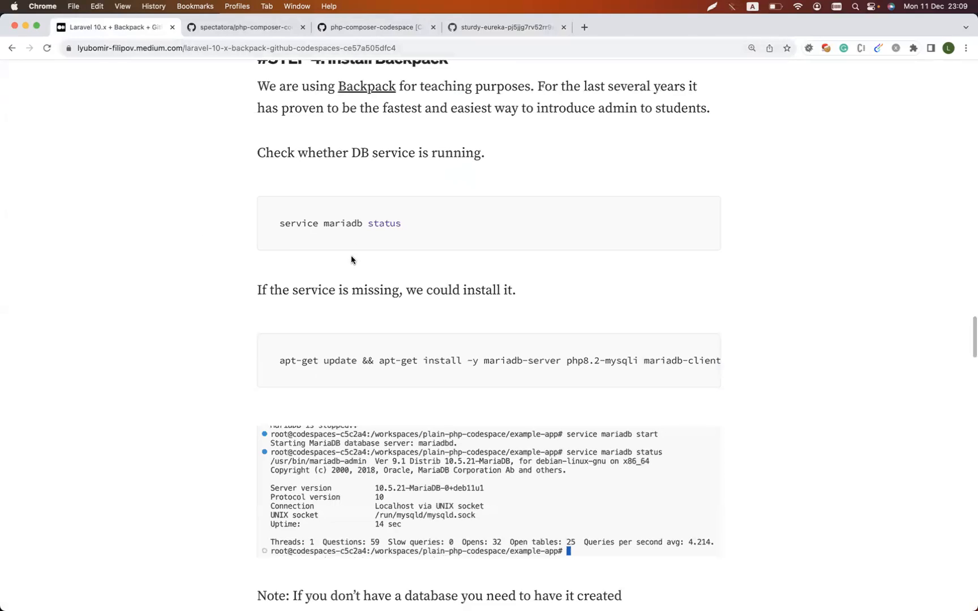
pyautogui.click(508, 27)
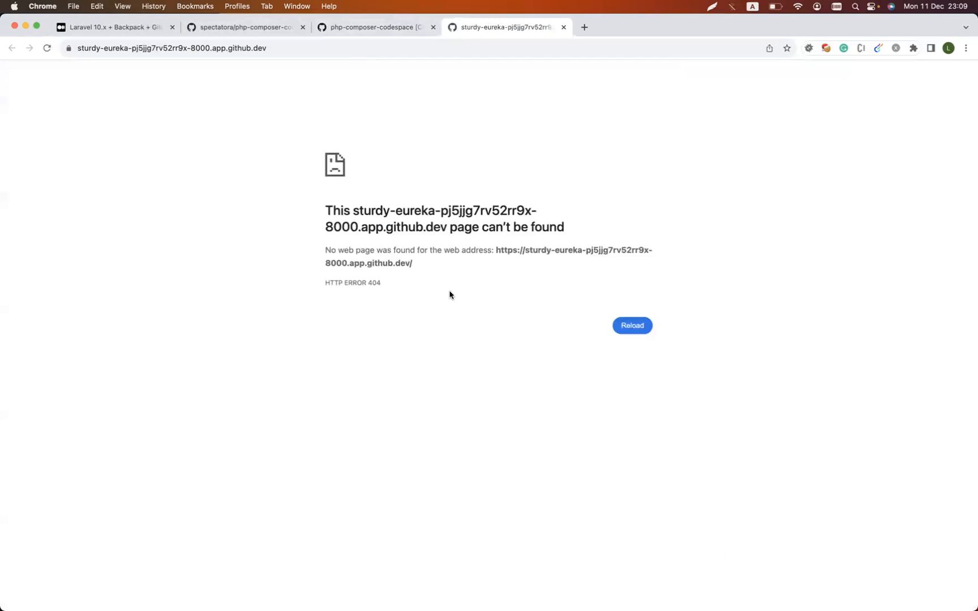
pyautogui.click(371, 27)
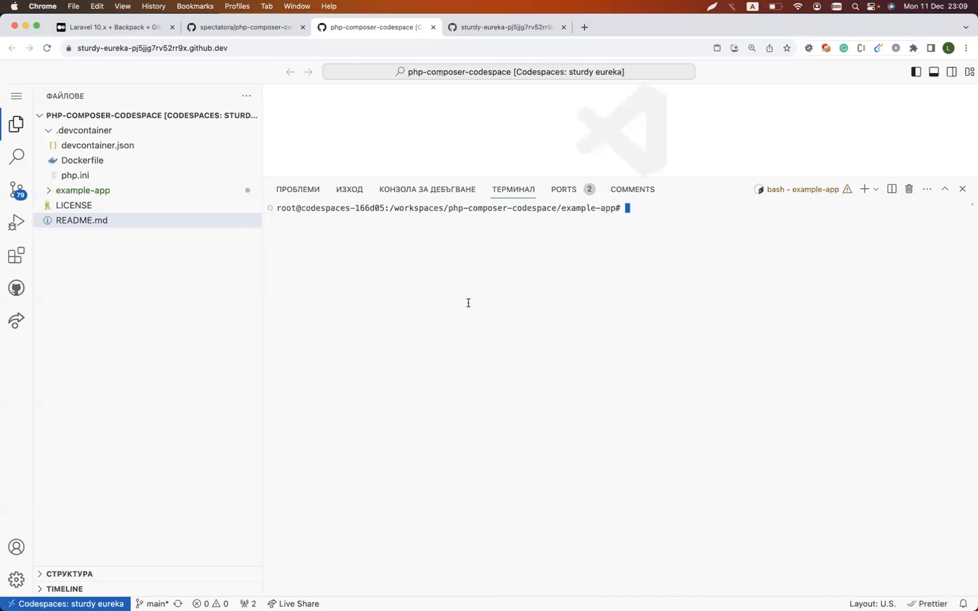
# Run service mariadb status to confirm MariaDB is running, consulting the tutorial's database step.
pyautogui.write('service mariadb status')
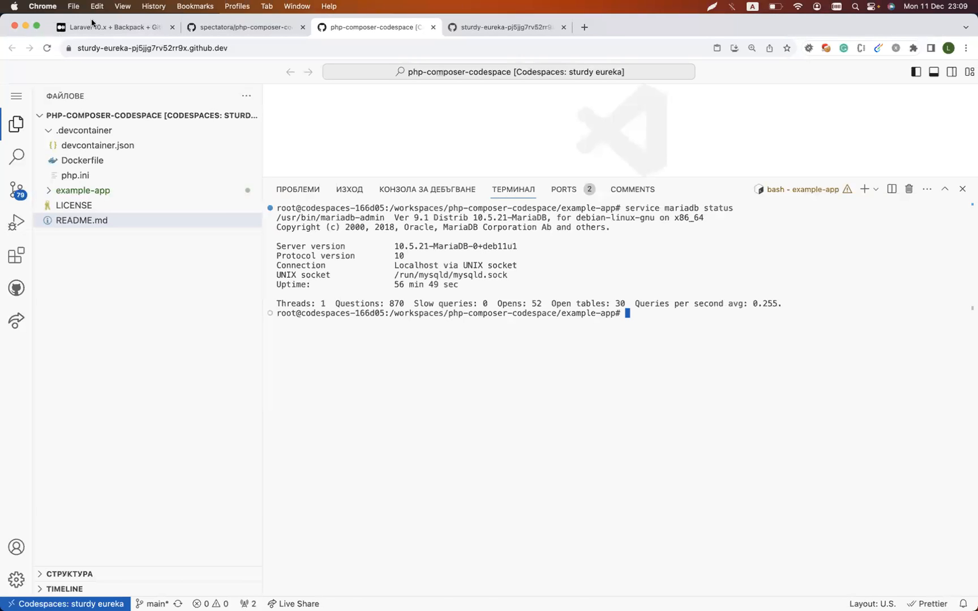
pyautogui.click(113, 27)
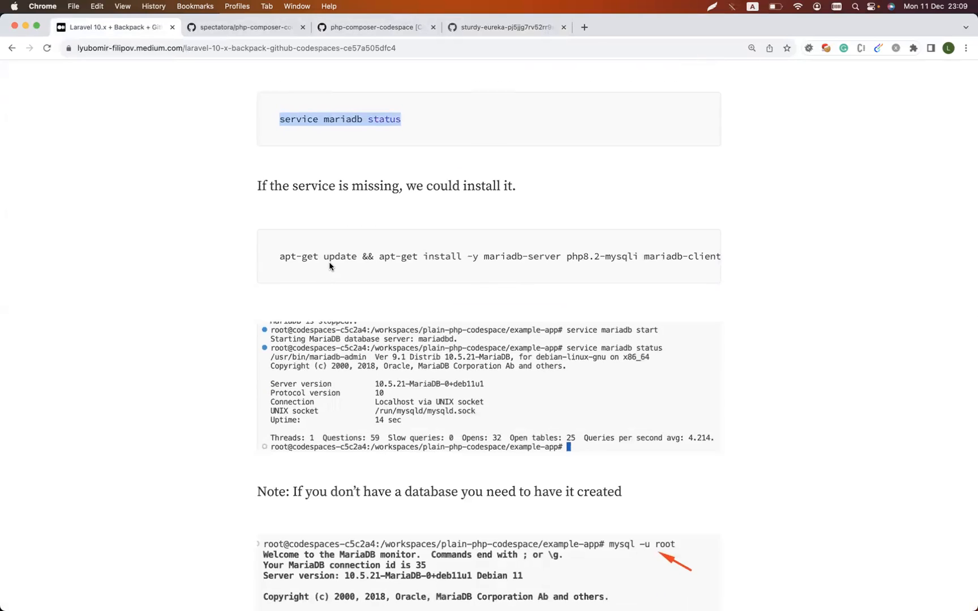
pyautogui.scroll(-3)
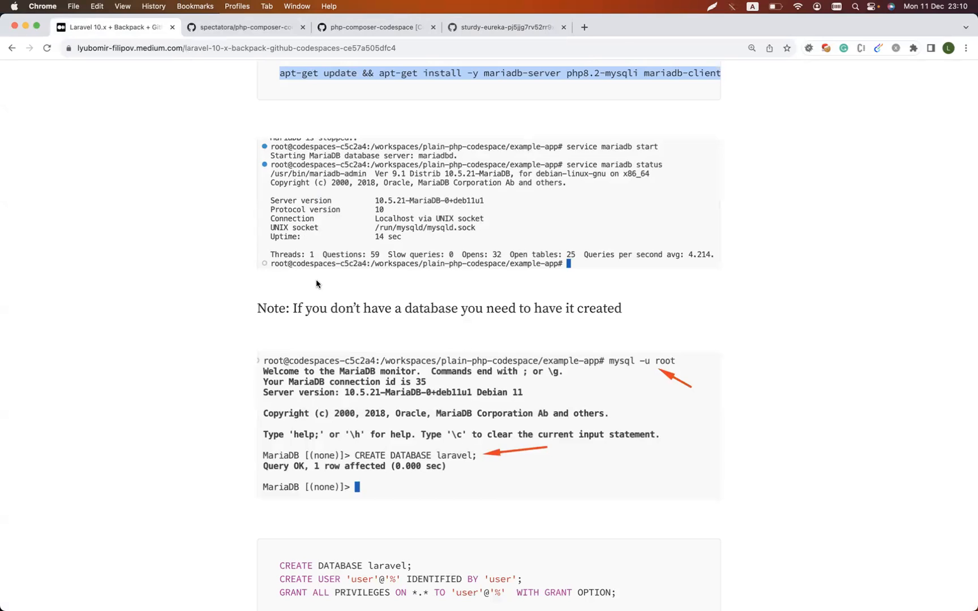
pyautogui.moveTo(403, 110)
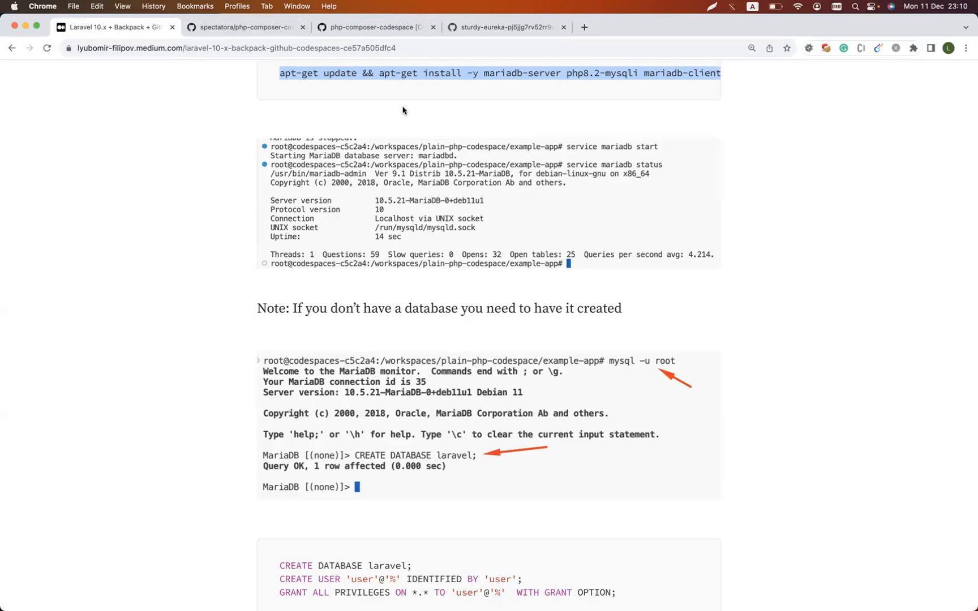
pyautogui.moveTo(473, 6)
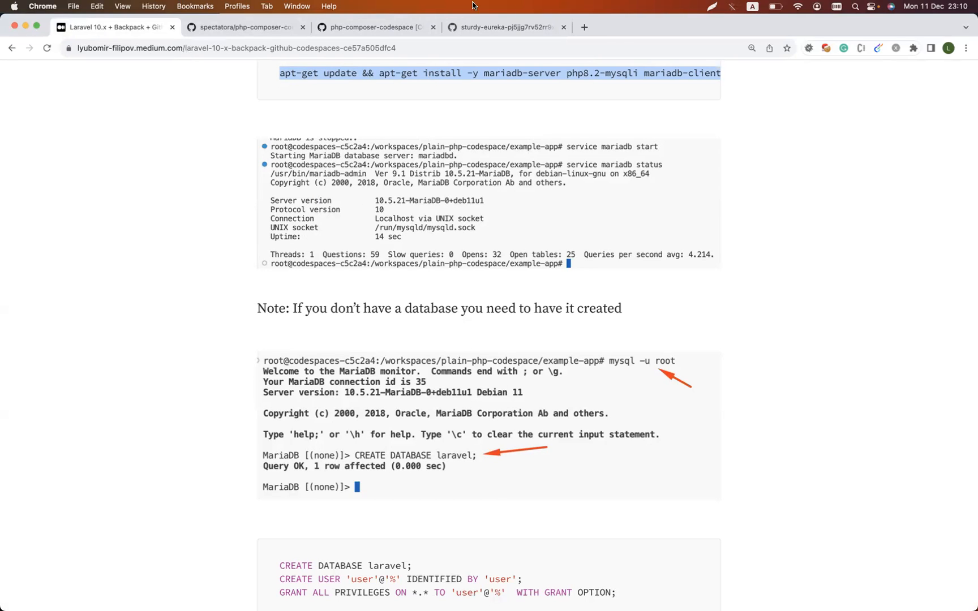
pyautogui.click(377, 27)
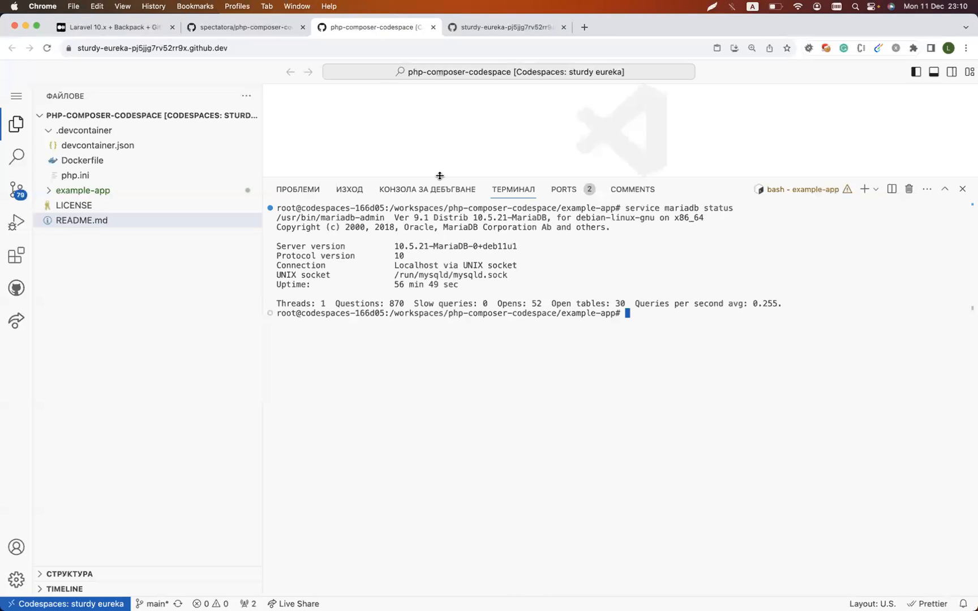
# Start the mysql monitor, create the laravel database and list the databases to confirm it.
pyautogui.write('mysql')
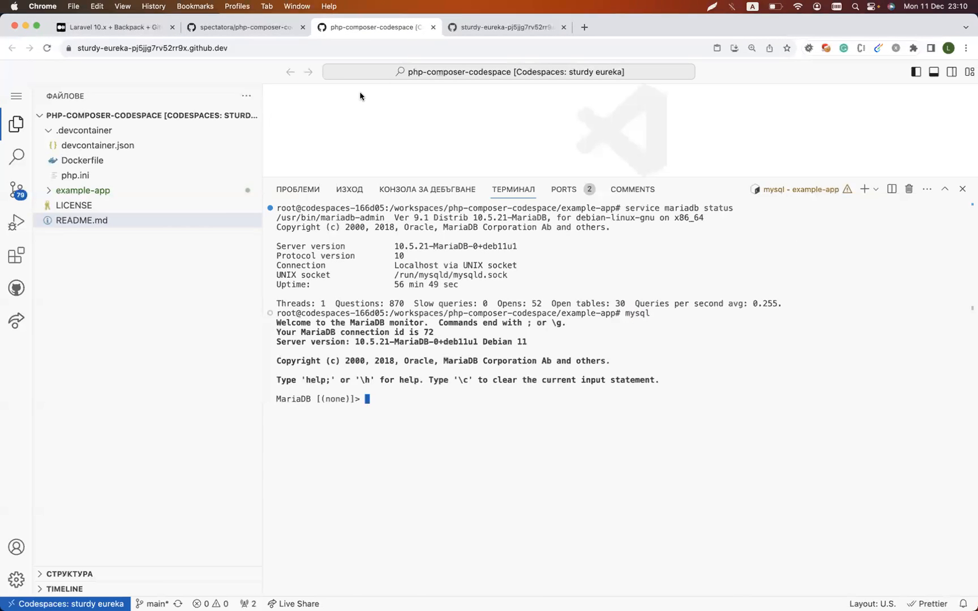
pyautogui.click(113, 27)
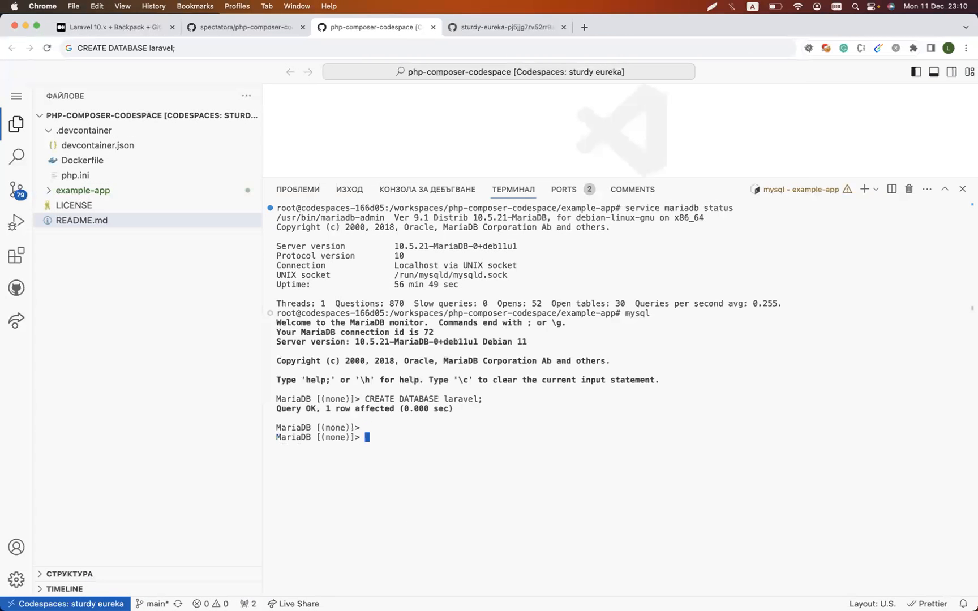
pyautogui.write('show databases;')
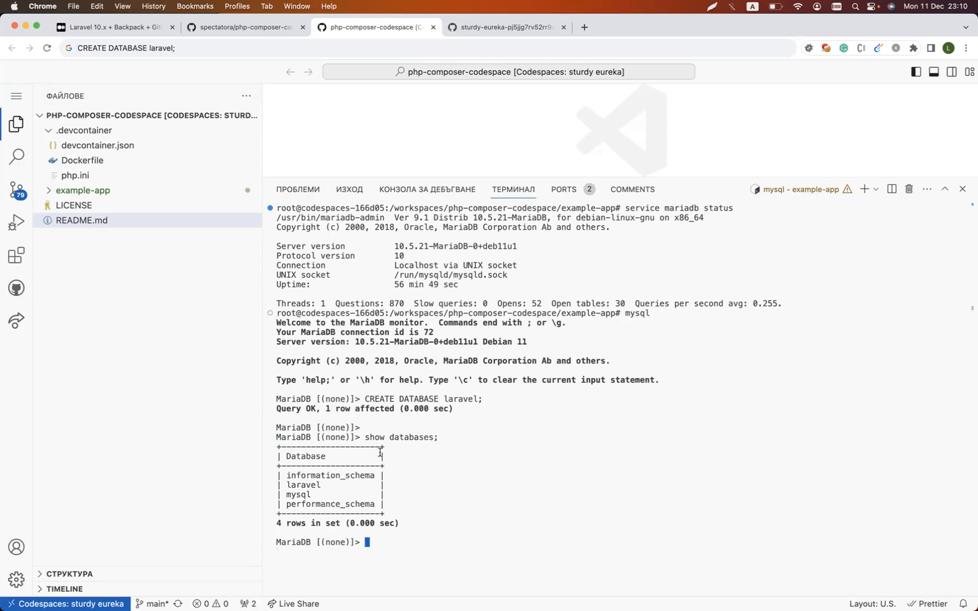
pyautogui.doubleClick(330, 476)
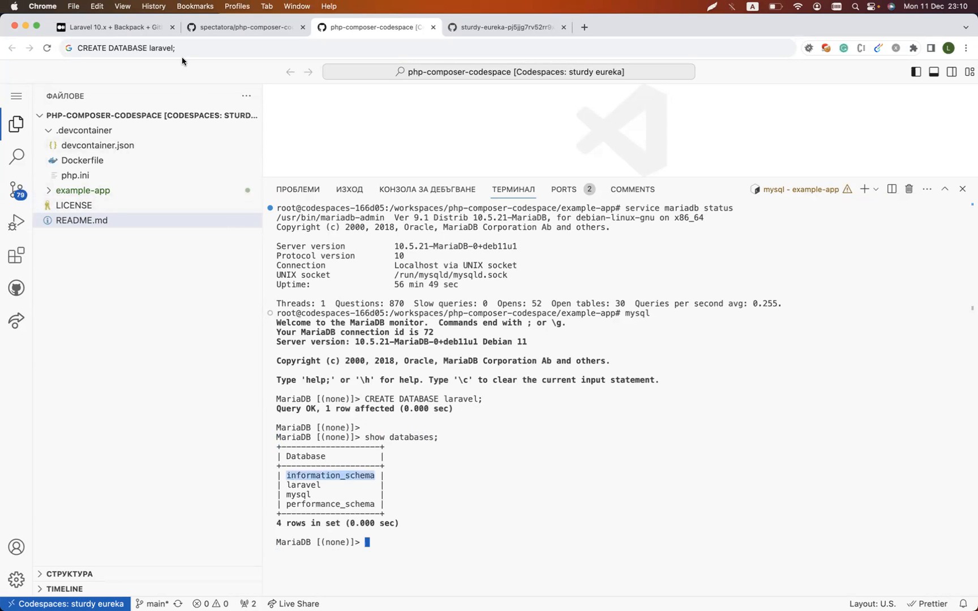
# Compare the database list with the Medium tutorial and return to the Codespace terminal.
pyautogui.click(114, 27)
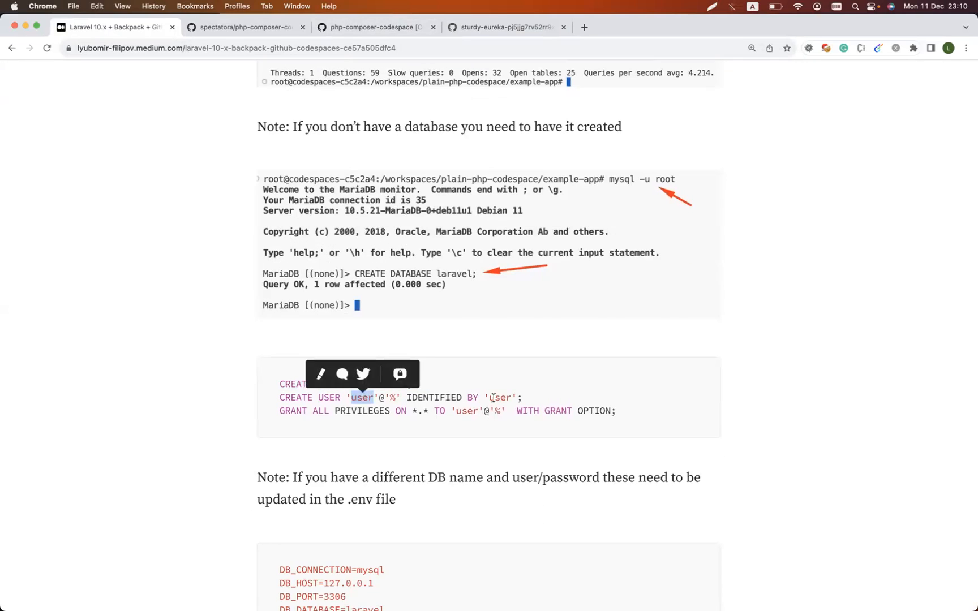
pyautogui.scroll(-3)
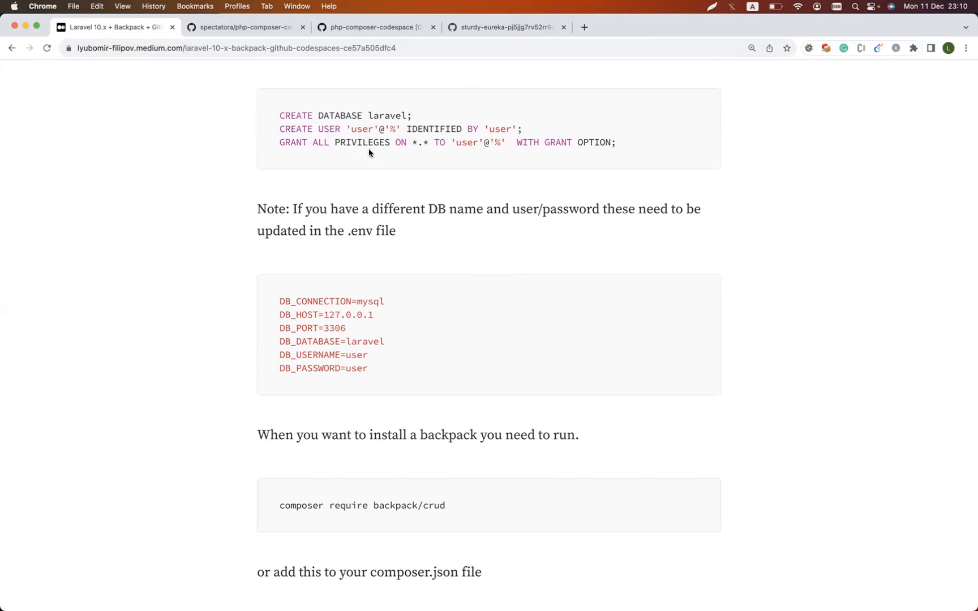
pyautogui.moveTo(378, 373)
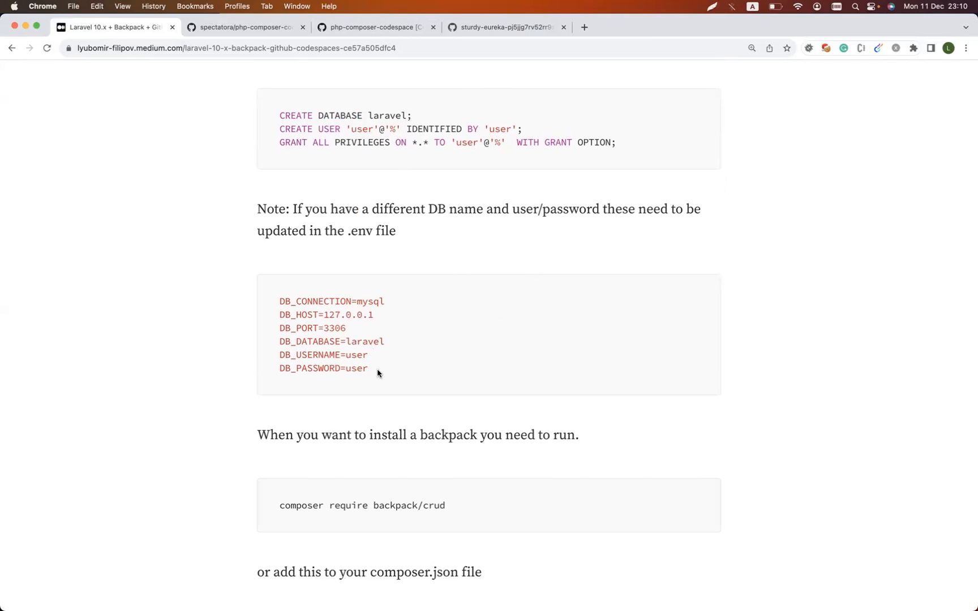
pyautogui.click(373, 27)
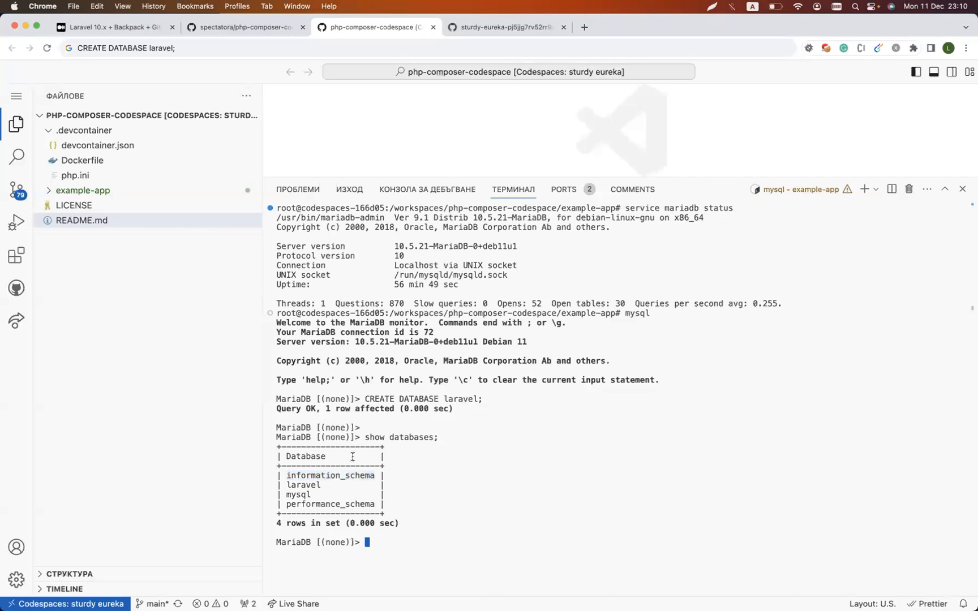
pyautogui.click(82, 190)
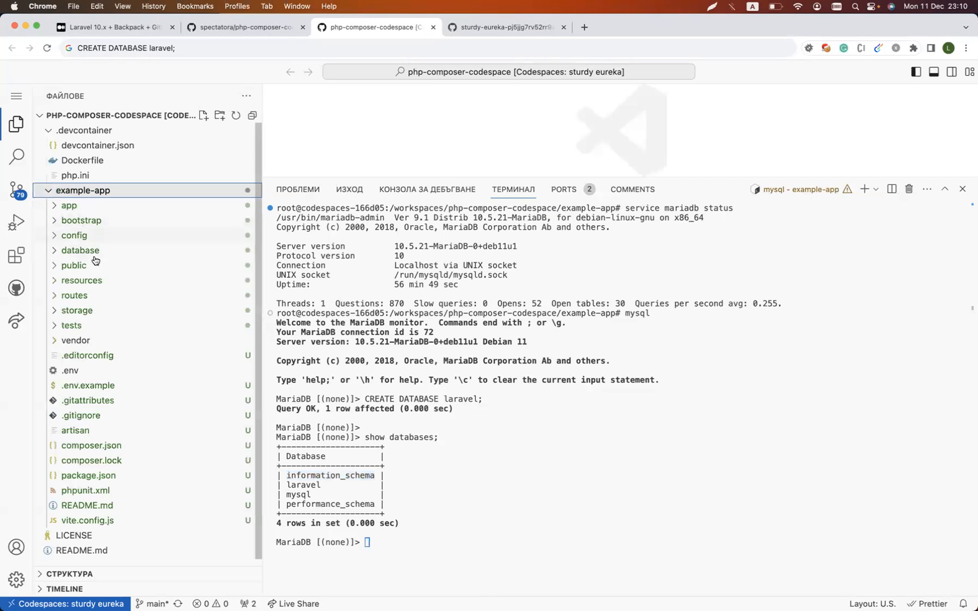
pyautogui.scroll(-3)
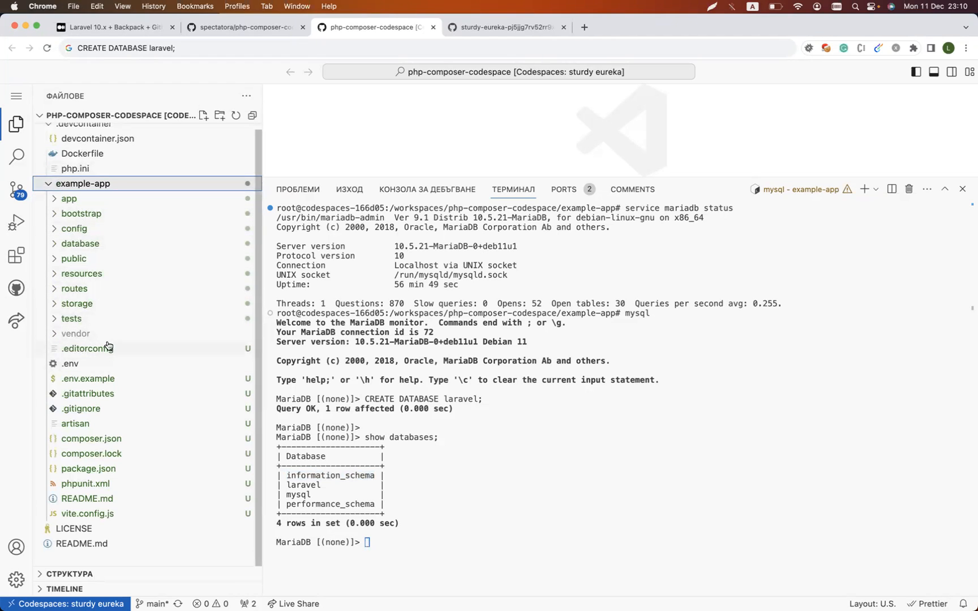
pyautogui.click(70, 364)
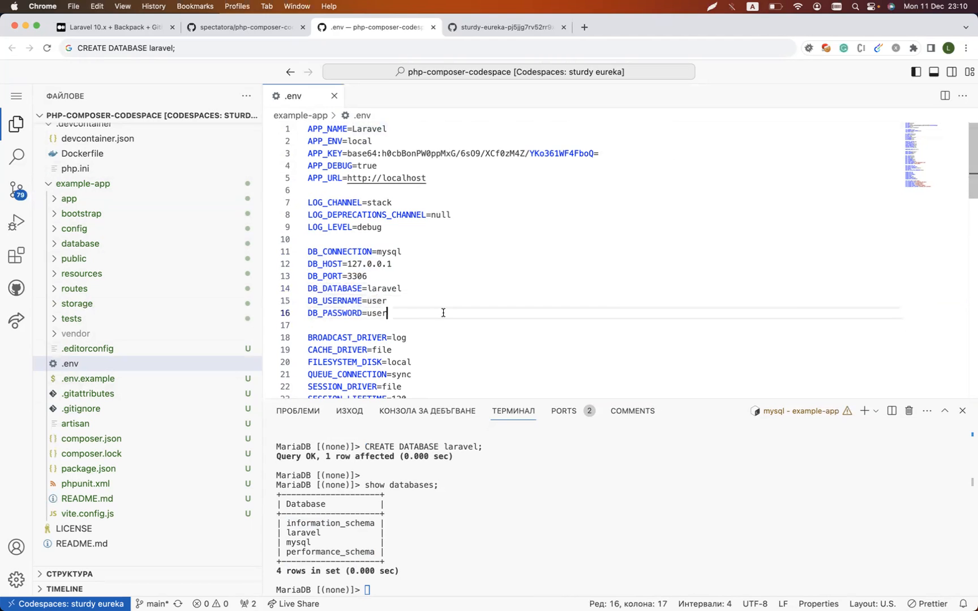
pyautogui.click(113, 28)
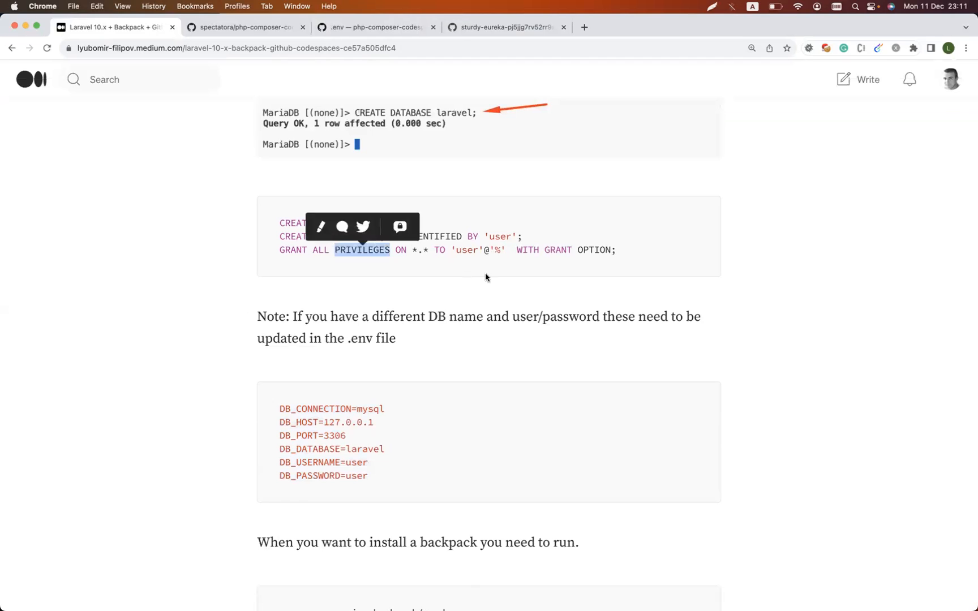
# Copy 'composer require backpack/crud' from the tutorial and return to the Codespaces editor.
pyautogui.click(497, 249)
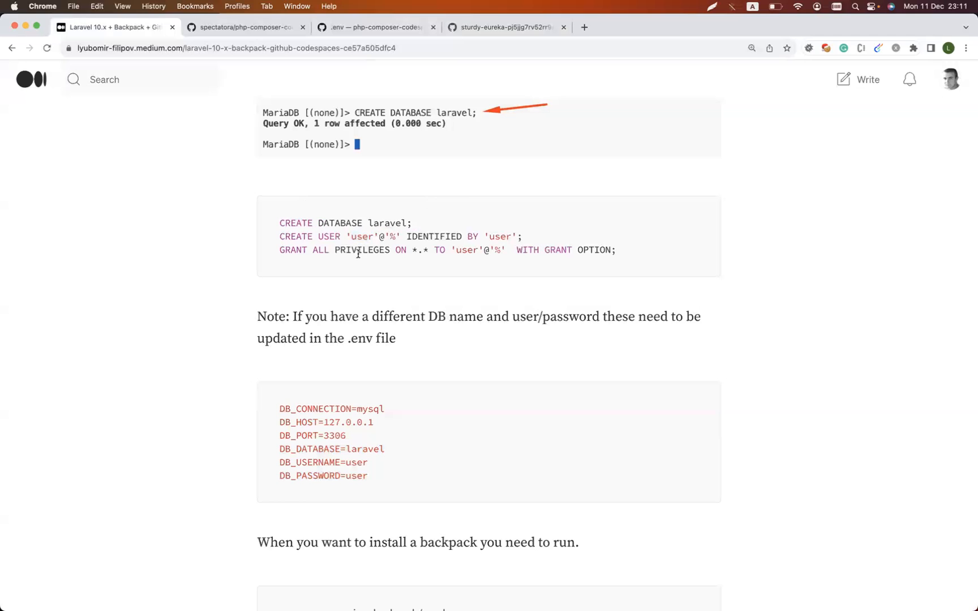
pyautogui.moveTo(317, 240)
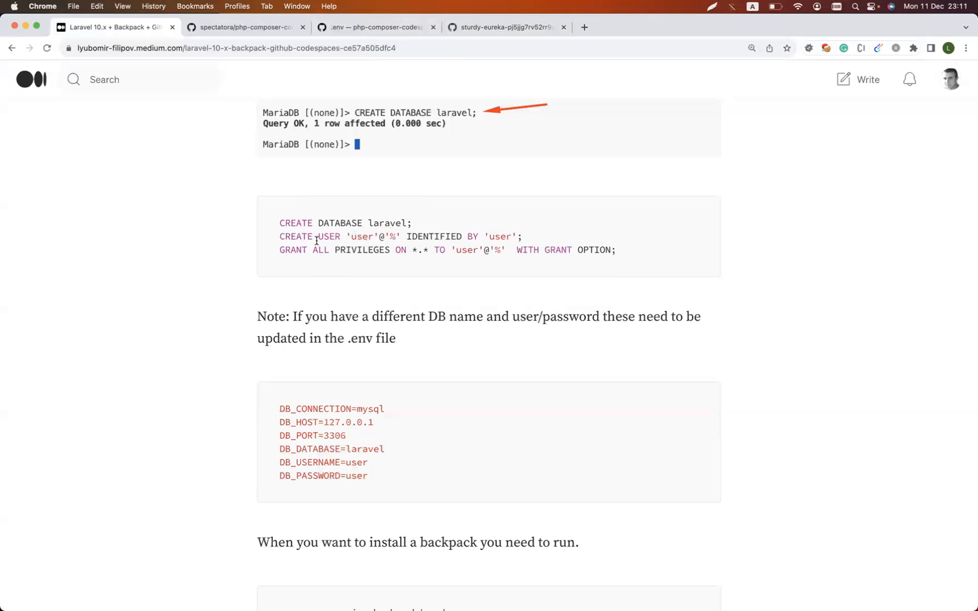
pyautogui.moveTo(280, 236); pyautogui.dragTo(623, 249)
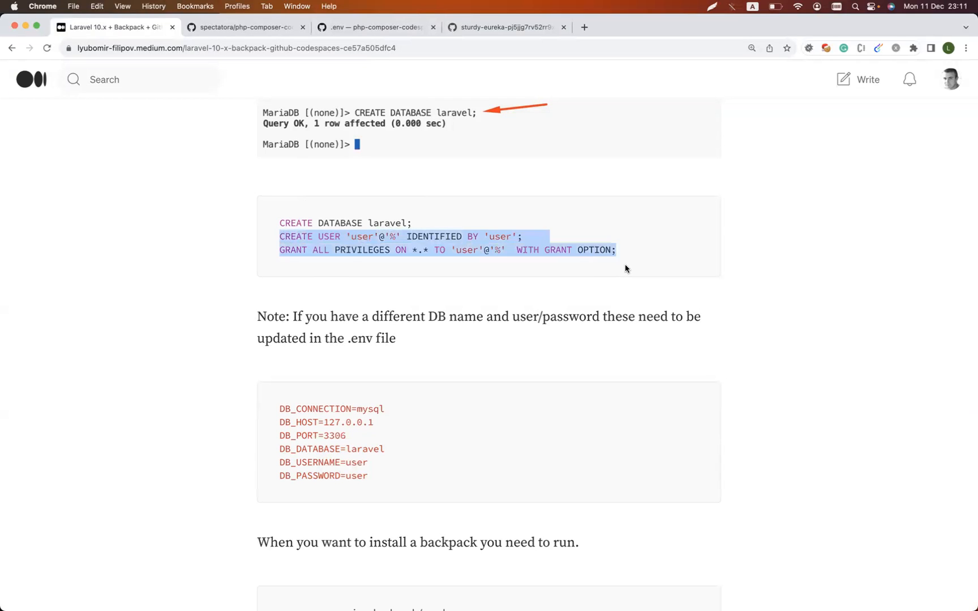
pyautogui.scroll(-3)
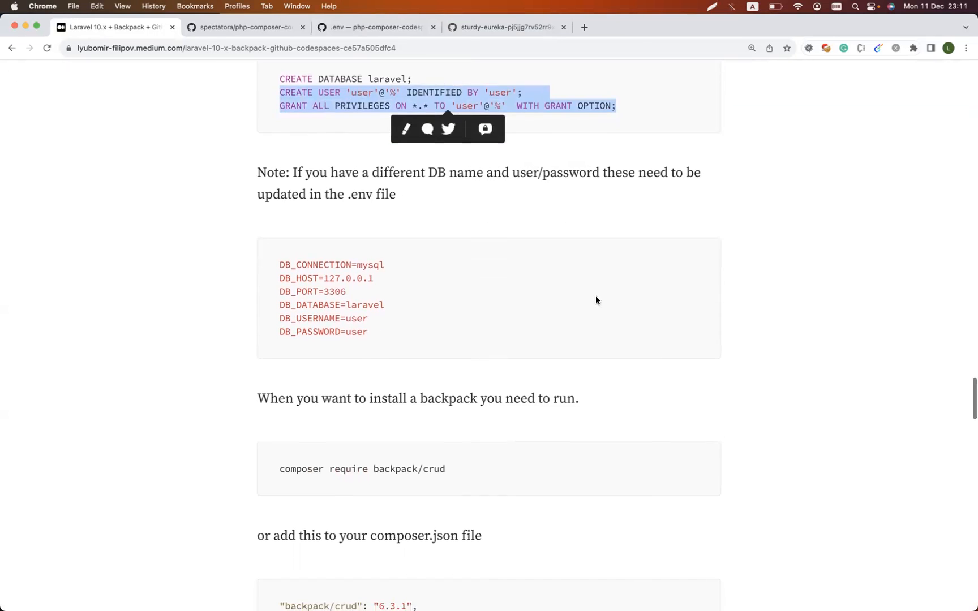
pyautogui.scroll(-3)
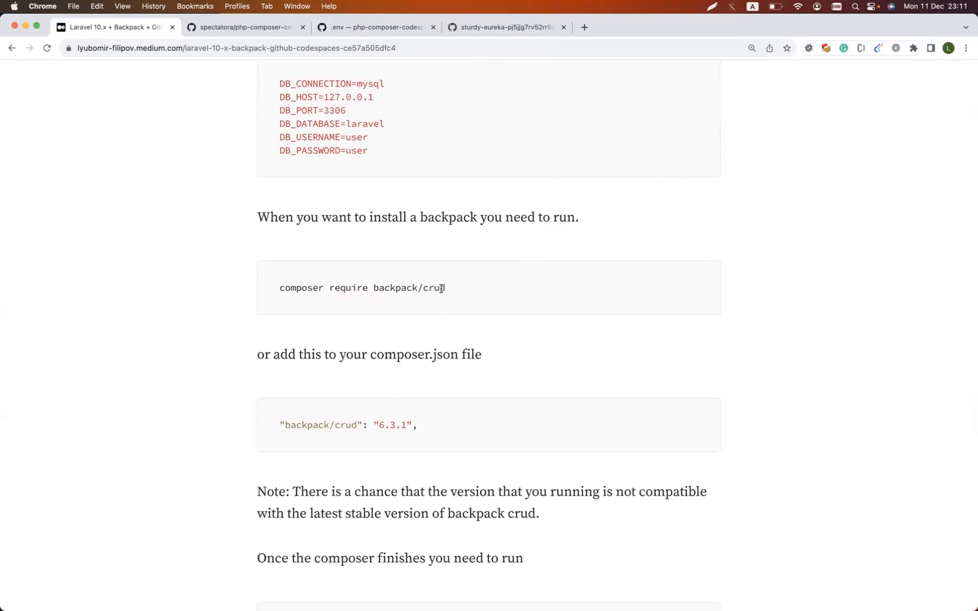
pyautogui.moveTo(280, 288); pyautogui.dragTo(445, 288)
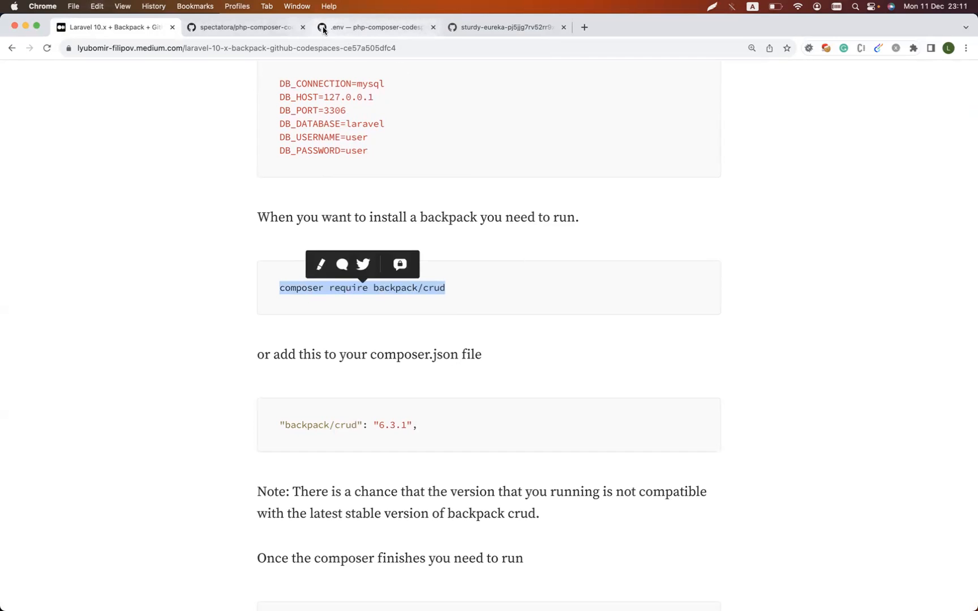
pyautogui.click(374, 27)
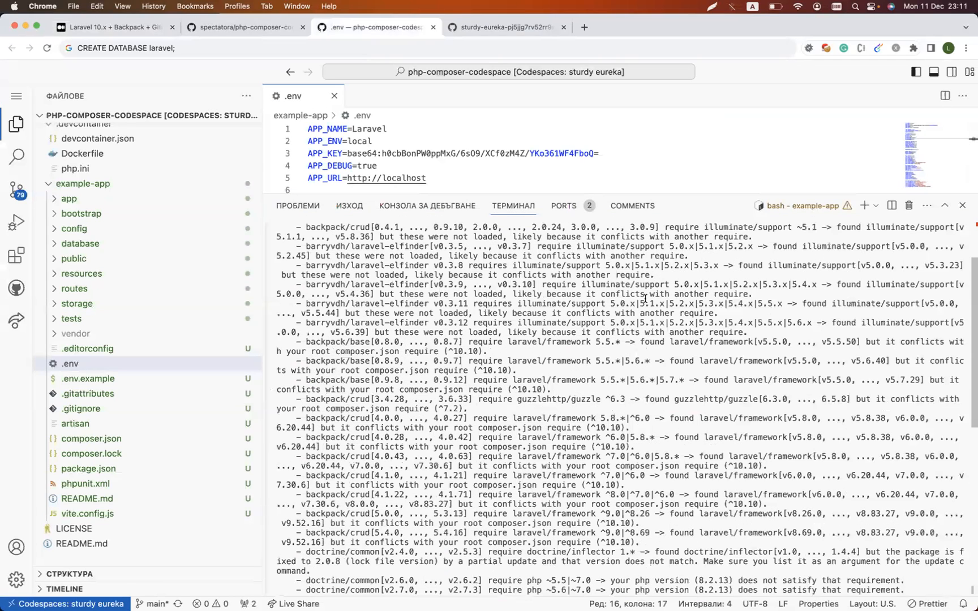
# Review the dependency-conflict errors from the failed composer require backpack/crud.
pyautogui.scroll(-3)
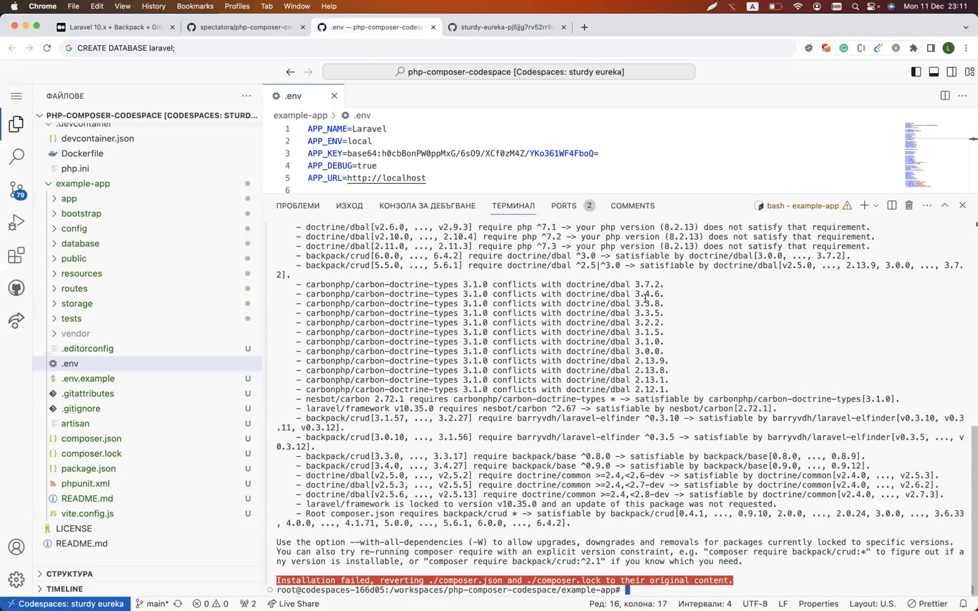
pyautogui.moveTo(316, 401)
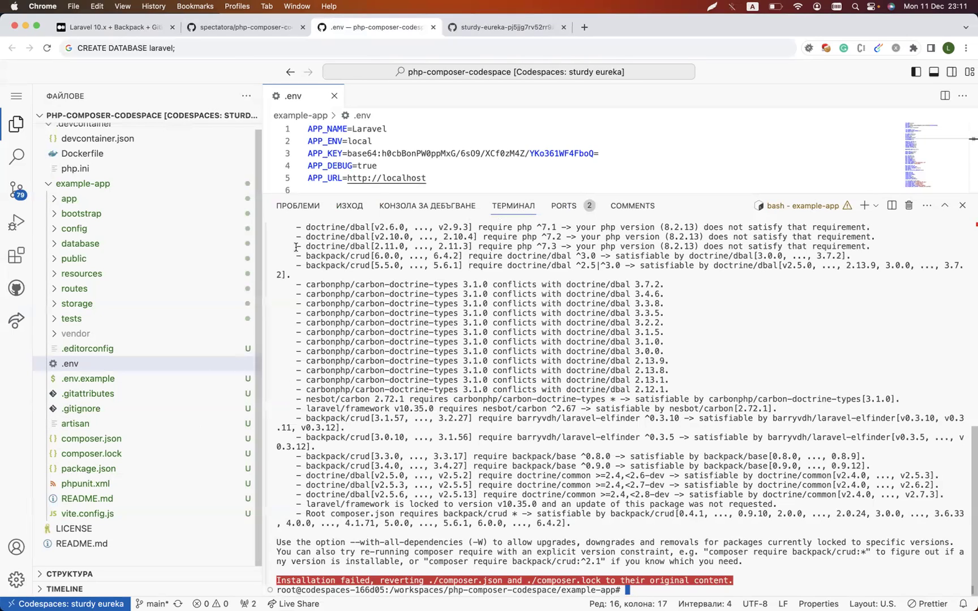
pyautogui.moveTo(118, 438)
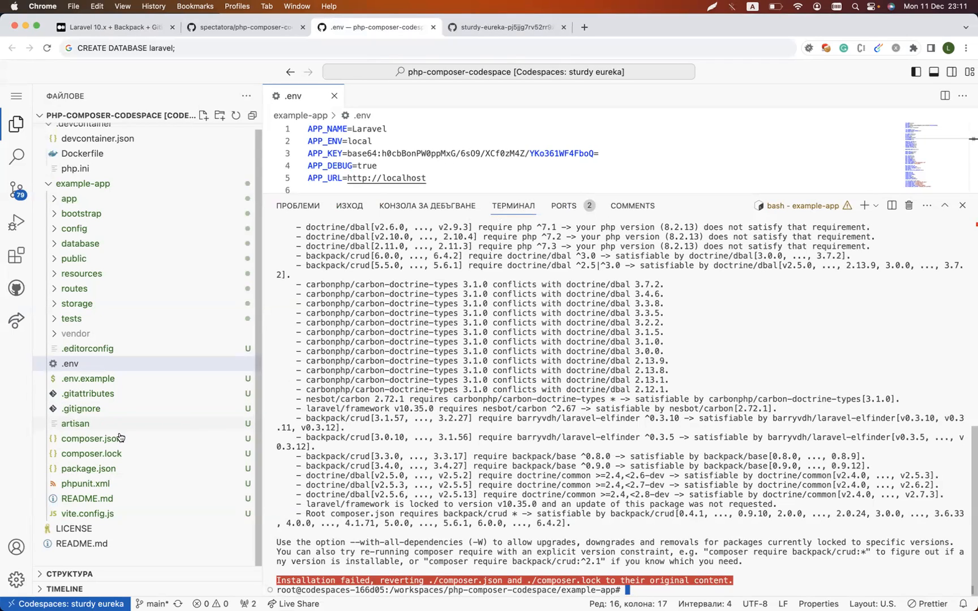
# Add "backpack/crud": "6.3.1" to composer.json's require block and run composer update.
pyautogui.click(83, 439)
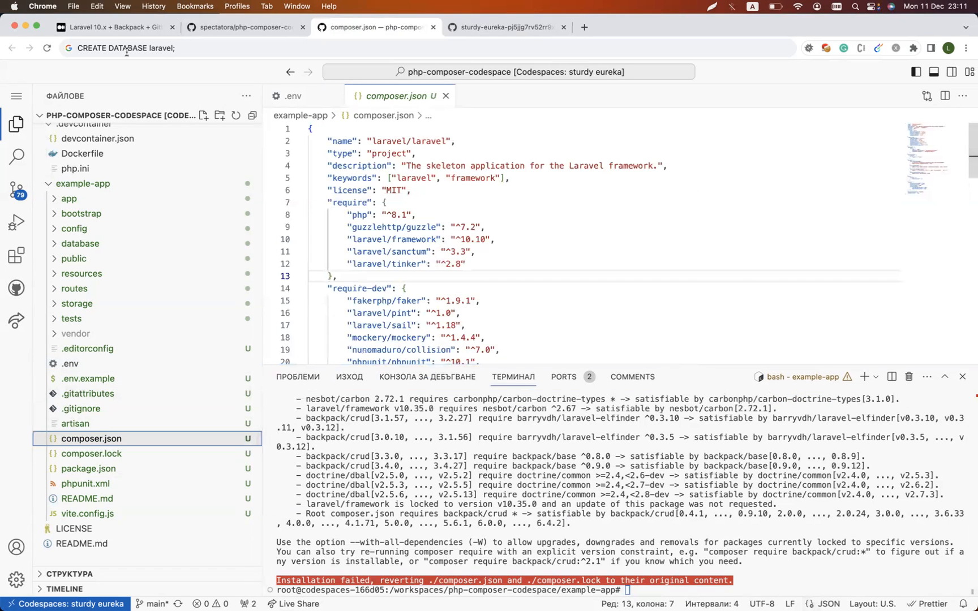
pyautogui.click(116, 28)
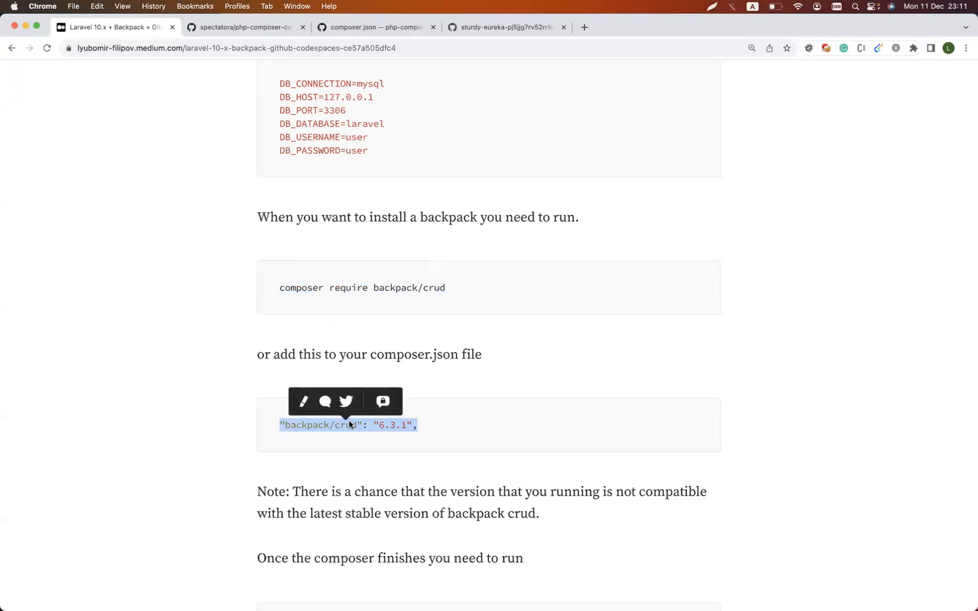
pyautogui.click(371, 27)
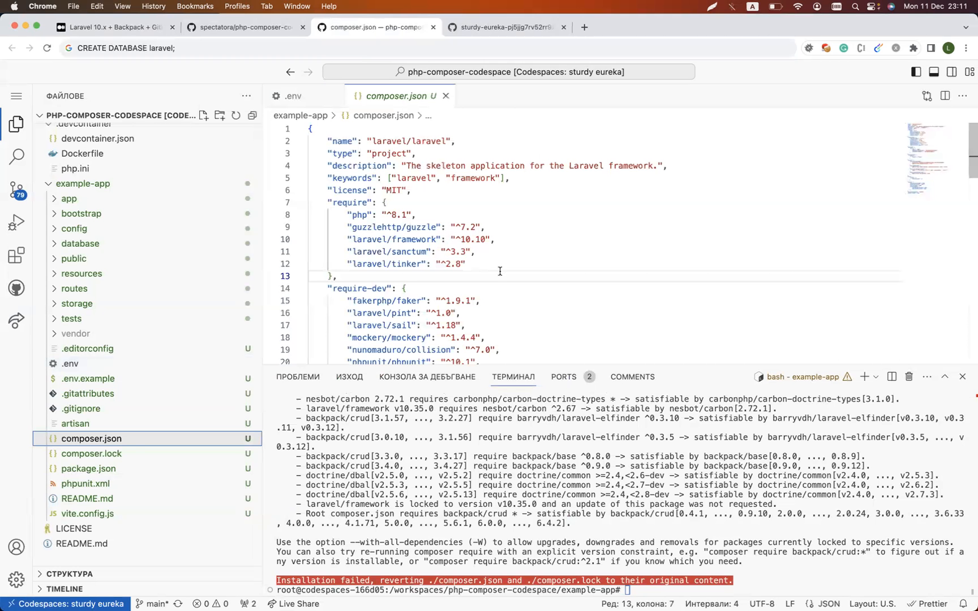
pyautogui.write('"backpack/crud": "6.3.1",')
pyautogui.click(625, 590)
pyautogui.write('composer u')
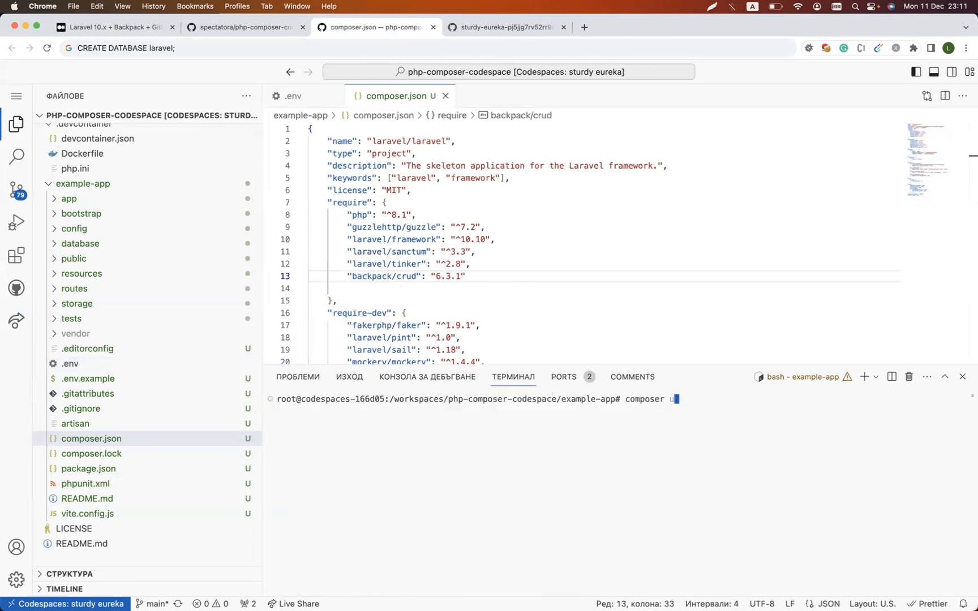
pyautogui.press('Enter')
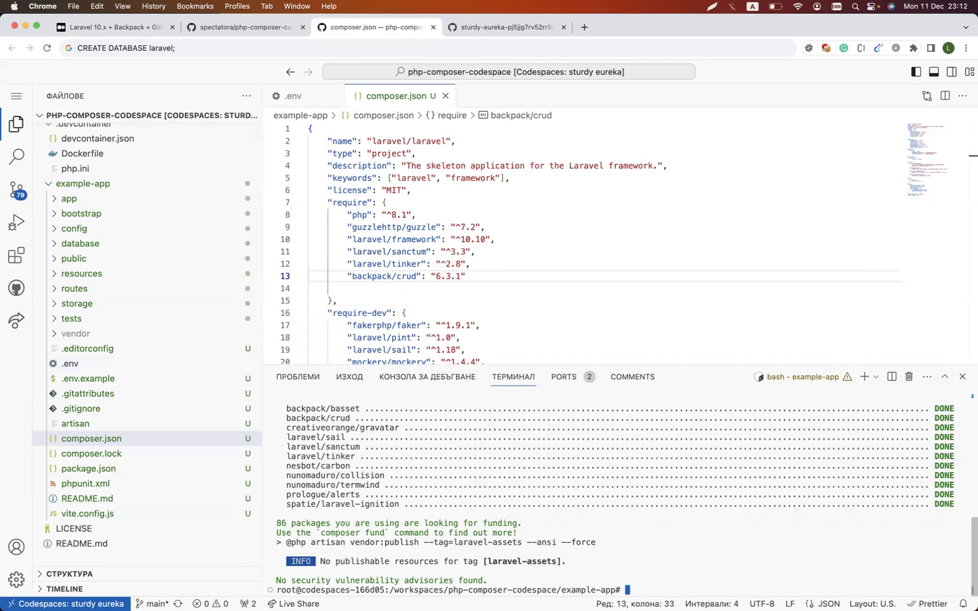
pyautogui.moveTo(725, 380)
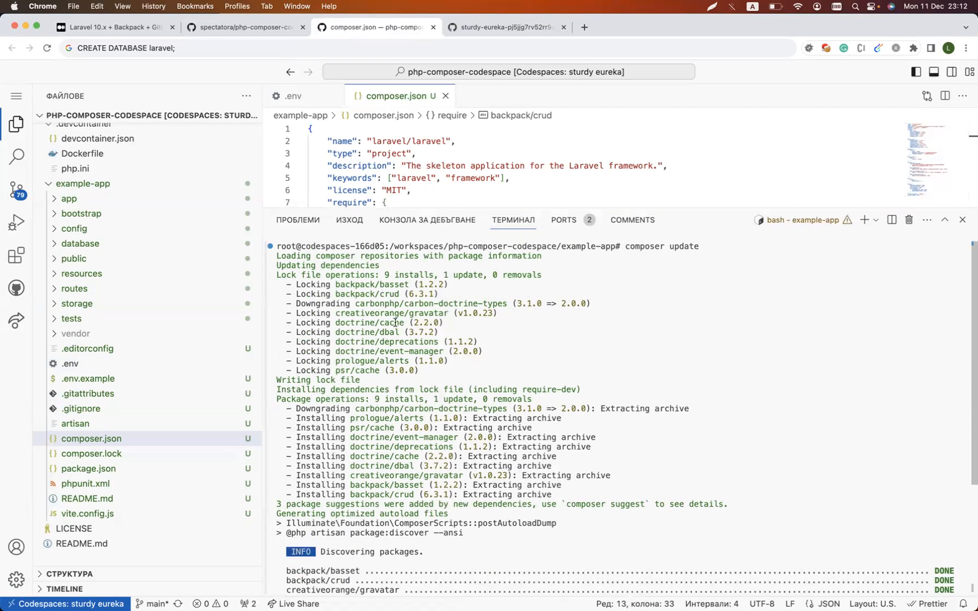
# Check the composer update output listing the nine installed packages and package discovery.
pyautogui.scroll(-3)
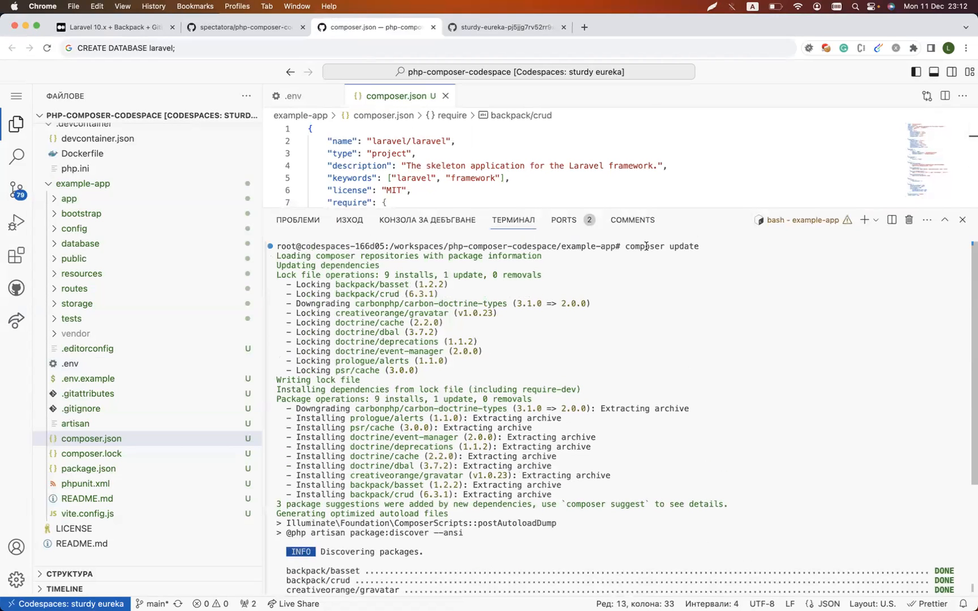
pyautogui.moveTo(658, 250)
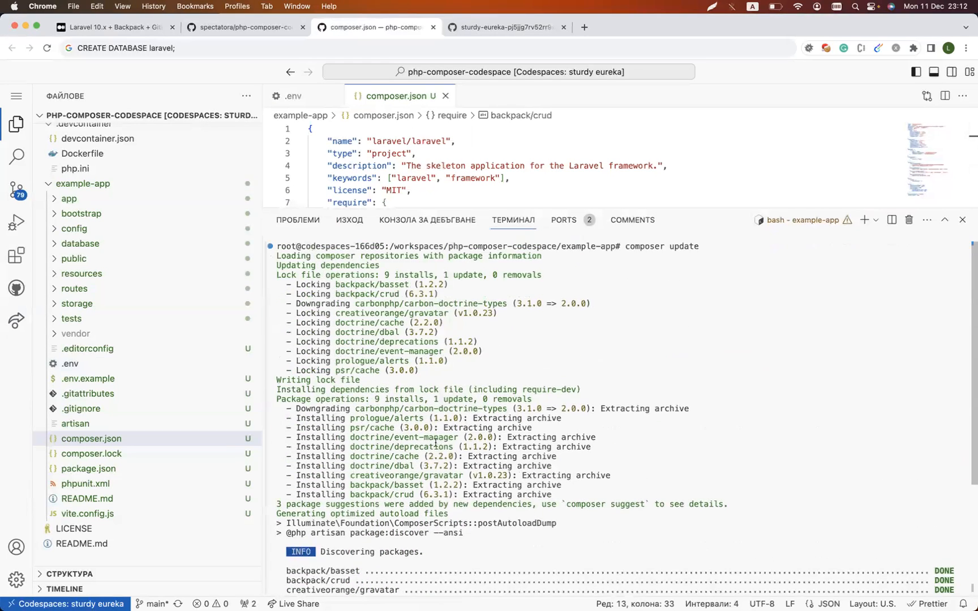
pyautogui.scroll(-3)
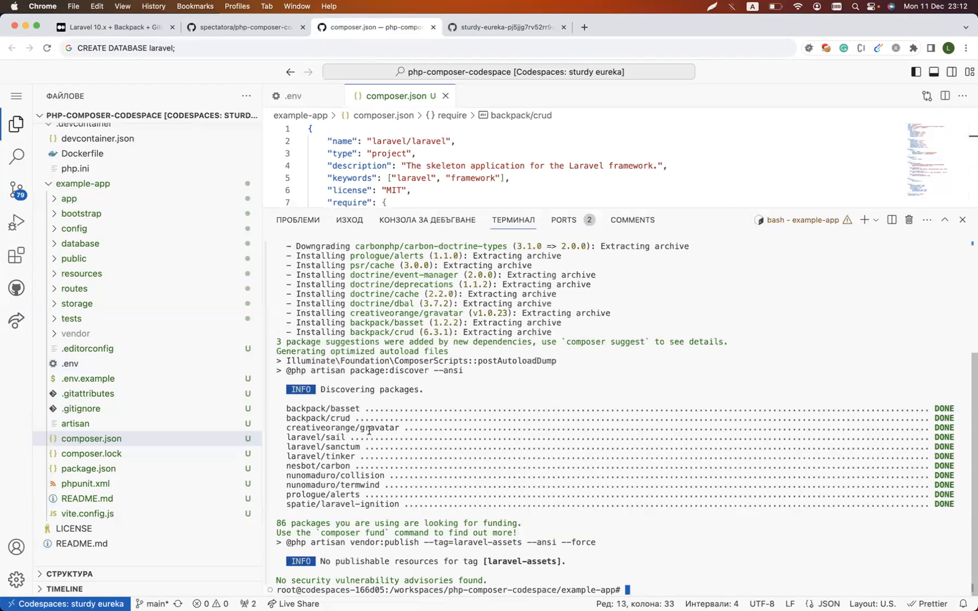
pyautogui.moveTo(374, 532)
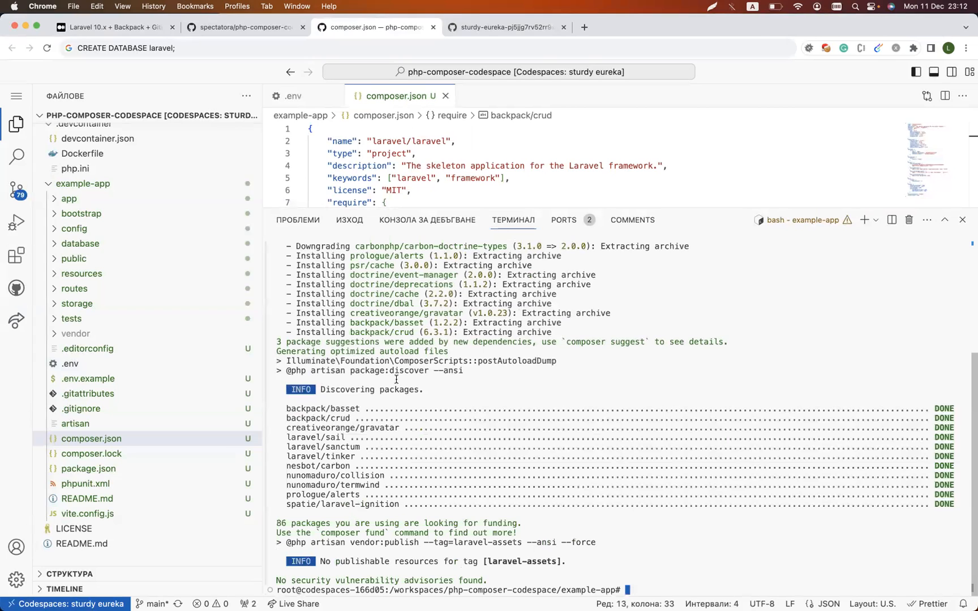
# Run 'php artisan backpack:install' from the tutorial in the Codespaces terminal.
pyautogui.click(113, 28)
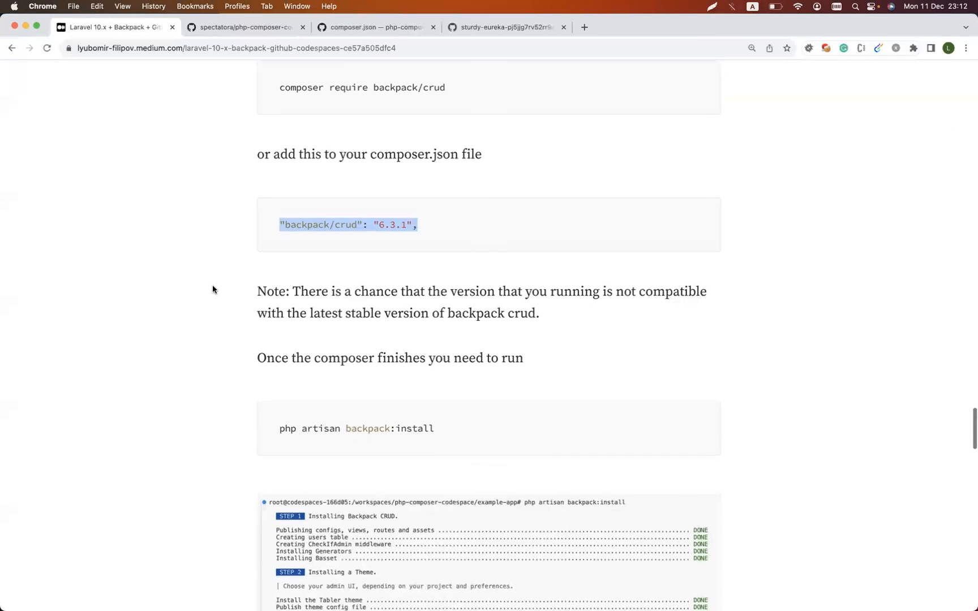
pyautogui.scroll(-3)
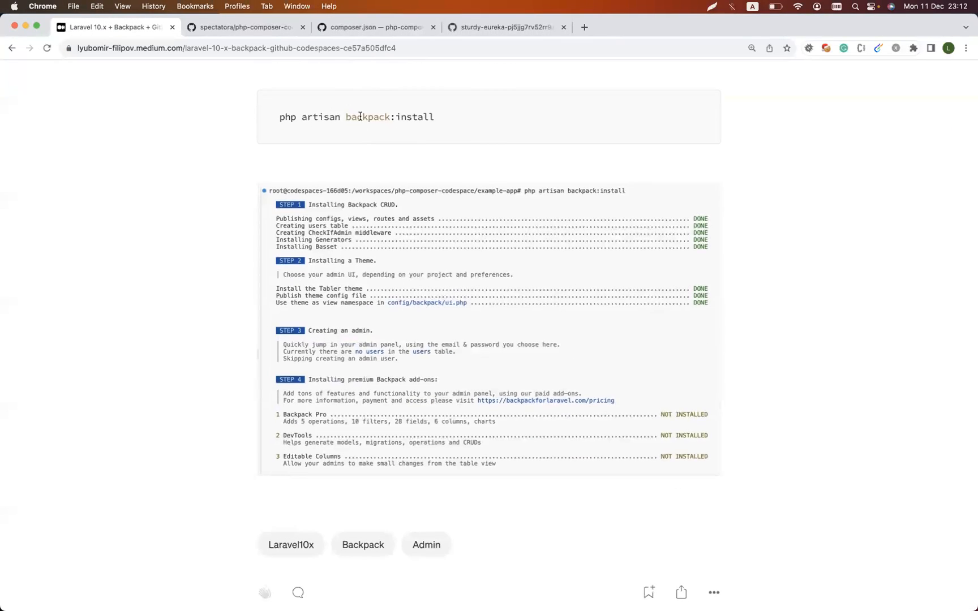
pyautogui.moveTo(340, 116)
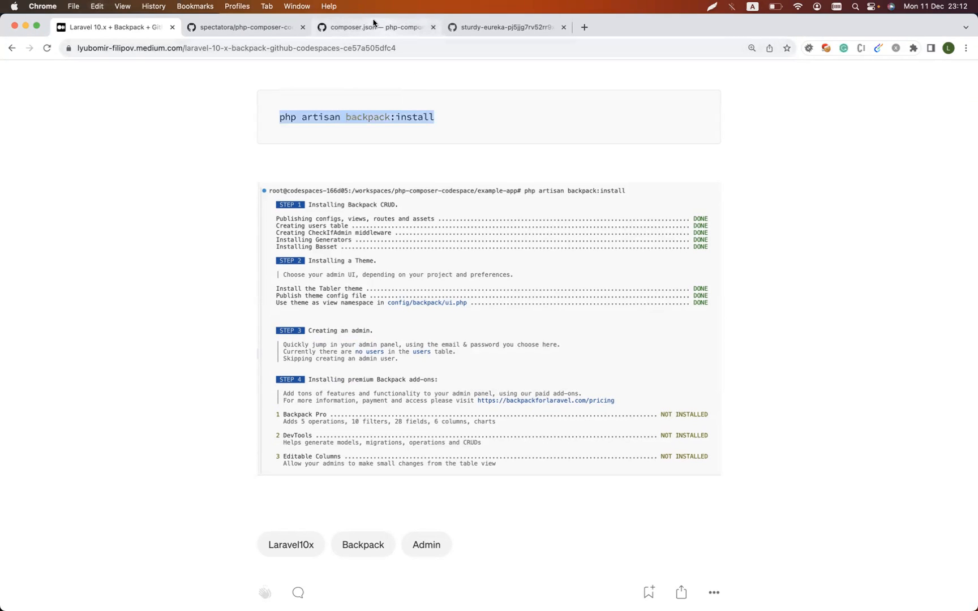
pyautogui.click(372, 27)
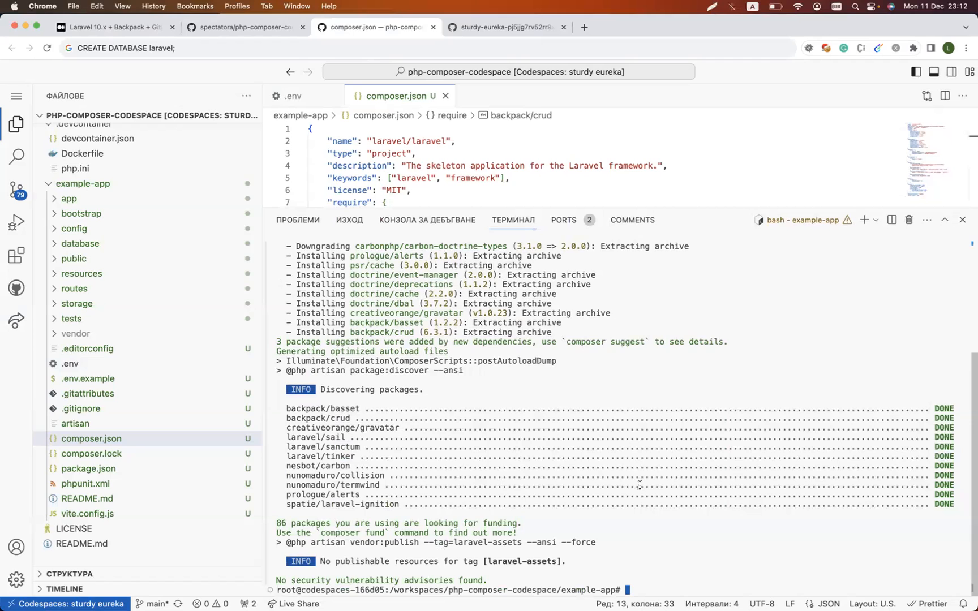
pyautogui.write('php artisan backpack:install')
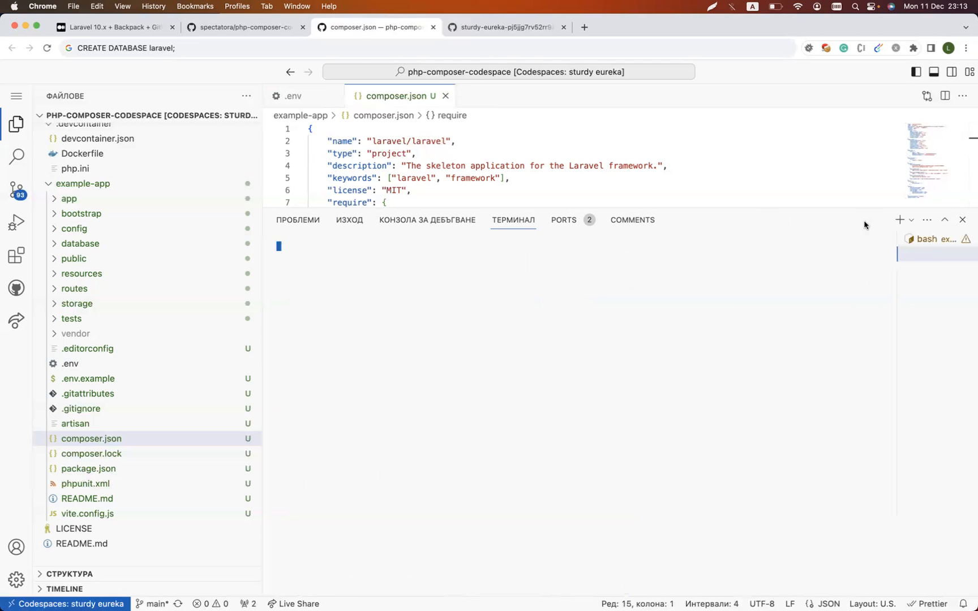
# Start php artisan serve in example-app and open the port 8000 app in the browser.
pyautogui.write('c')
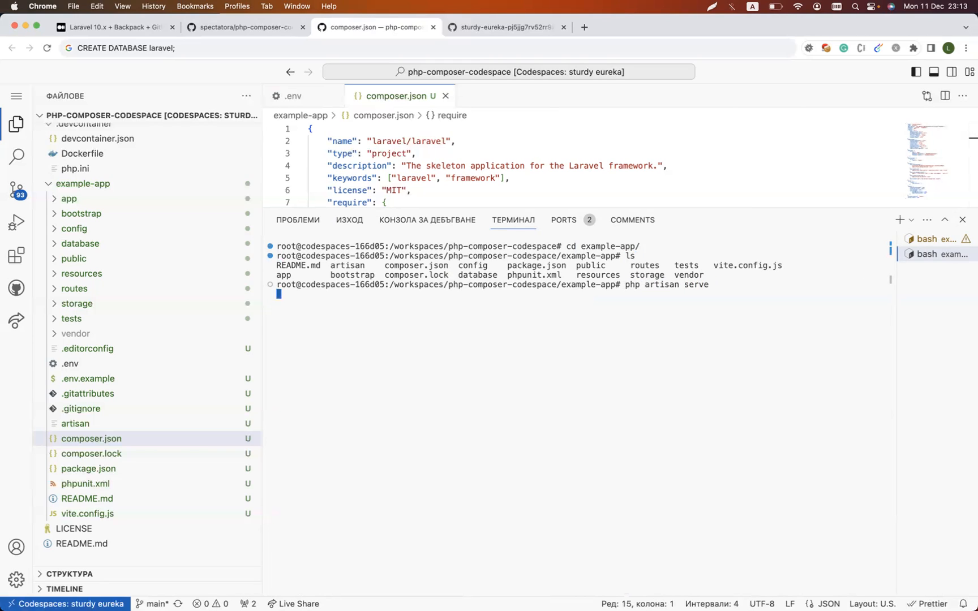
pyautogui.press('Enter')
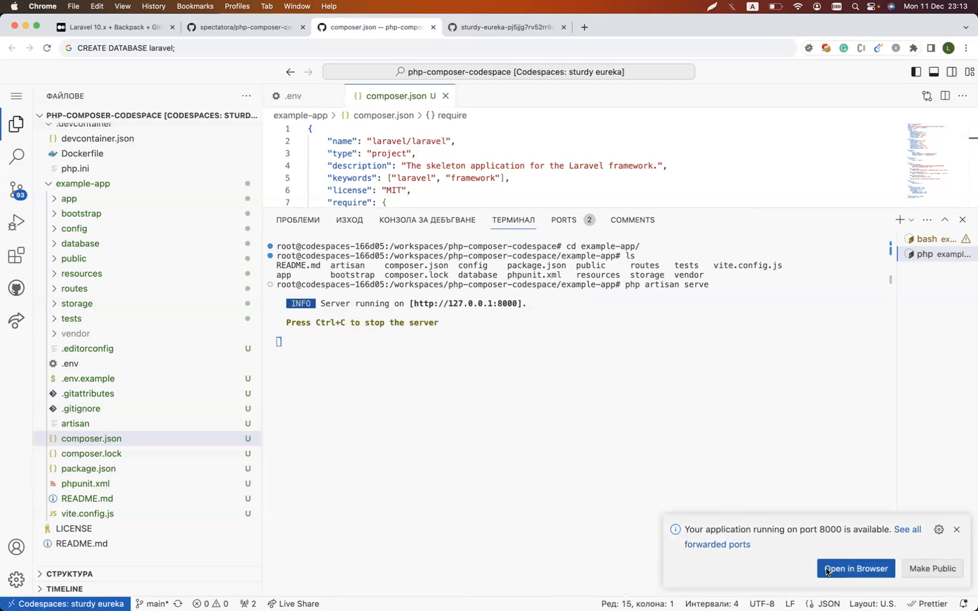
pyautogui.click(856, 568)
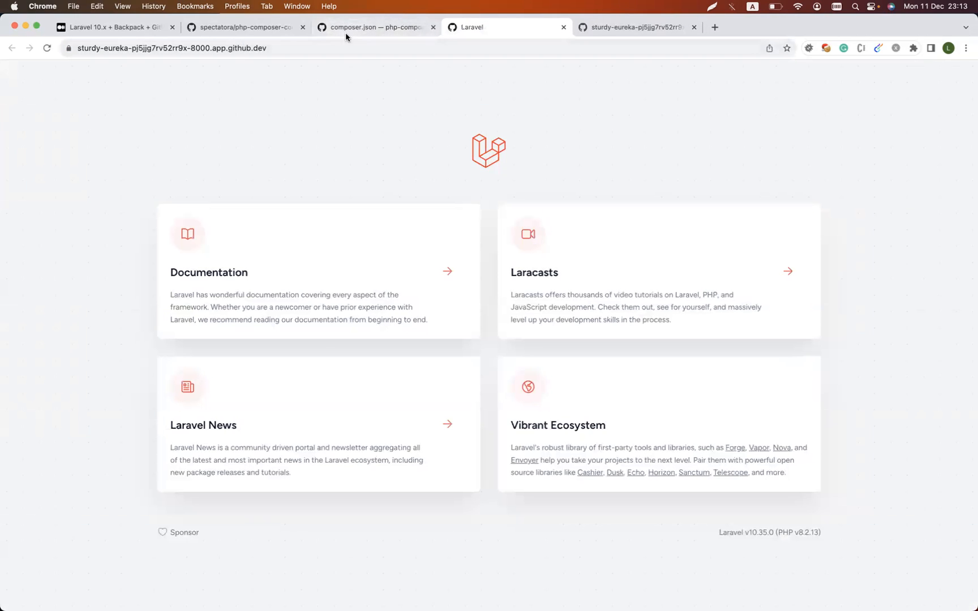
pyautogui.click(374, 28)
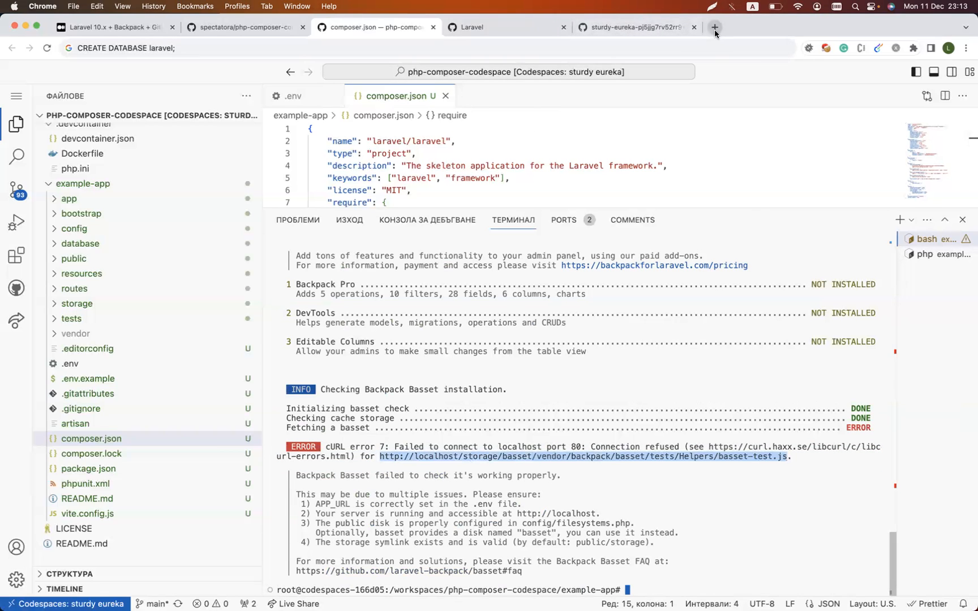
# Check the forwarded ports and stop the running artisan serve with Ctrl+C.
pyautogui.click(583, 456)
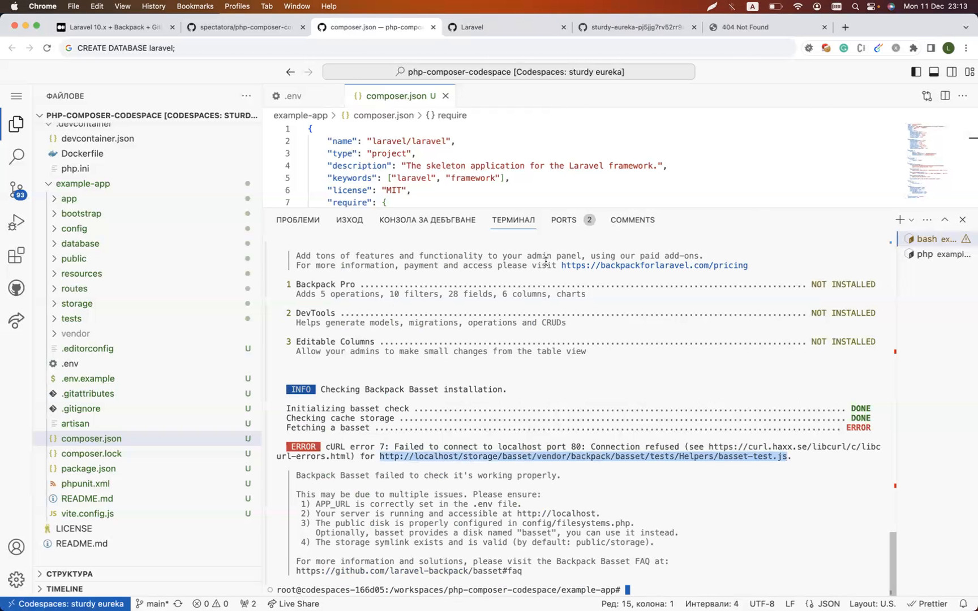
pyautogui.click(563, 221)
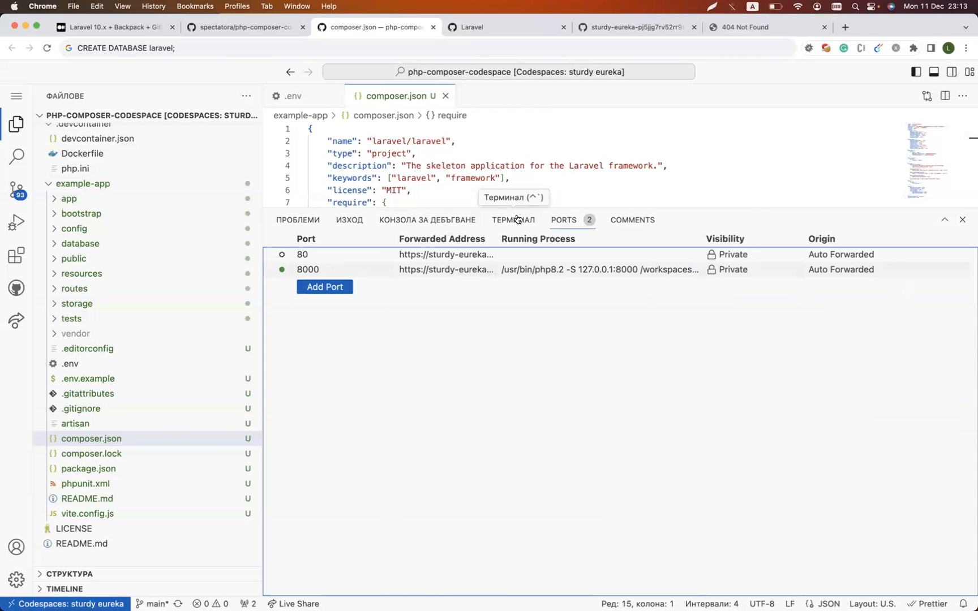
pyautogui.click(514, 221)
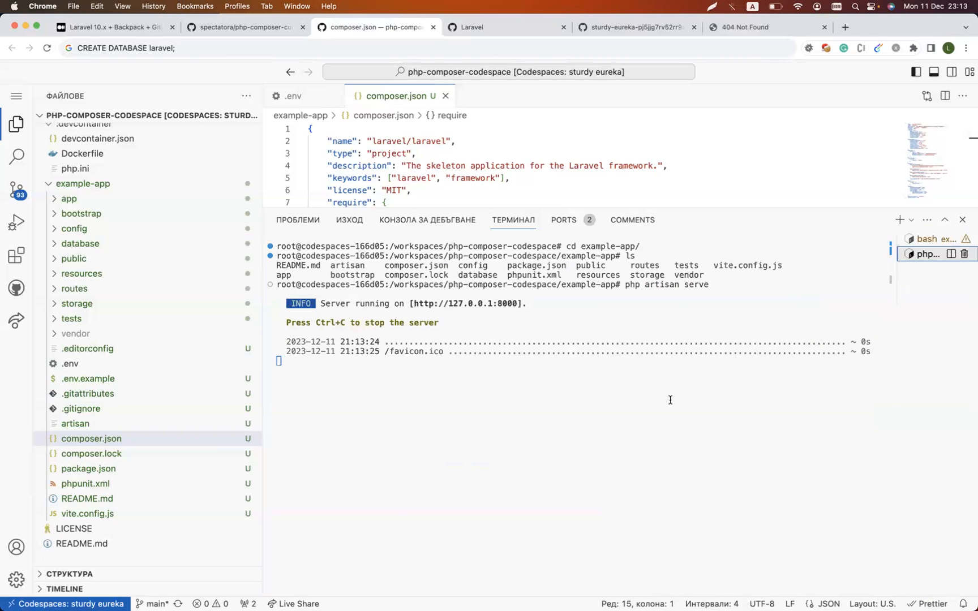
pyautogui.press('Ctrl+c')
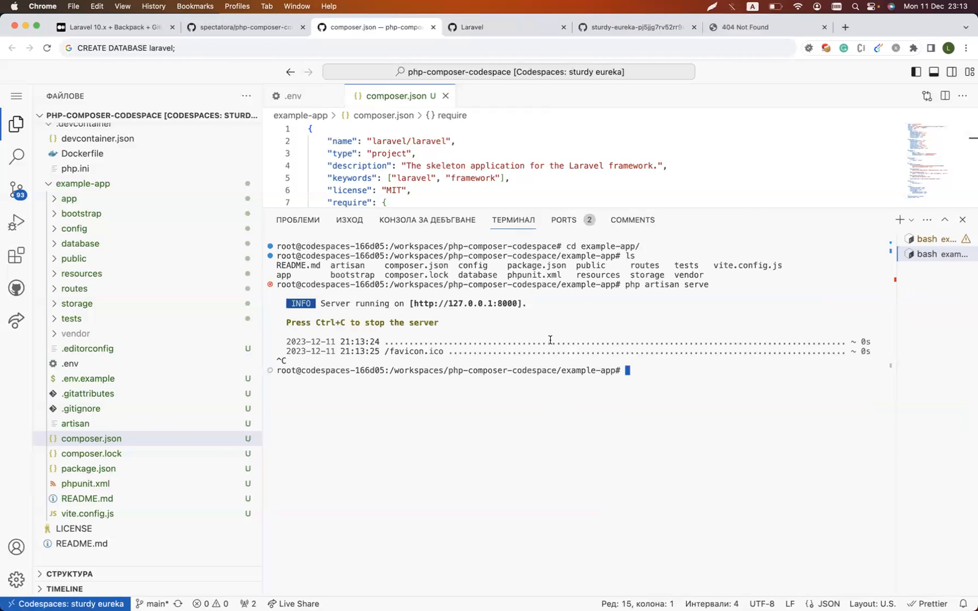
pyautogui.press('Ctrl+c')
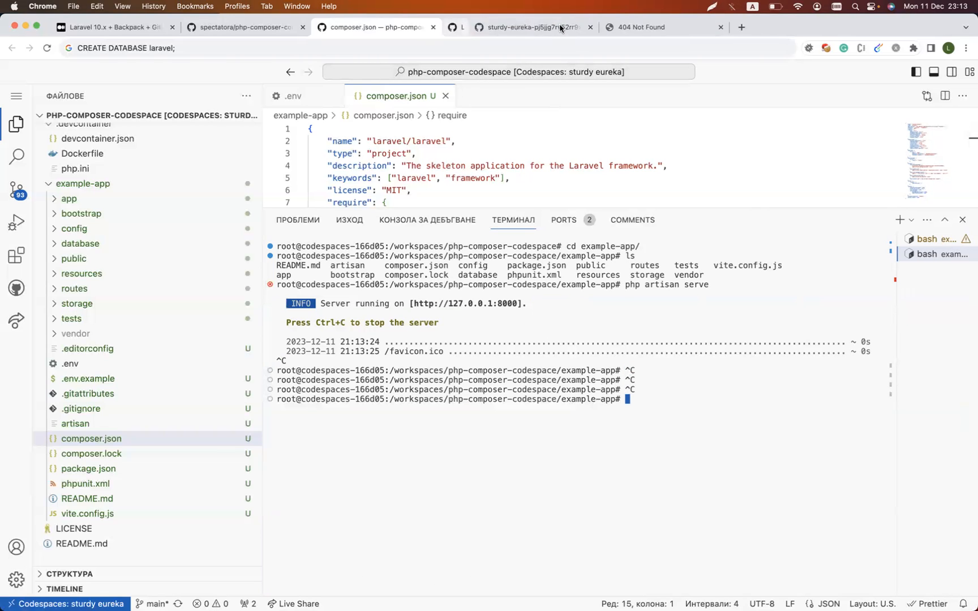
# Close the leftover app preview and 404 error browser tabs.
pyautogui.click(589, 28)
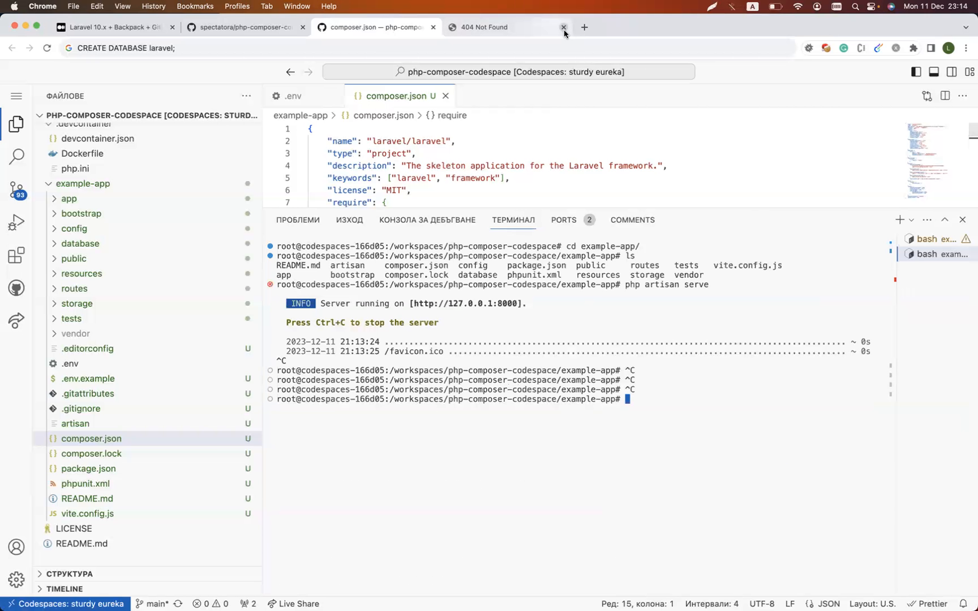
pyautogui.click(563, 27)
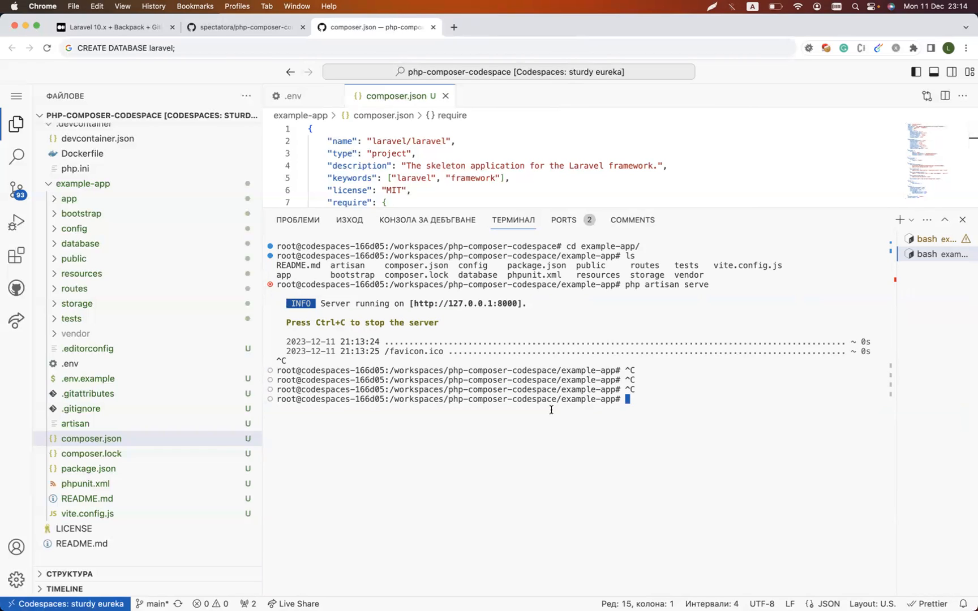
# Serve the app with --host 0.0.0.0 --port 80 and open its forwarded address in the browser.
pyautogui.write('php artisan serve --host 0.0.0.0')
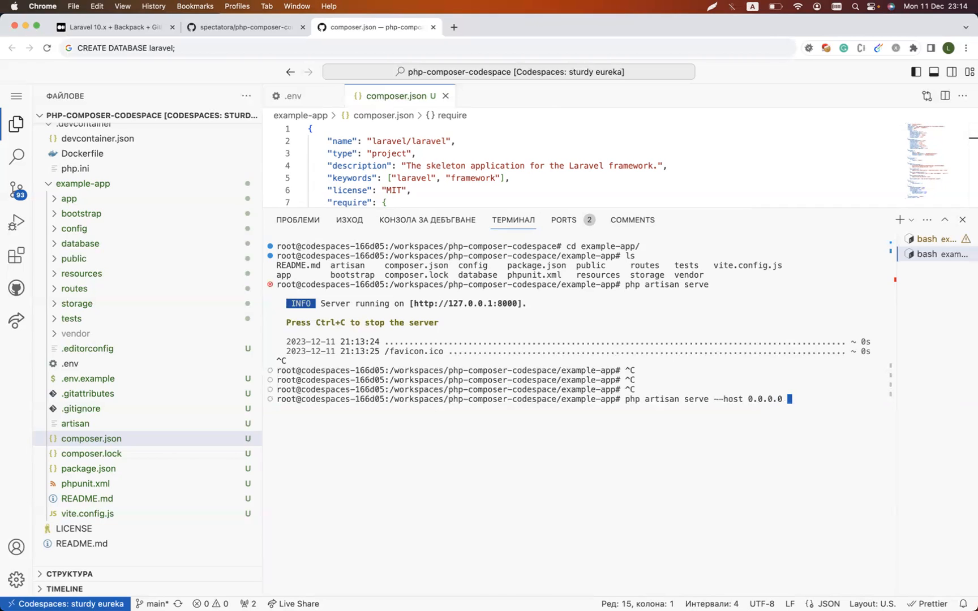
pyautogui.write('--port-8')
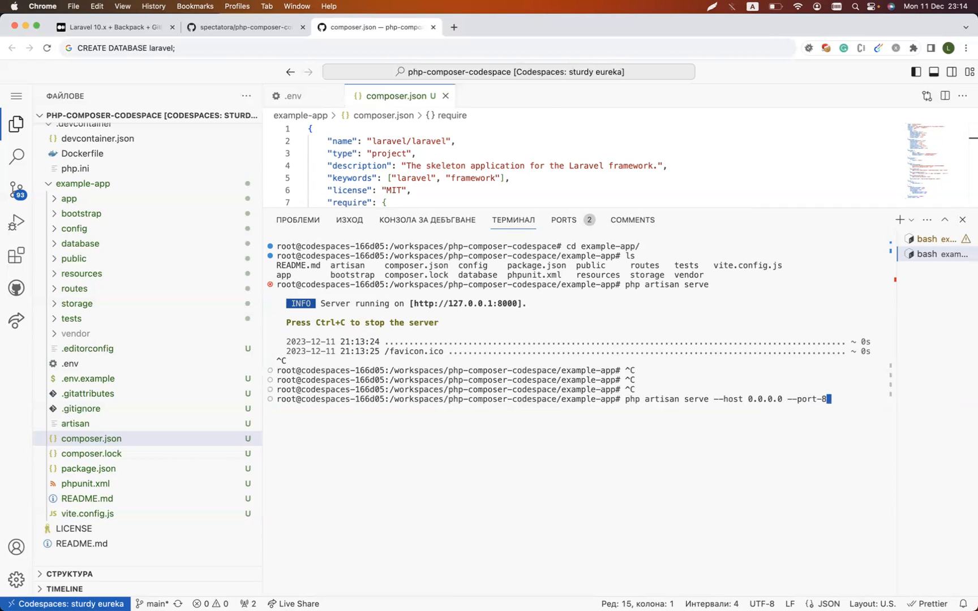
pyautogui.press('Enter')
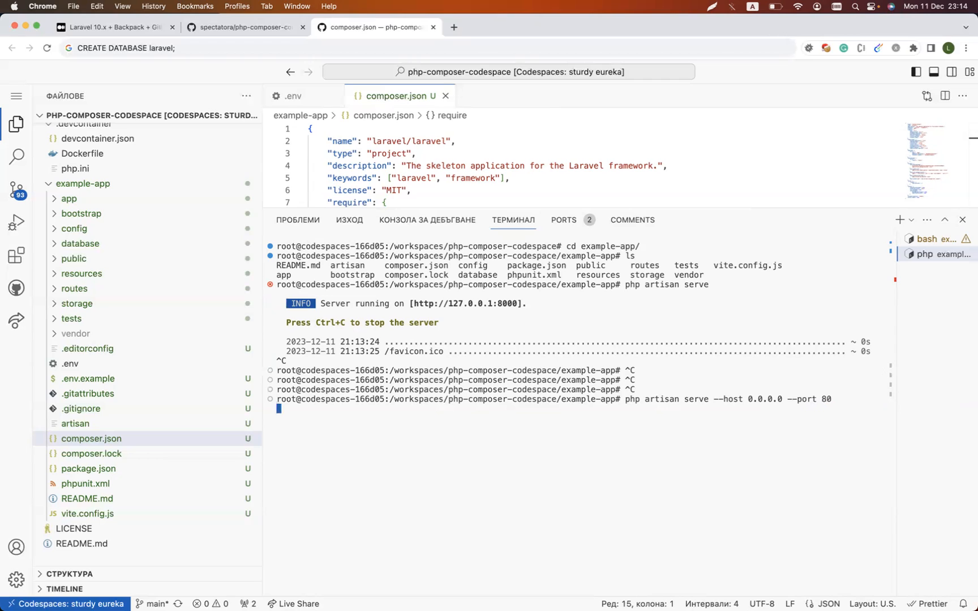
pyautogui.press('Enter')
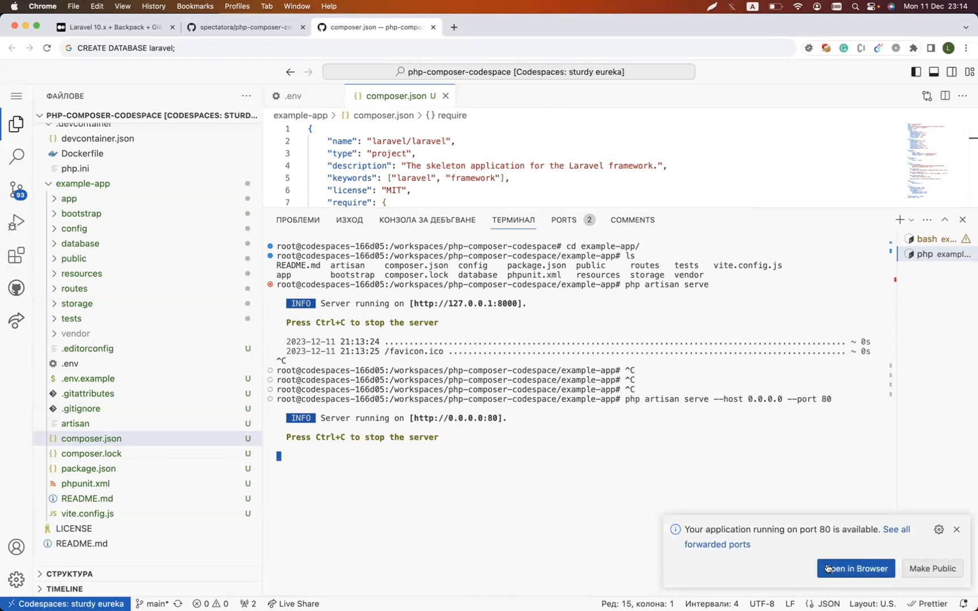
pyautogui.click(856, 569)
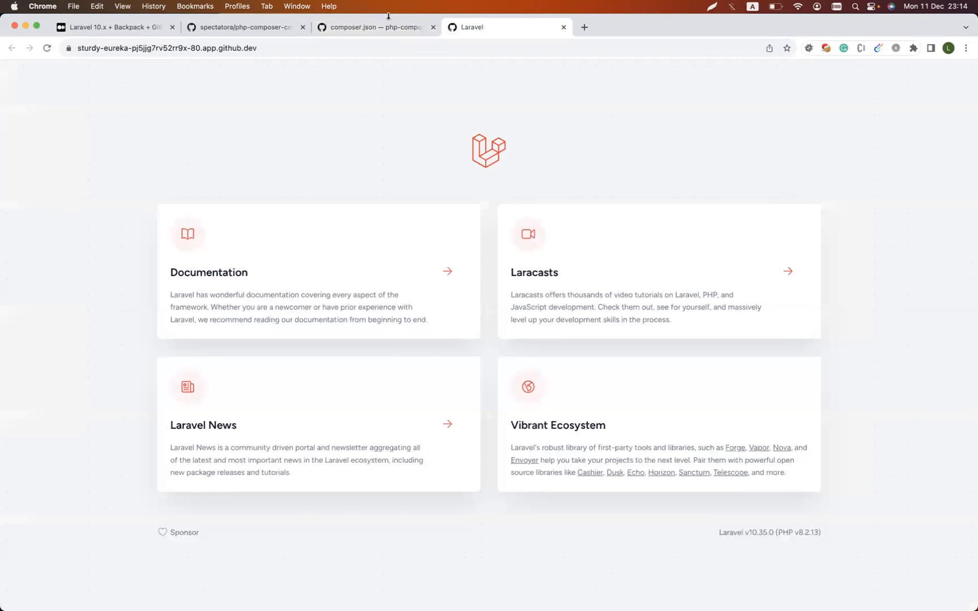
pyautogui.click(374, 27)
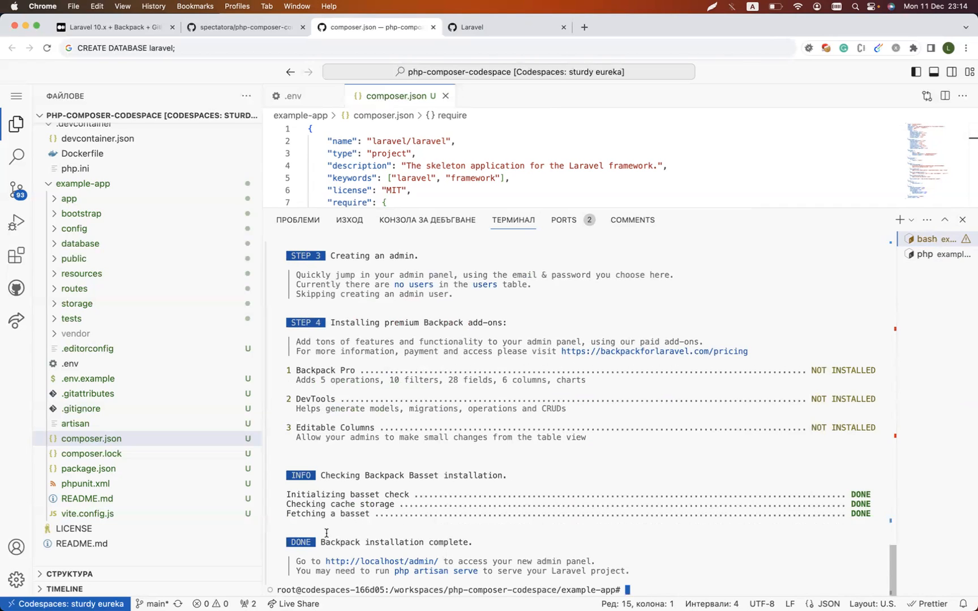
pyautogui.moveTo(369, 573)
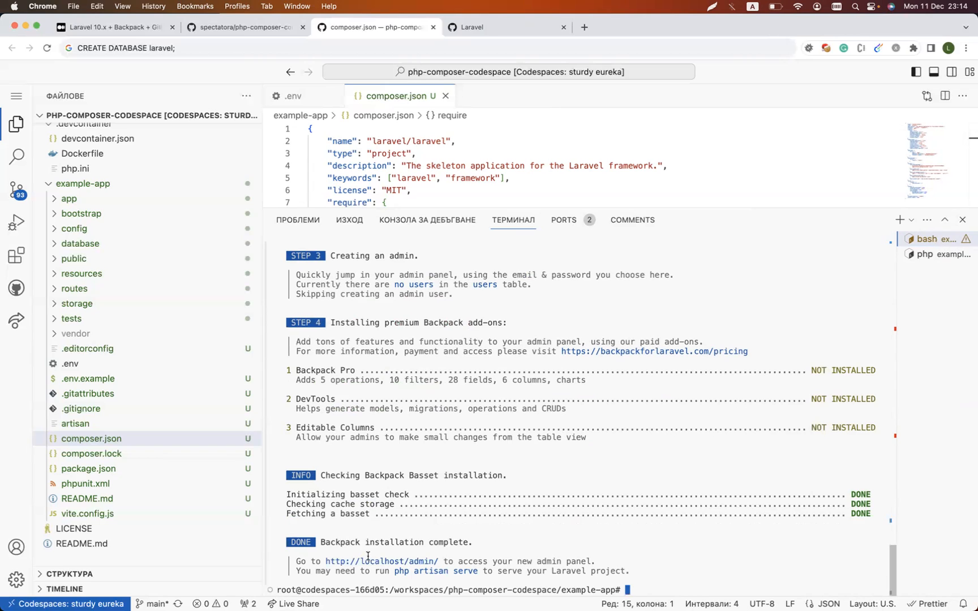
# Load the forwarded /admin address to reach Backpack's login and Register pages, then return to .env.
pyautogui.click(478, 27)
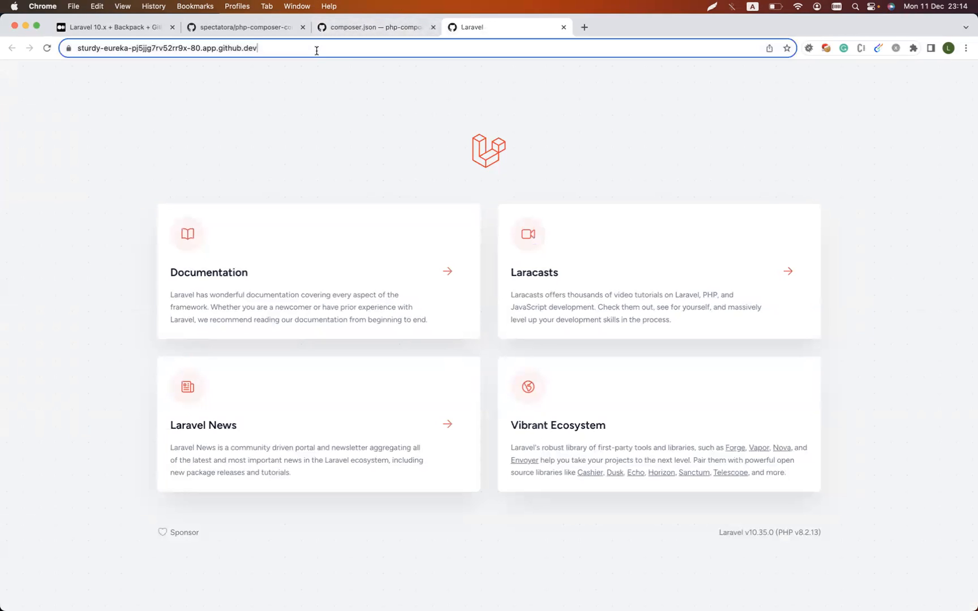
pyautogui.write('/admin/login')
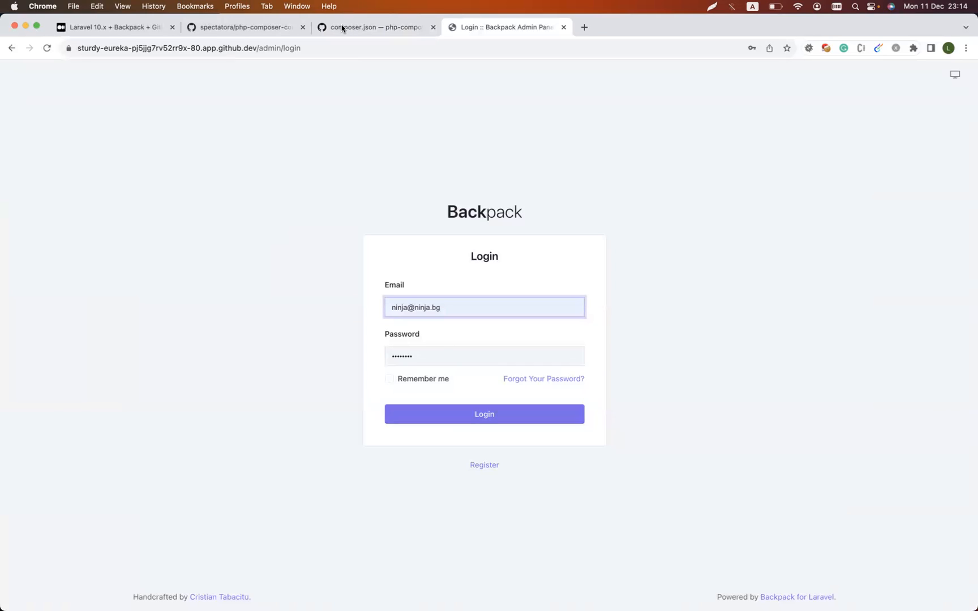
pyautogui.click(484, 465)
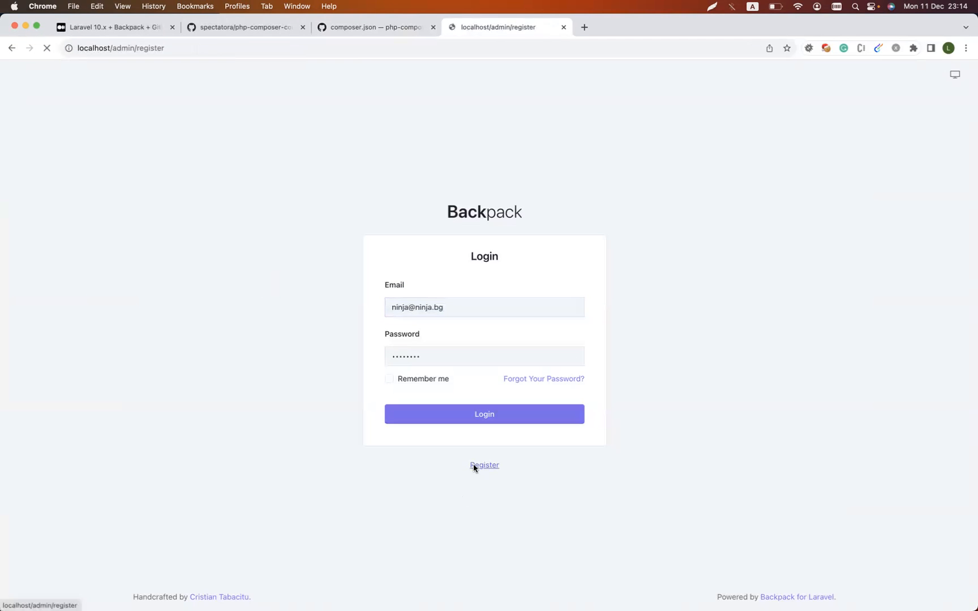
pyautogui.click(484, 465)
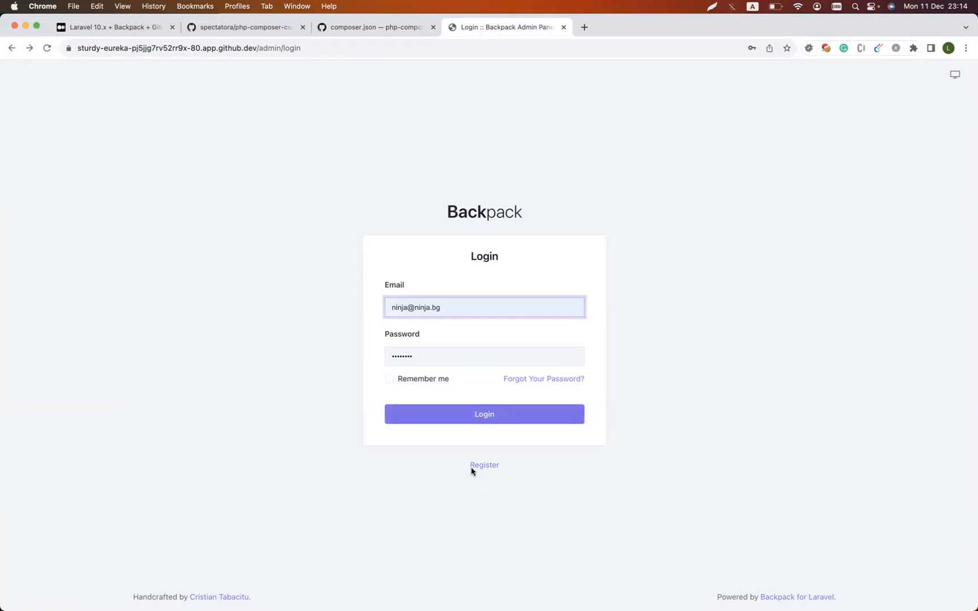
pyautogui.click(484, 465)
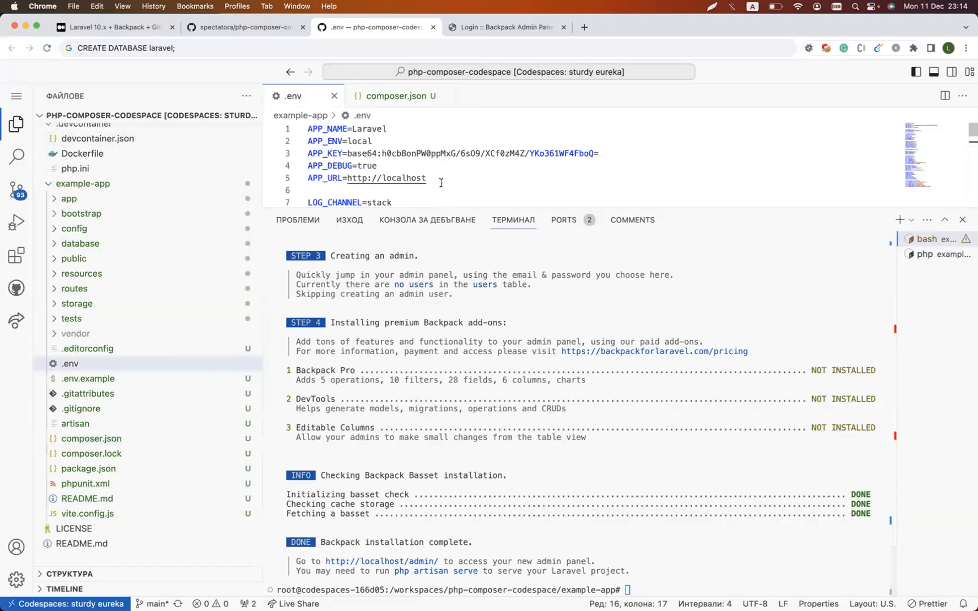
pyautogui.click(506, 28)
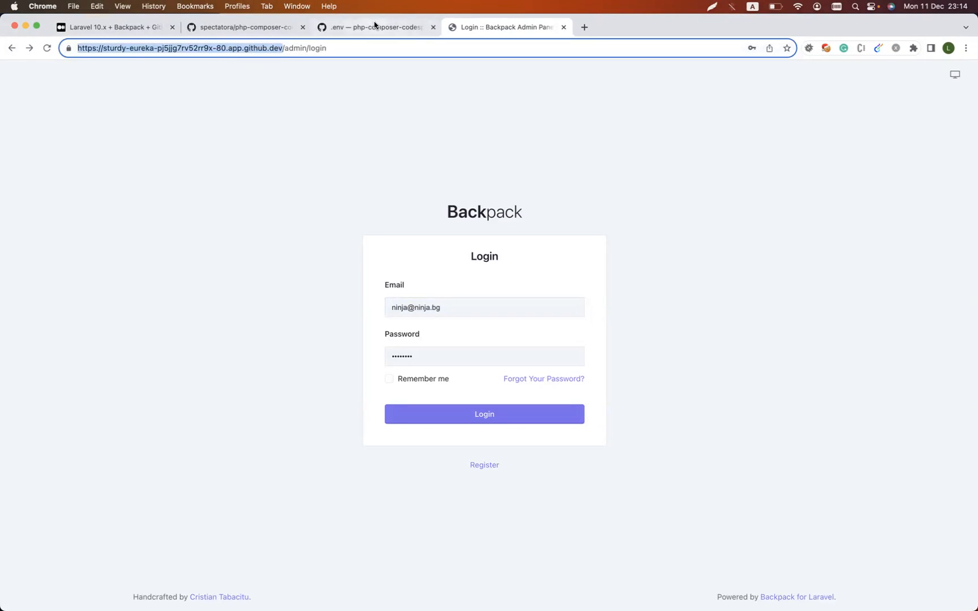
pyautogui.click(376, 27)
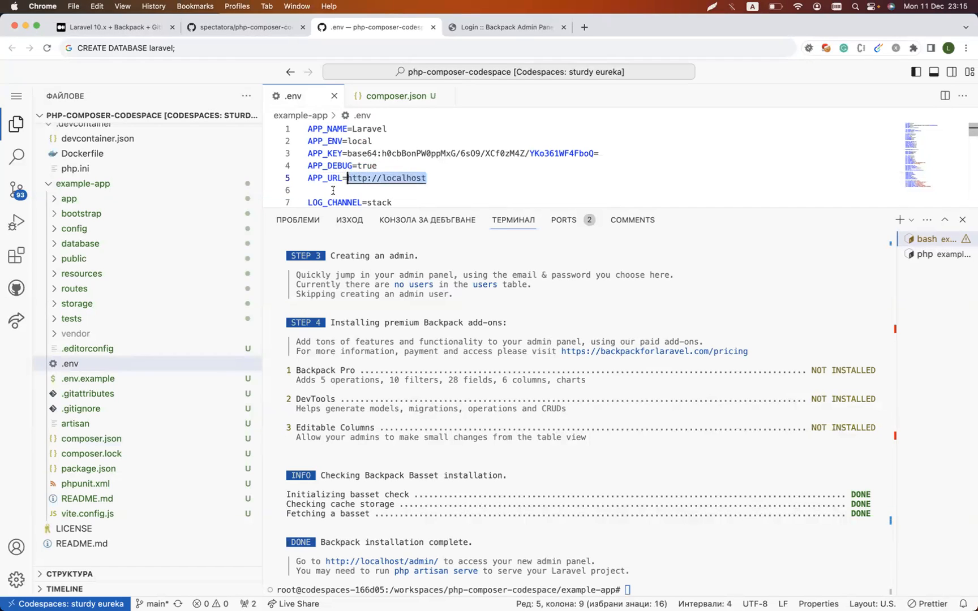
pyautogui.write('https://sturdy-eureka-pj5jjg7rv52rr9x-80.app.github.dev')
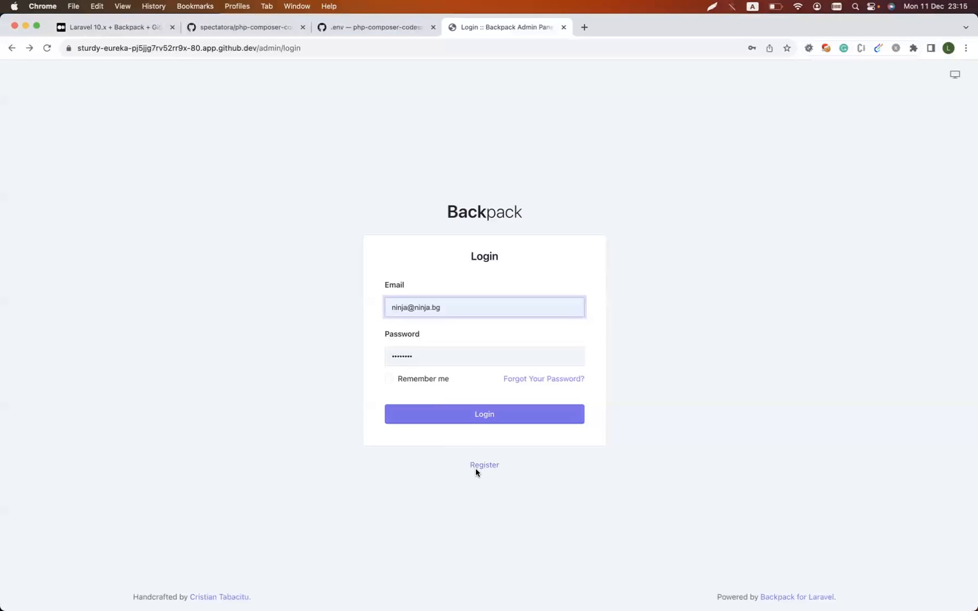
pyautogui.click(484, 465)
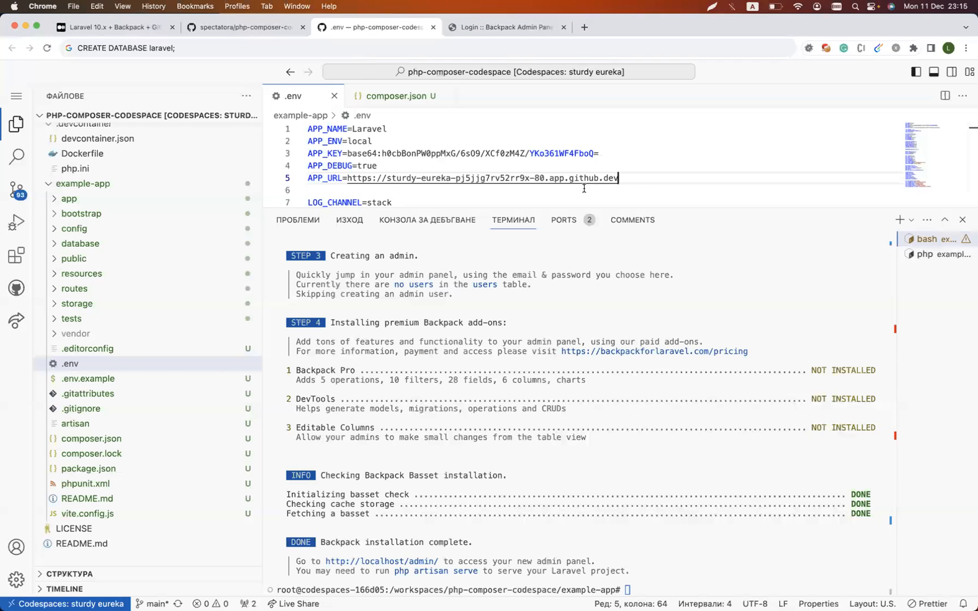
pyautogui.write('http://localhost')
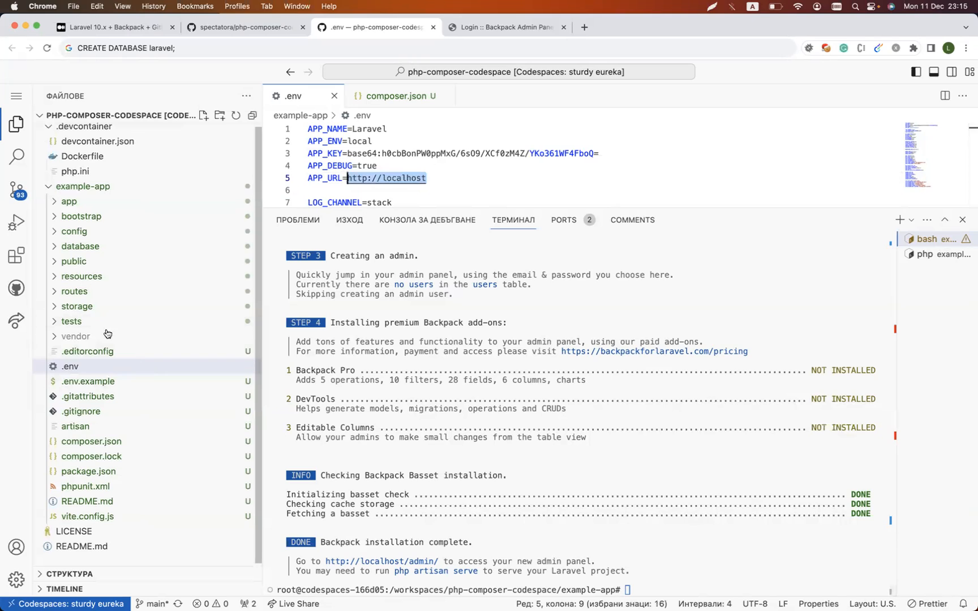
# In app/Http/Middleware/TrustProxies.php set protected $proxies = "*" to trust every proxy.
pyautogui.click(69, 202)
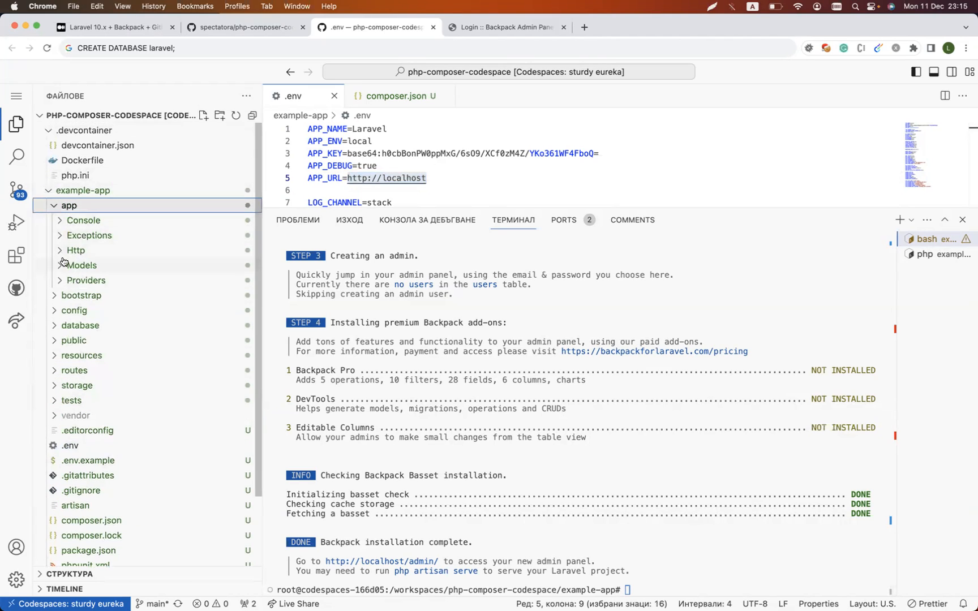
pyautogui.click(76, 250)
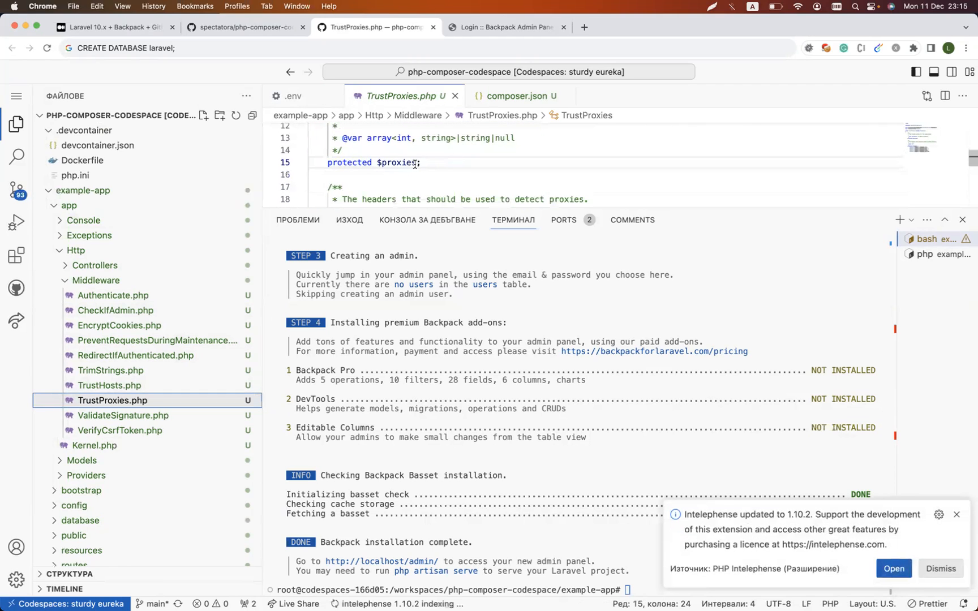
pyautogui.write('= "*"')
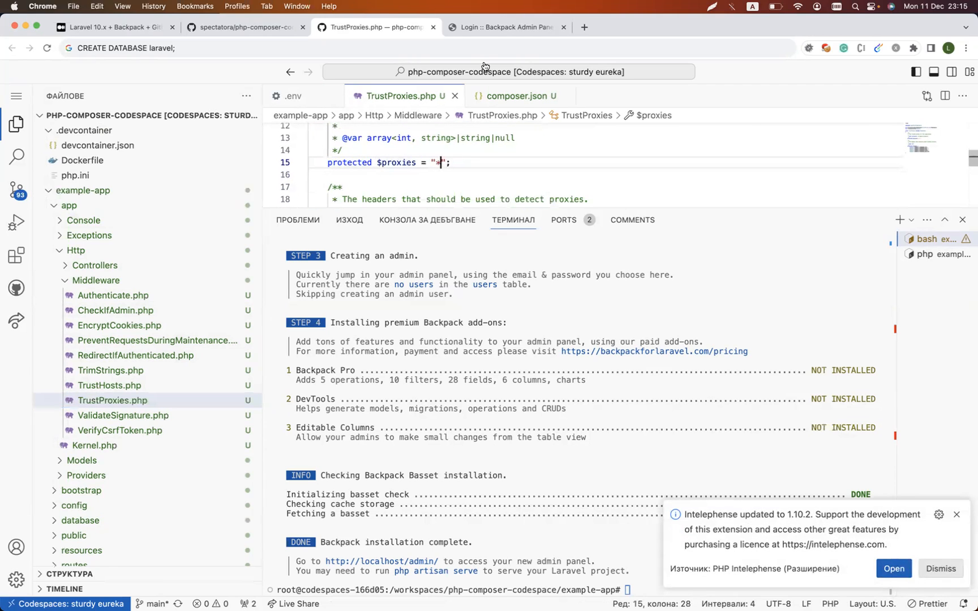
pyautogui.click(506, 27)
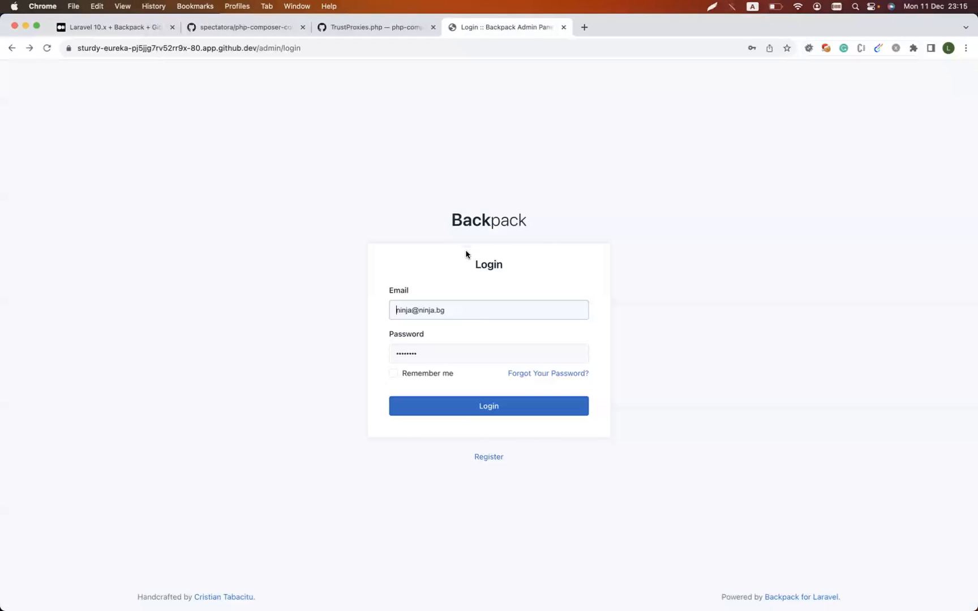
pyautogui.moveTo(490, 461)
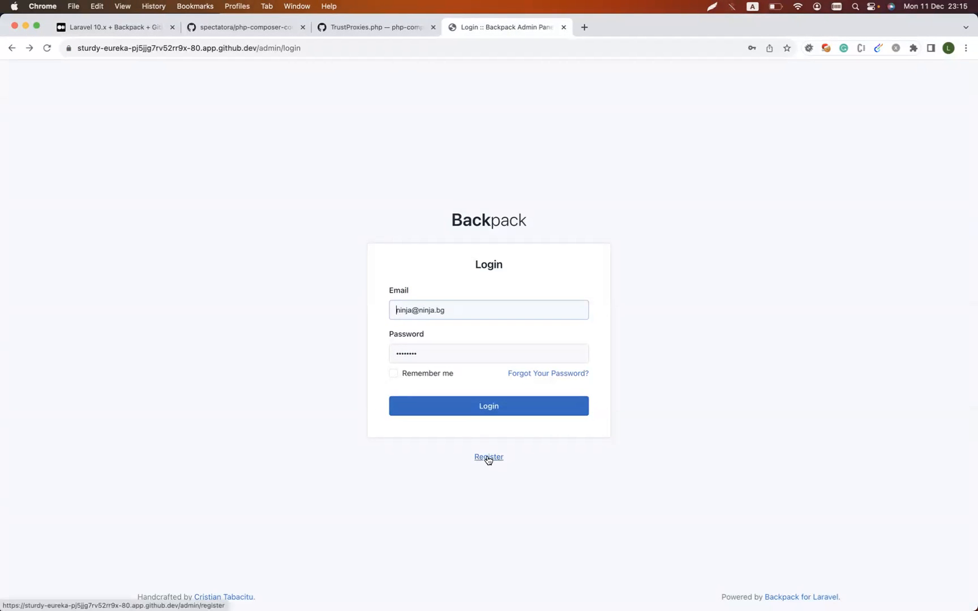
# Register a Backpack admin account named Ninja with email and matching passwords, landing on the dashboard.
pyautogui.click(489, 457)
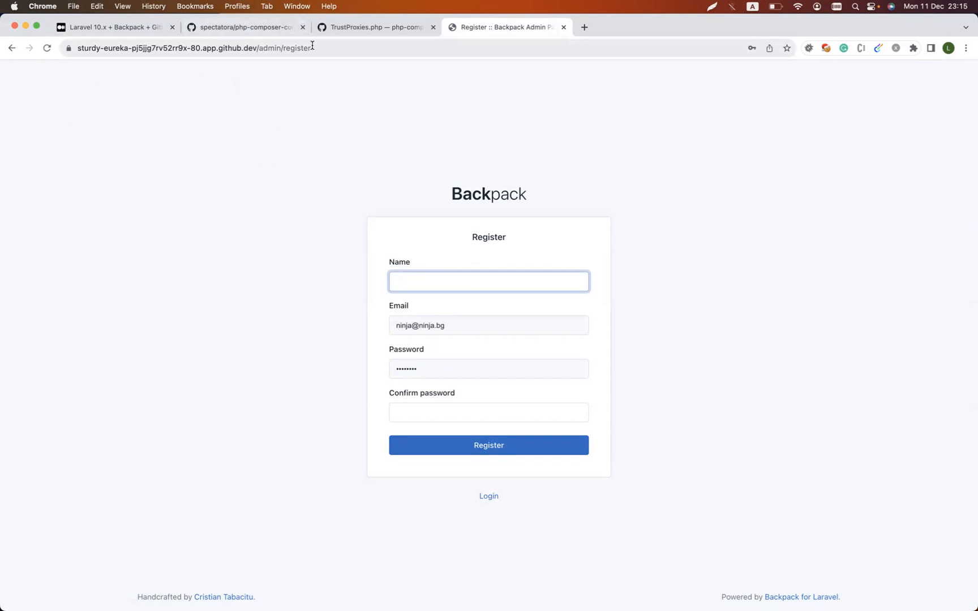
pyautogui.write('Ninja')
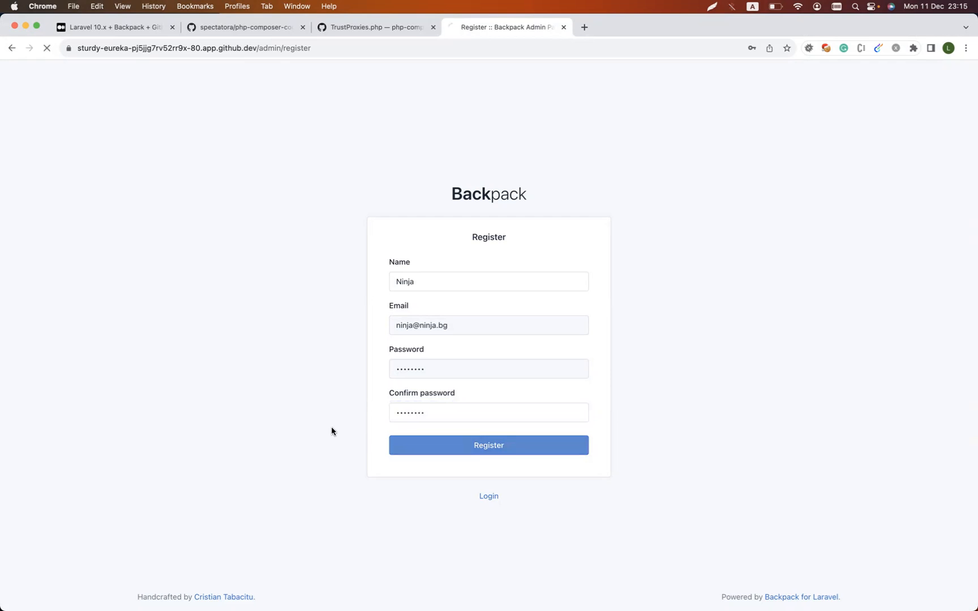
pyautogui.click(489, 445)
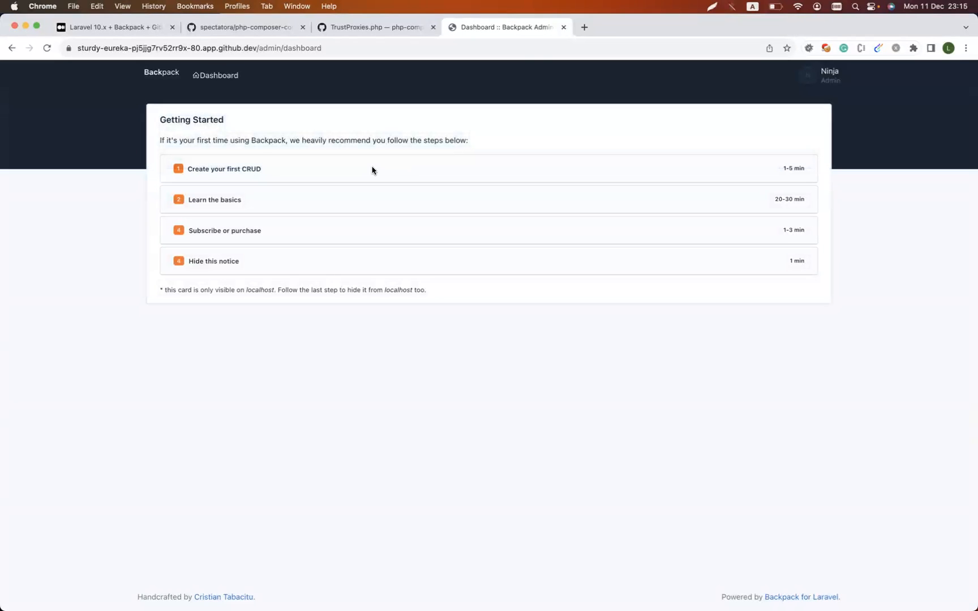
# Copy 'php artisan backpack:crud user' from the Getting Started step and run it in the codespace terminal.
pyautogui.click(224, 169)
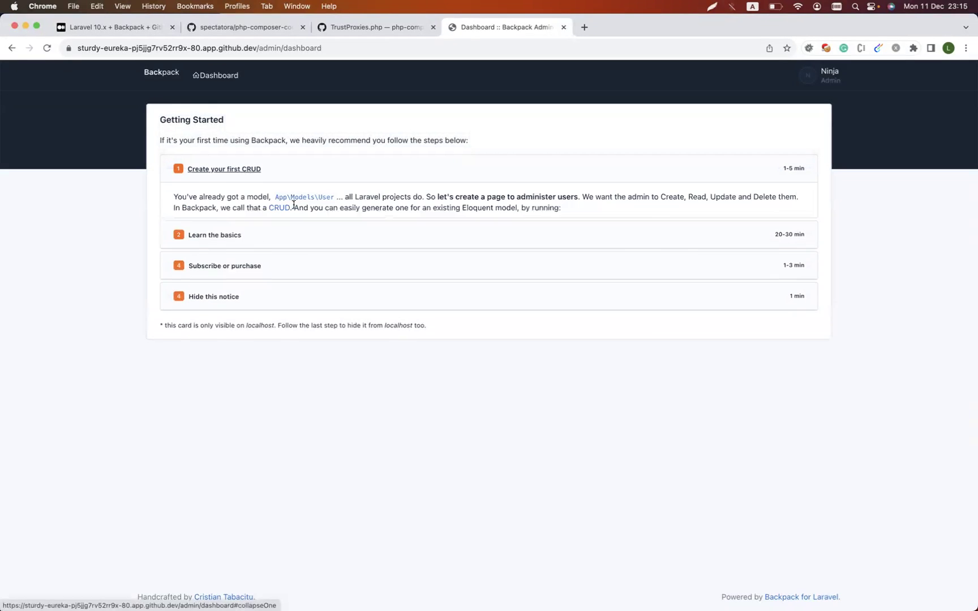
pyautogui.click(224, 169)
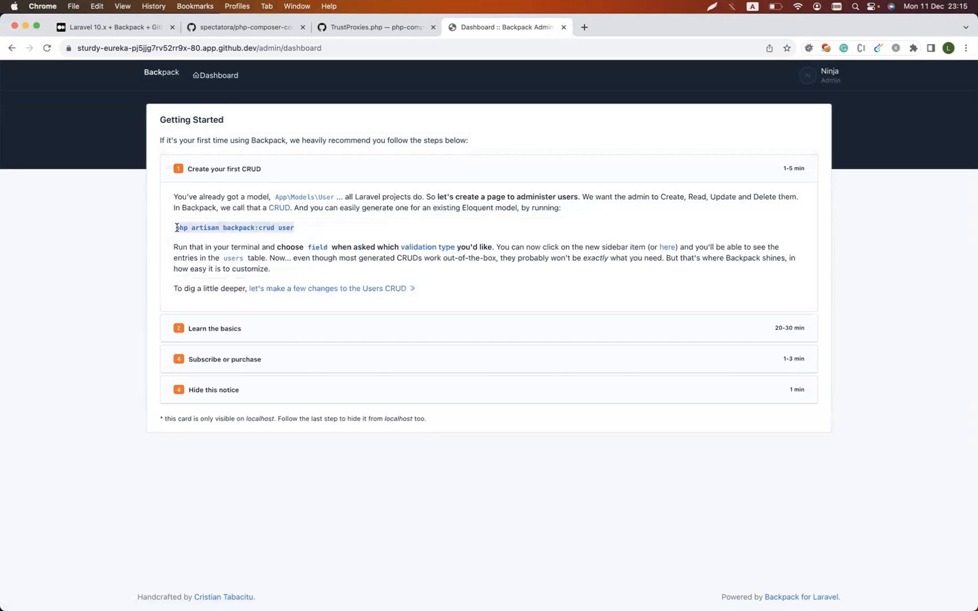
pyautogui.click(370, 27)
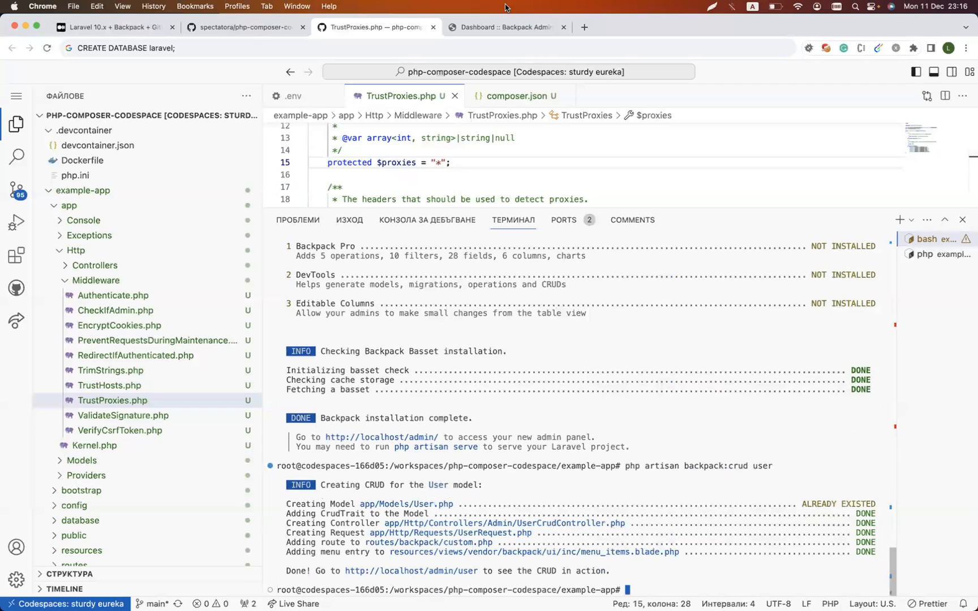
# Visit the new Users sidebar section, which returns 419 Page Expired, and start a new browser tab.
pyautogui.click(510, 27)
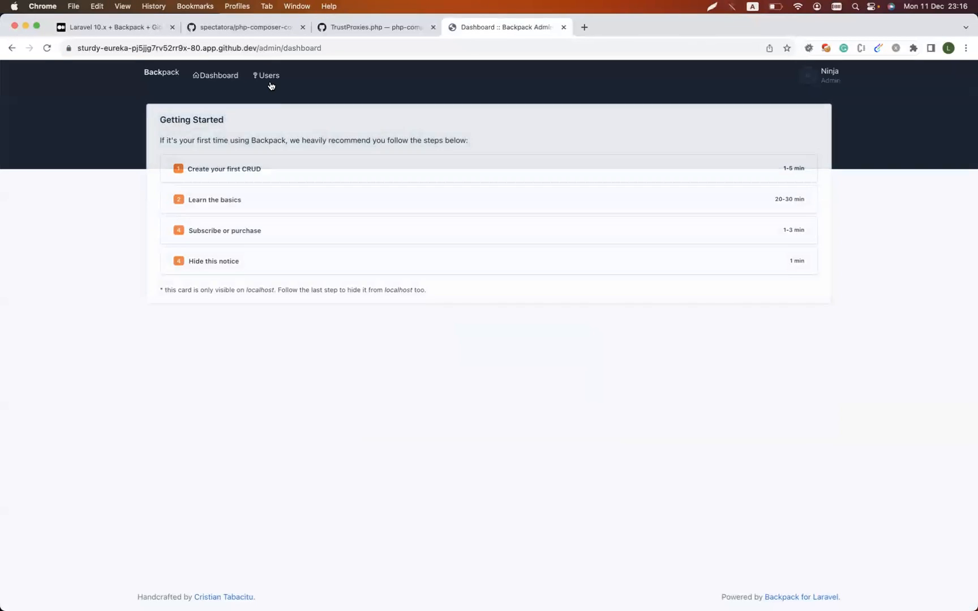
pyautogui.click(269, 74)
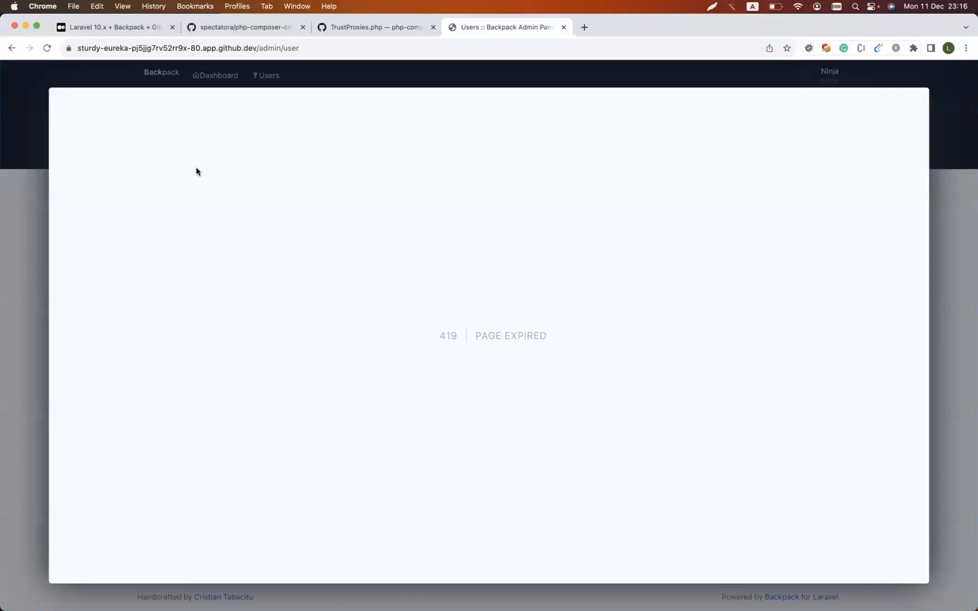
pyautogui.moveTo(392, 371)
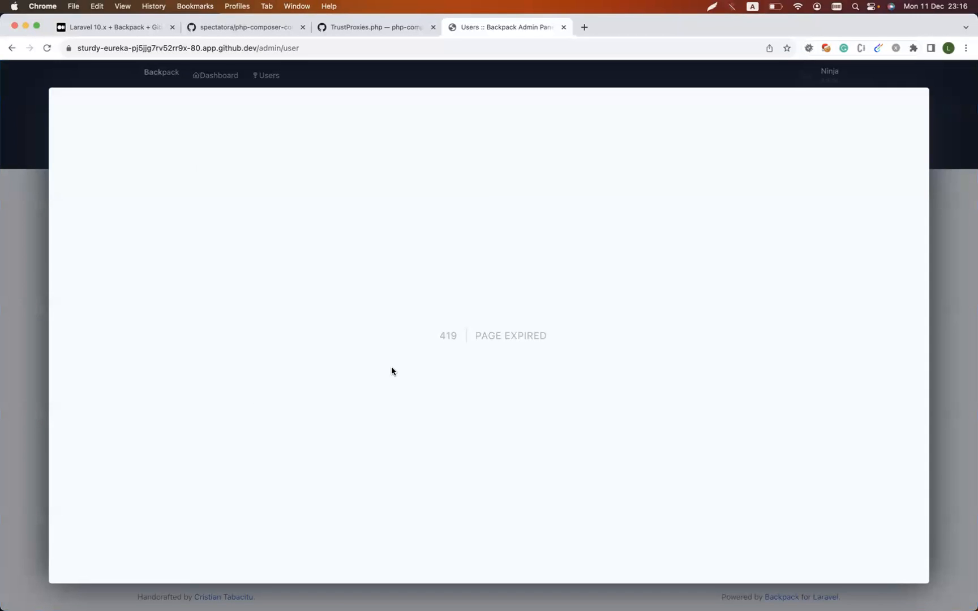
pyautogui.press('F12')
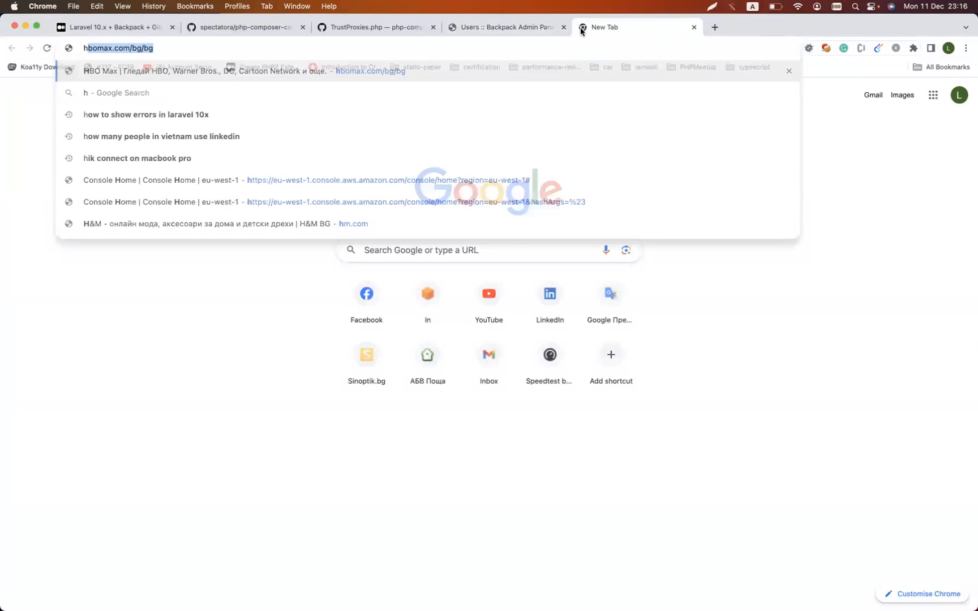
# Search Google for 'http status 419', skim the Holistic SEO explanation, then return to the failing Users page.
pyautogui.write('http status 419')
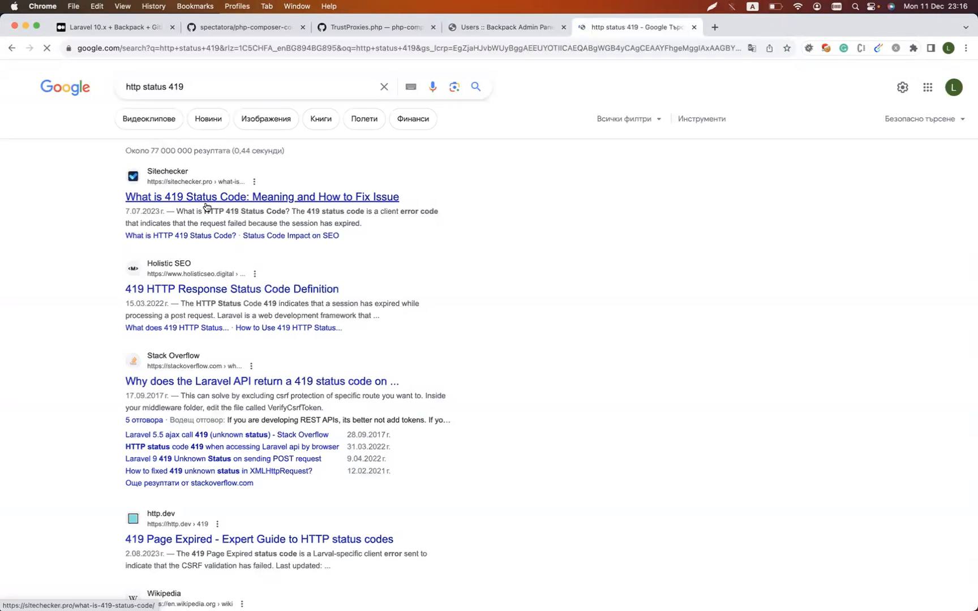
pyautogui.click(232, 289)
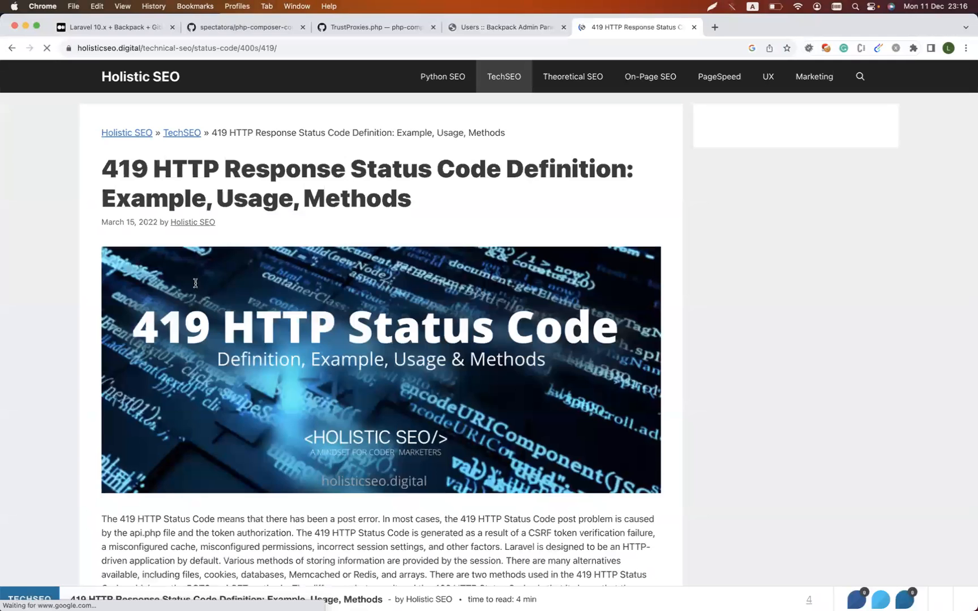
pyautogui.scroll(-3)
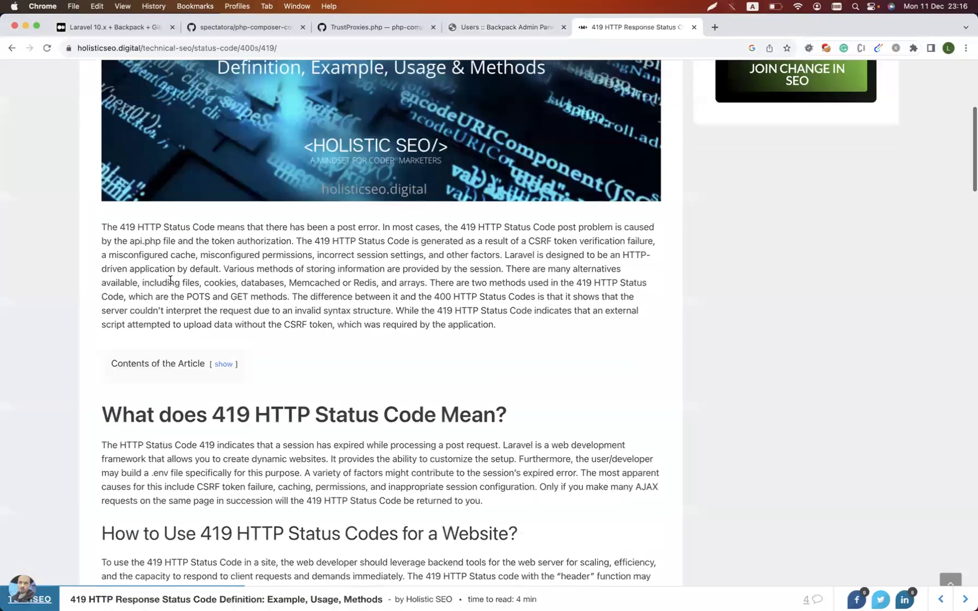
pyautogui.scroll(-3)
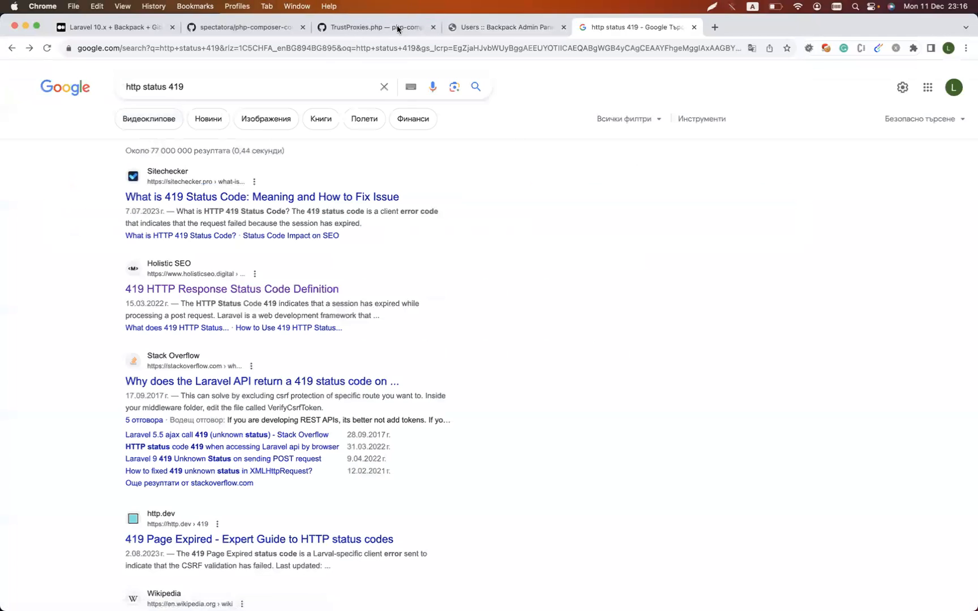
pyautogui.click(505, 27)
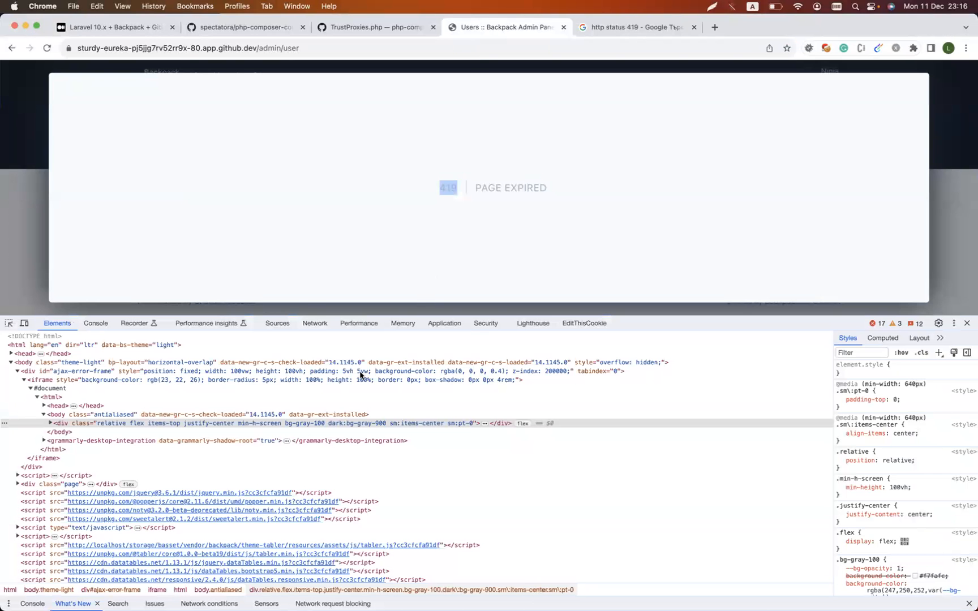
# Check DevTools Console and Network on reload for the 419 user search failures, then go to VerifyCsrfToken.php.
pyautogui.click(97, 324)
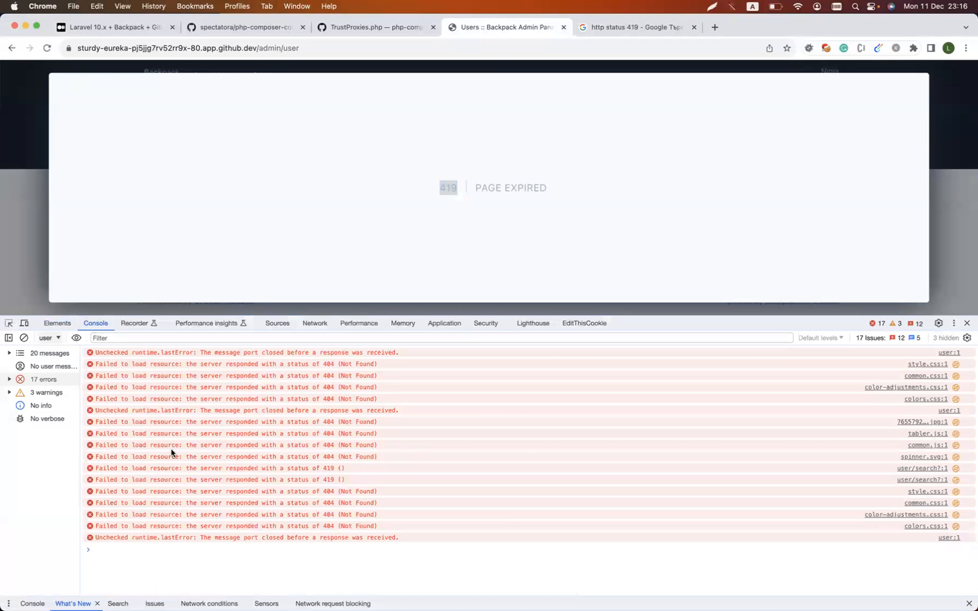
pyautogui.click(315, 324)
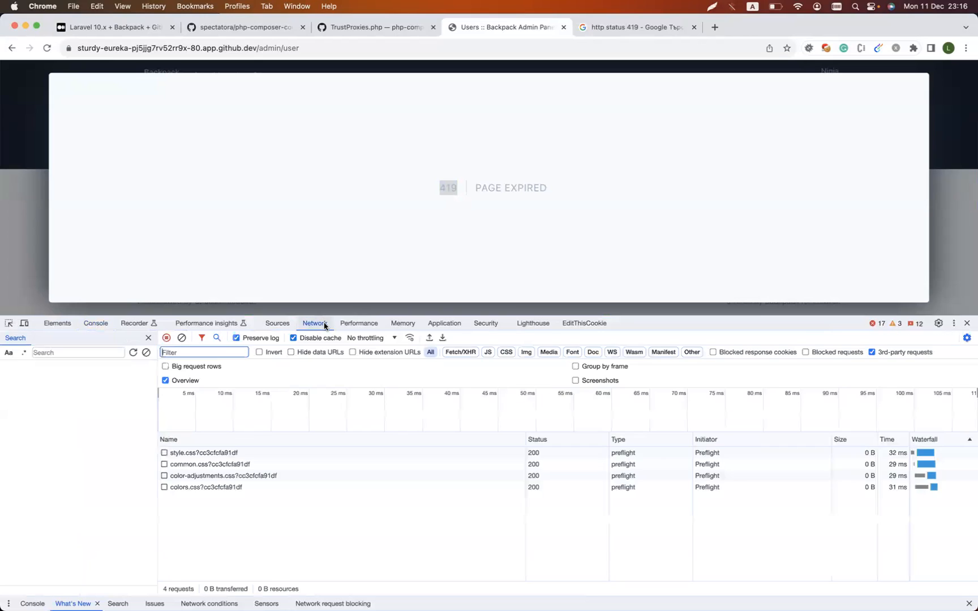
pyautogui.click(46, 47)
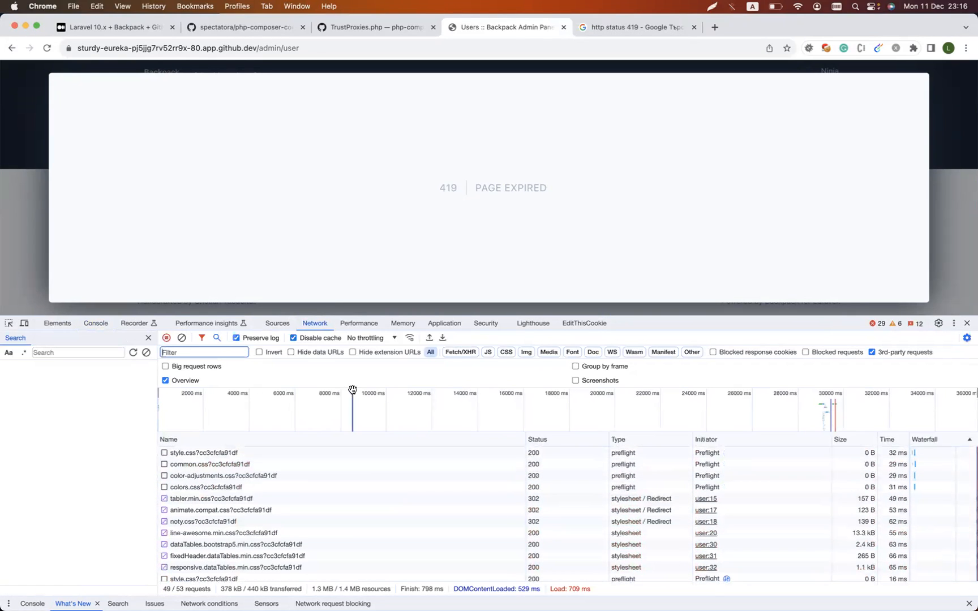
pyautogui.click(374, 27)
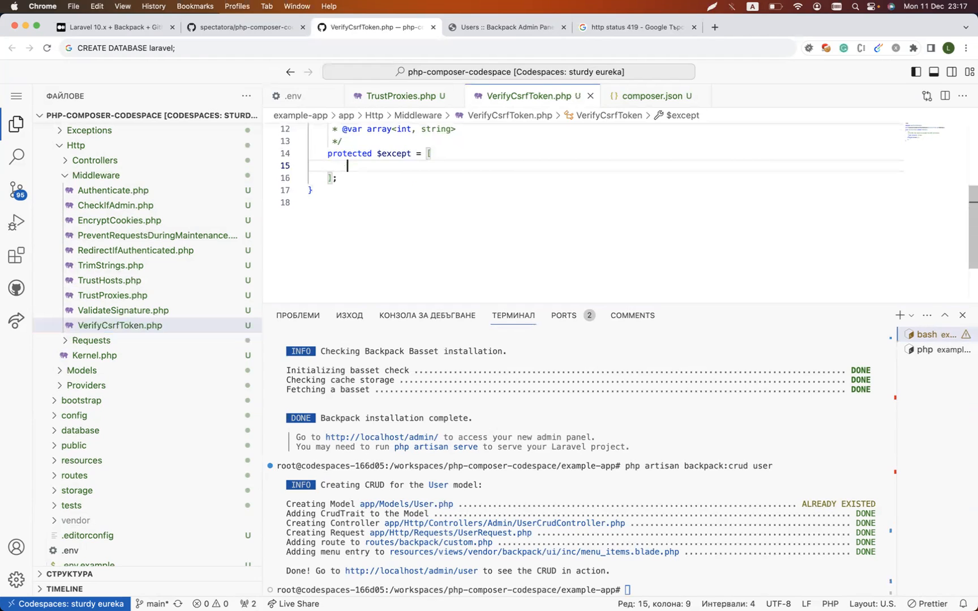
# Add the "*" wildcard to VerifyCsrfToken's $except array and clear the recorded network requests.
pyautogui.write('"*"')
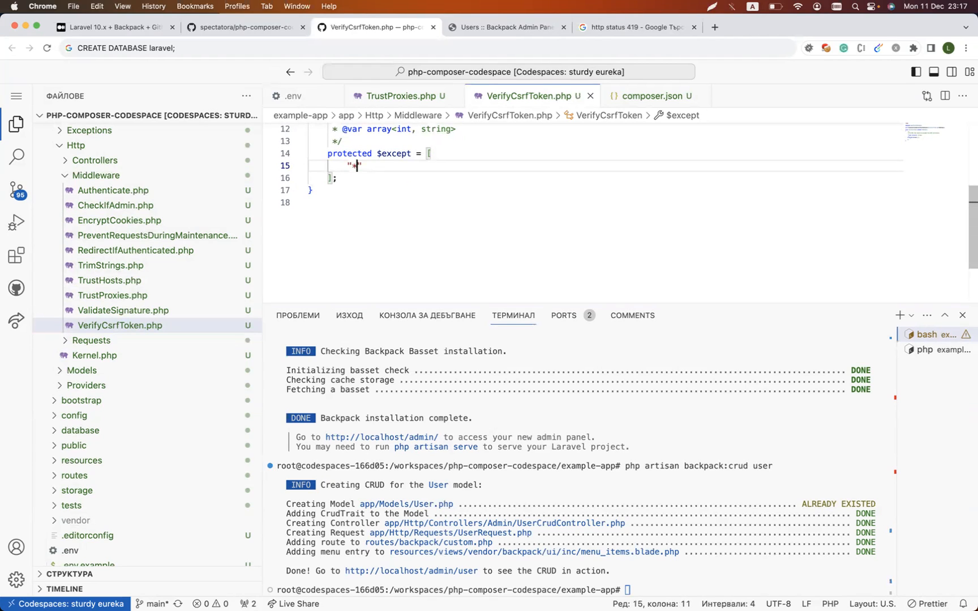
pyautogui.write('localhos')
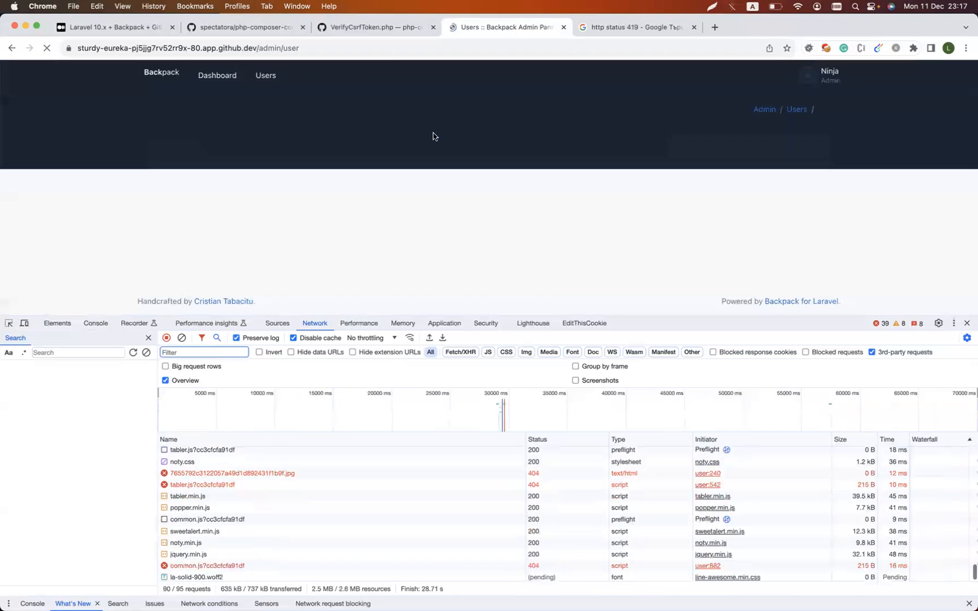
pyautogui.click(374, 27)
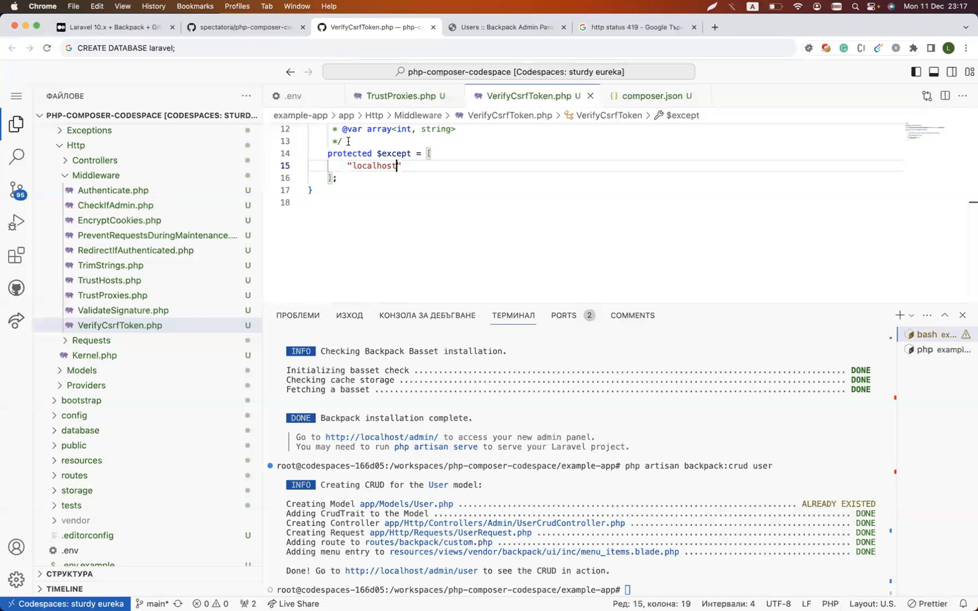
pyautogui.press('Backspace')
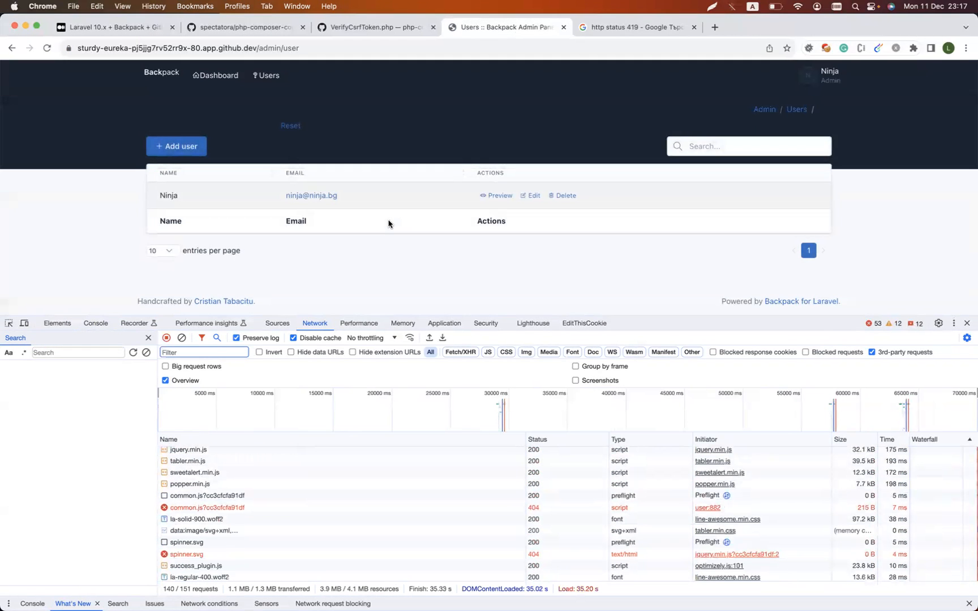
pyautogui.click(181, 337)
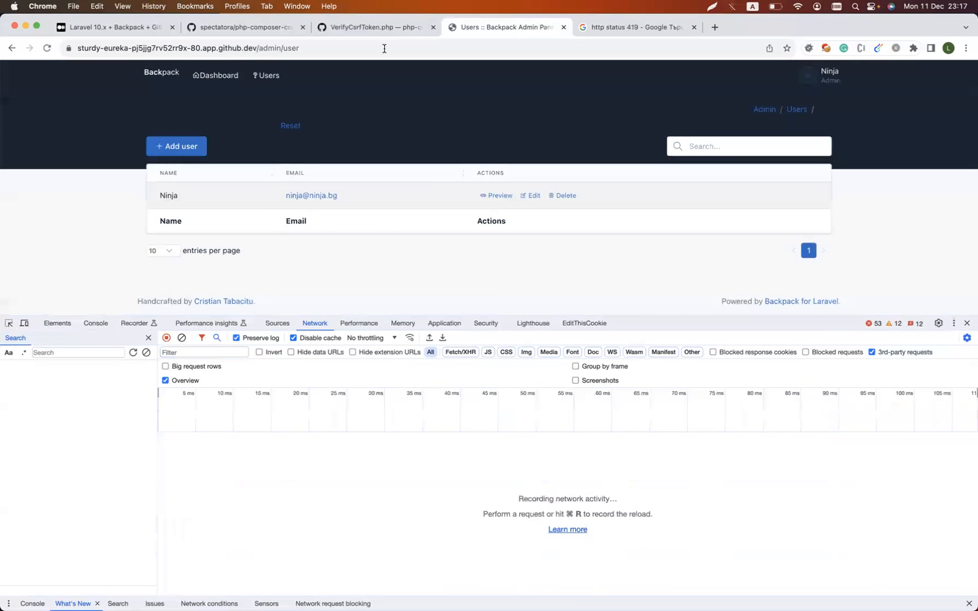
# Review TrustHosts.php, then reload the admin dashboard and Users list, which now shows Ninja.
pyautogui.click(373, 28)
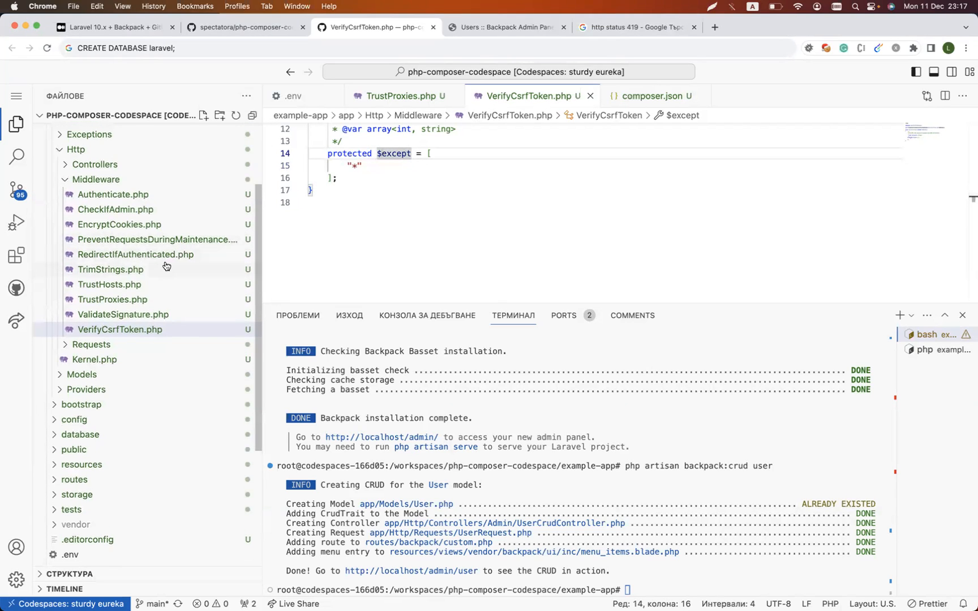
pyautogui.click(110, 284)
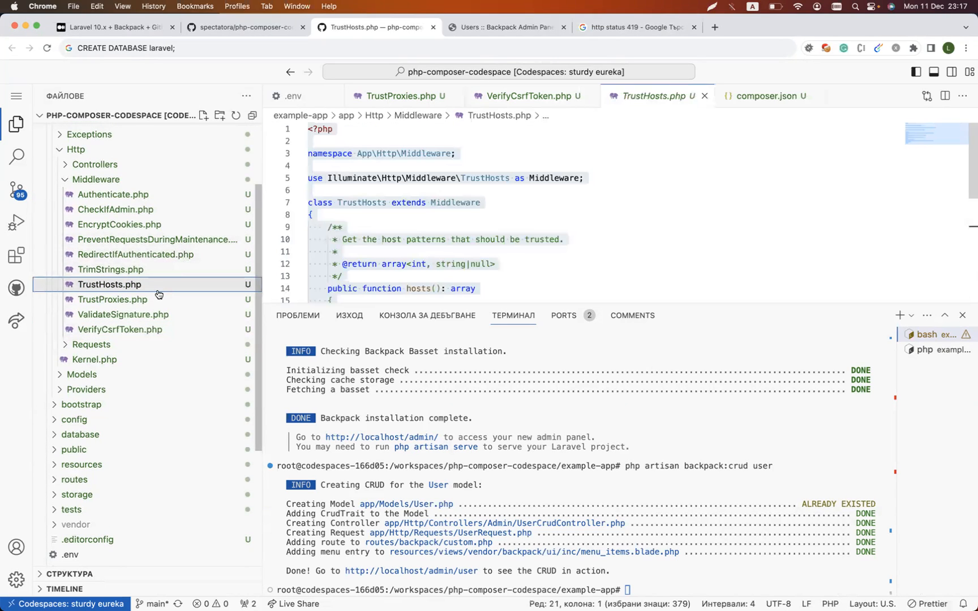
pyautogui.click(112, 300)
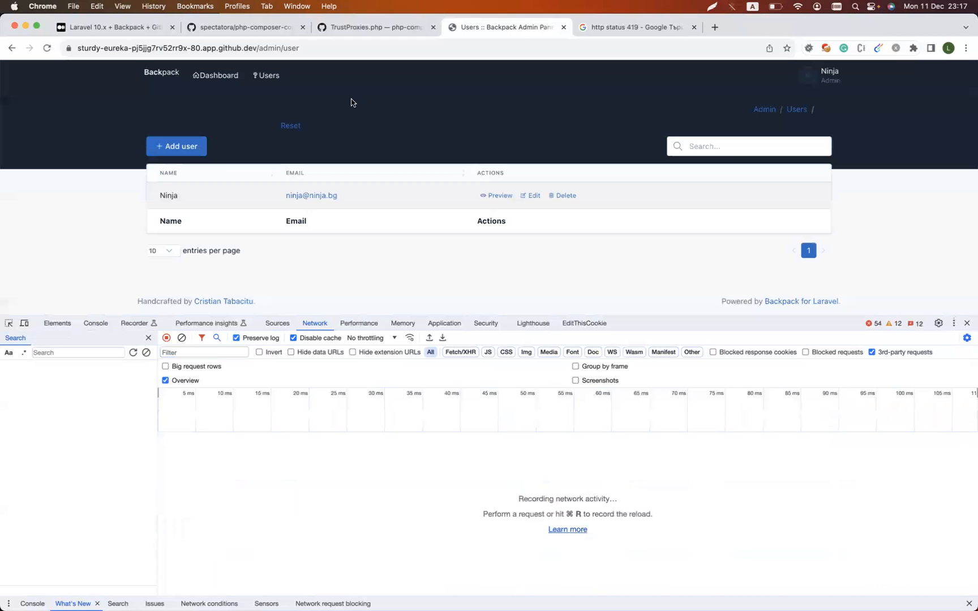
pyautogui.click(215, 75)
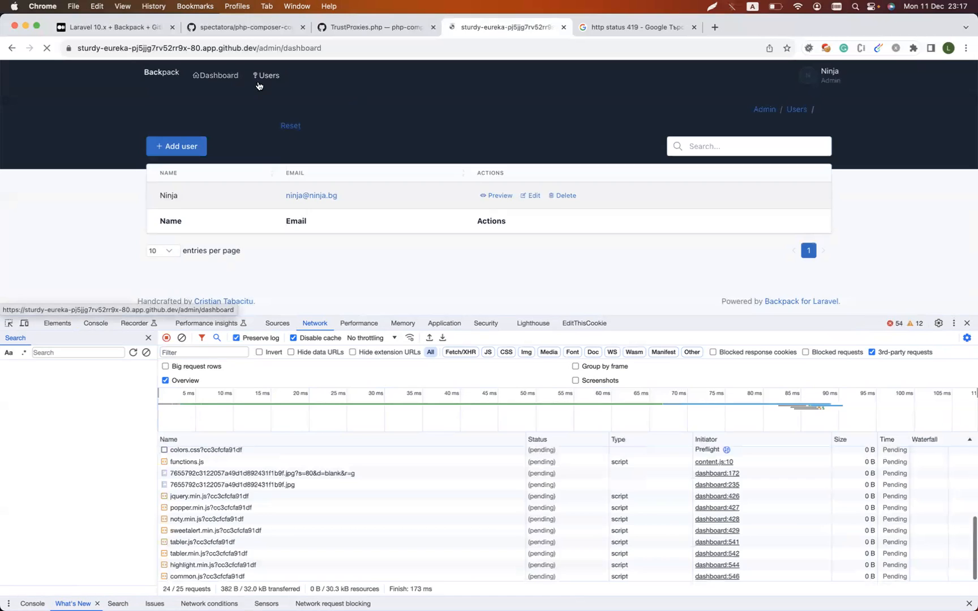
pyautogui.click(268, 74)
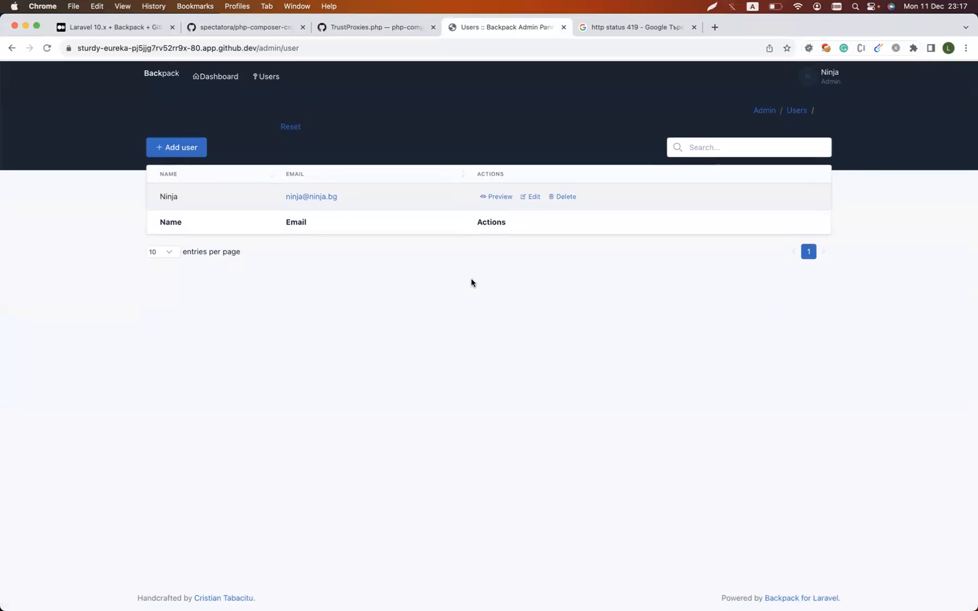
# Scroll the Medium Laravel Backpack Codespaces tutorial down to its 'Written by' author section.
pyautogui.click(113, 27)
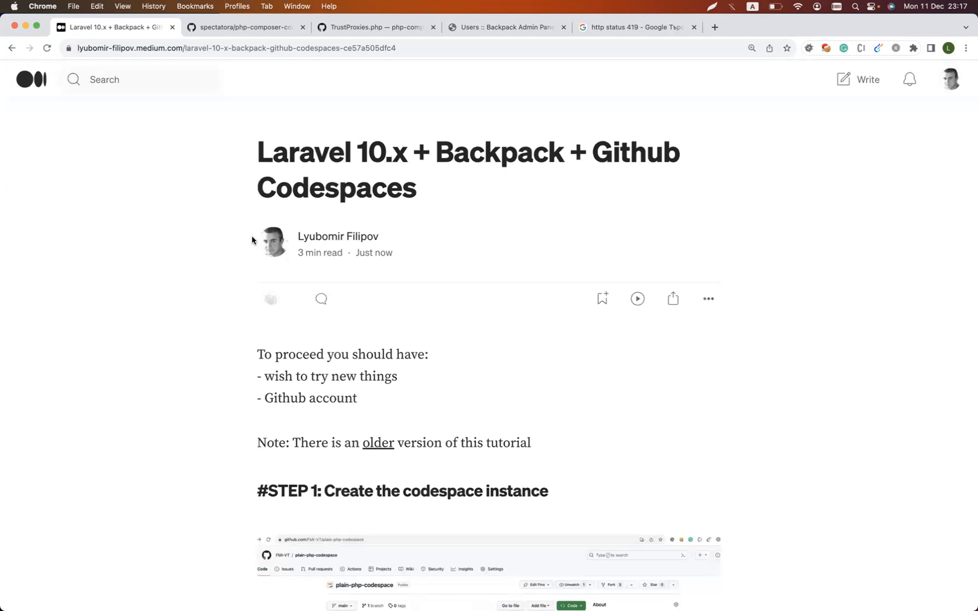
pyautogui.scroll(-3)
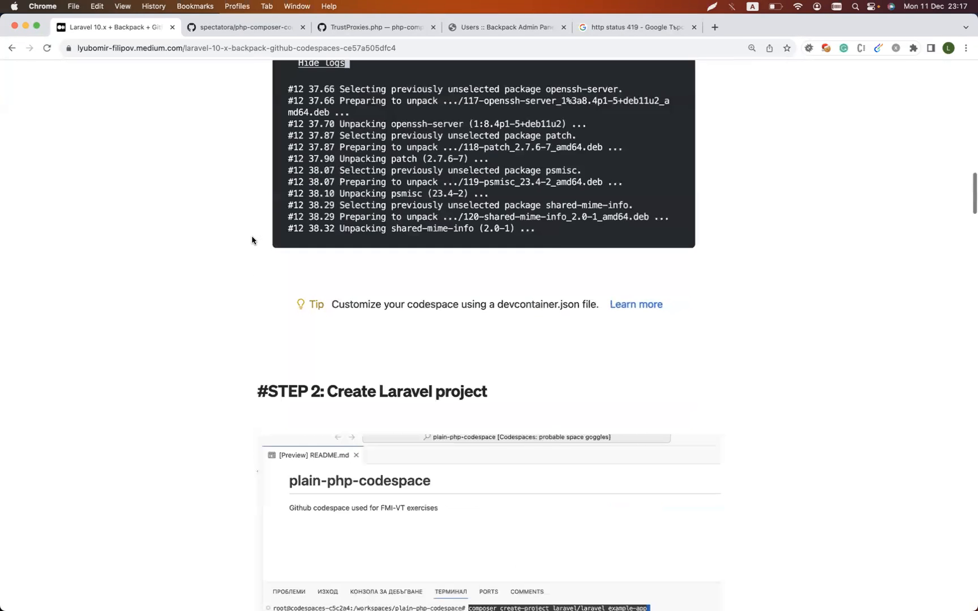
pyautogui.scroll(-3)
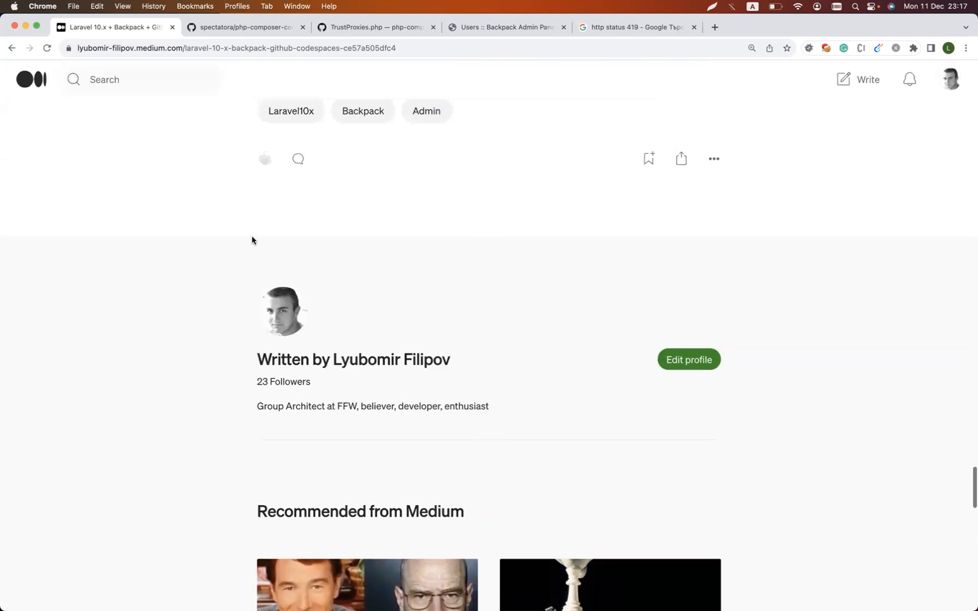